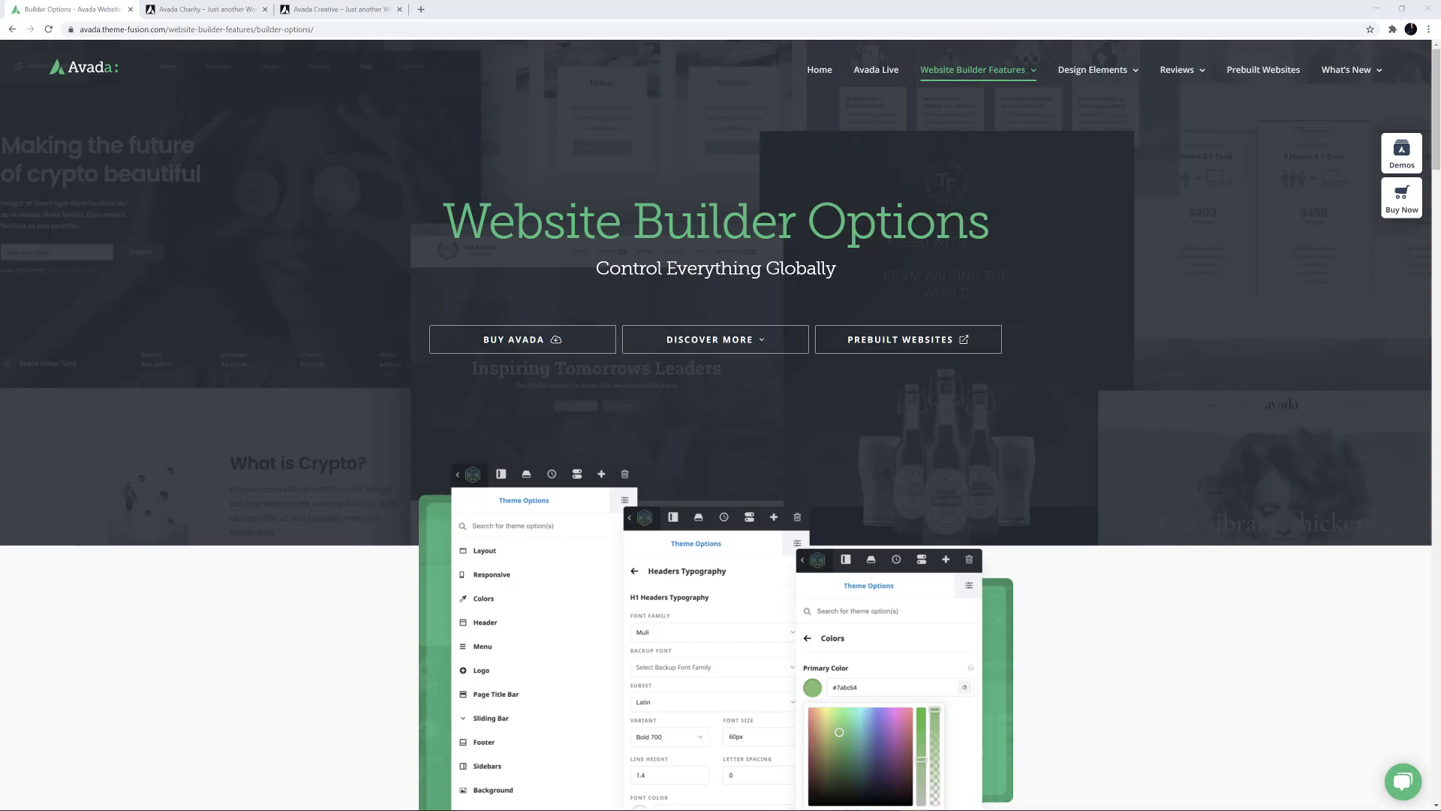
Subscribe to the ThemeFusion YouTube channel and turn on its notification bell
{"action": "left_click", "coordinate": [64, 9]}
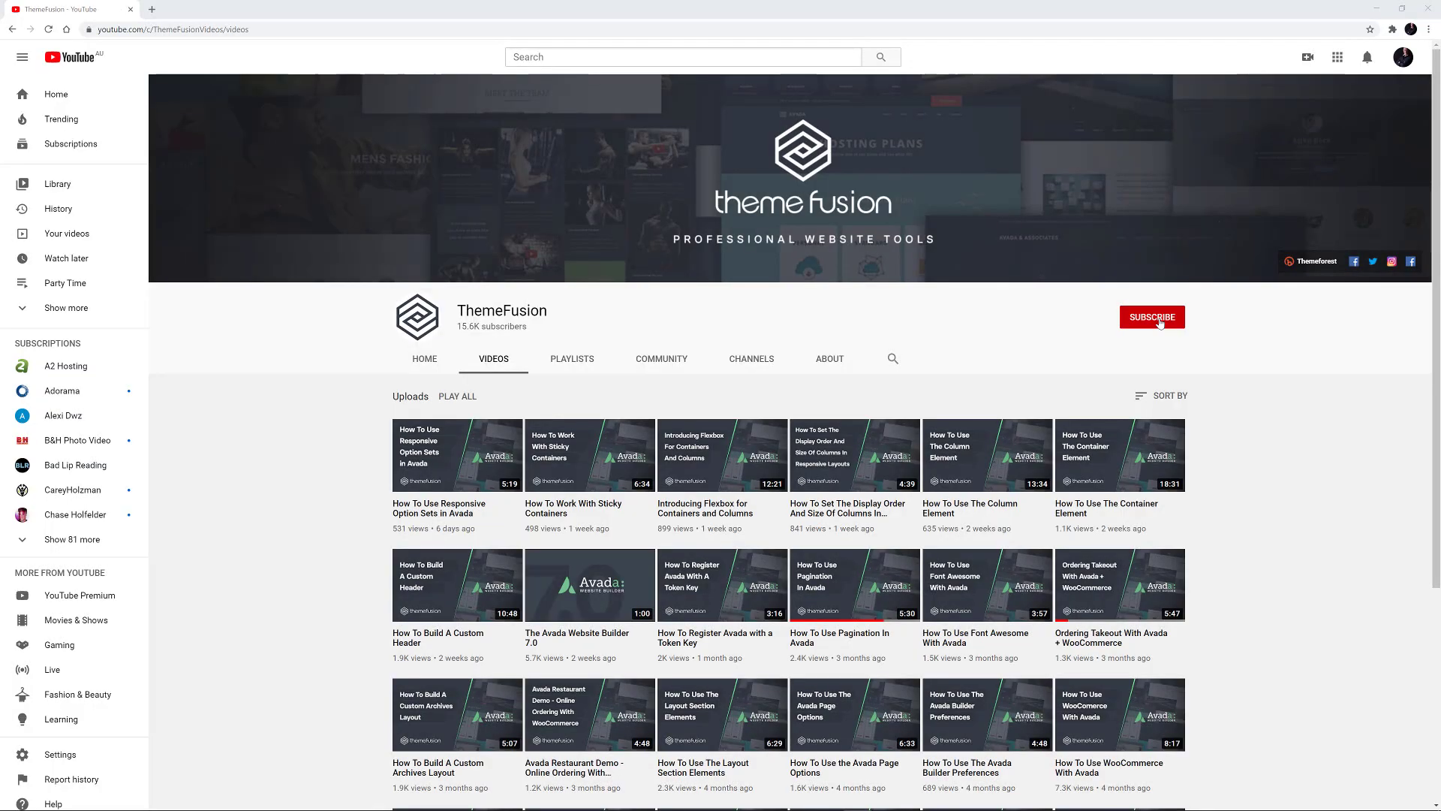
{"action": "left_click", "coordinate": [1151, 317]}
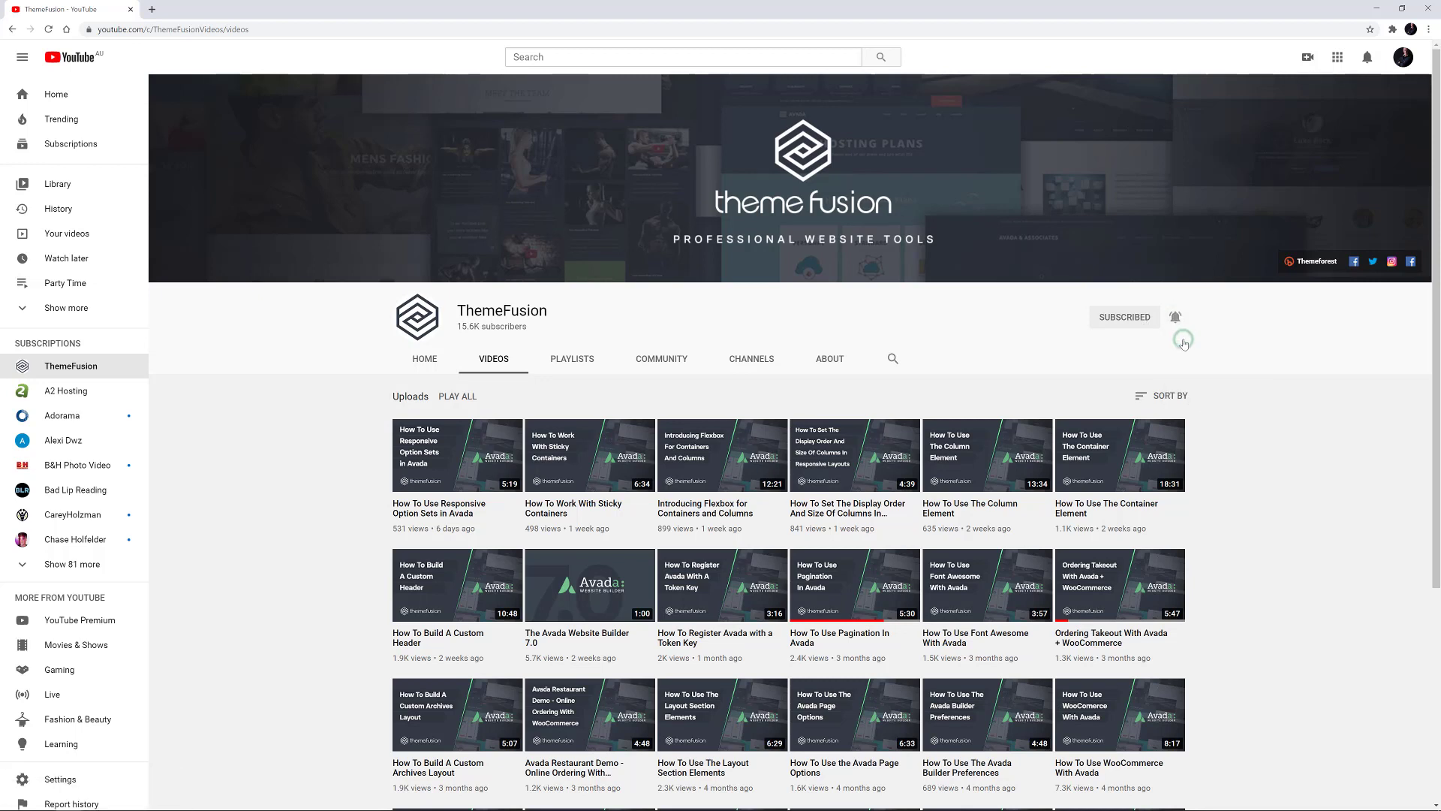
{"action": "left_click", "coordinate": [1176, 317]}
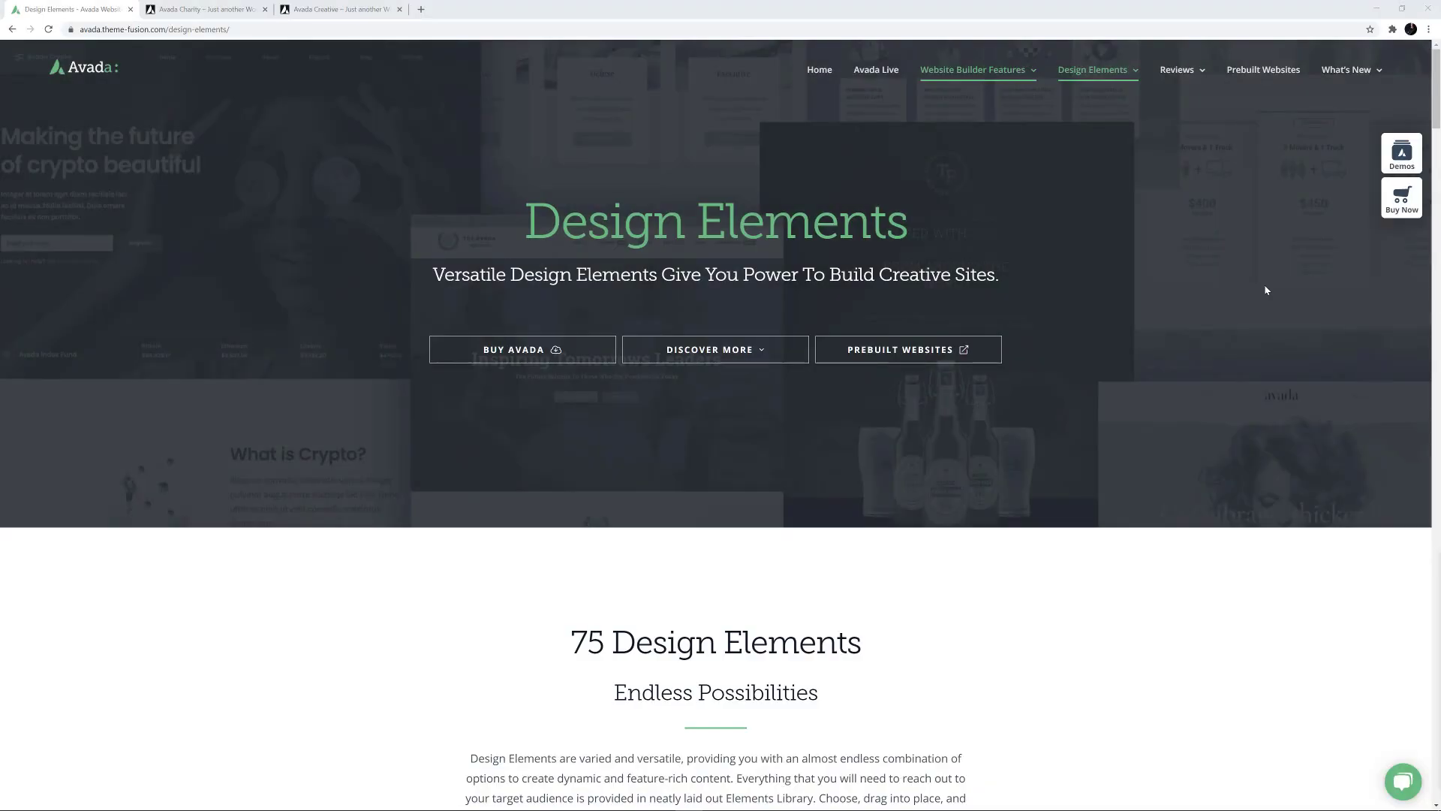
Scroll down through the Design Elements grid from Alert to More Coming Soon
{"action": "scroll", "scroll_direction": "down", "scroll_amount": 3}
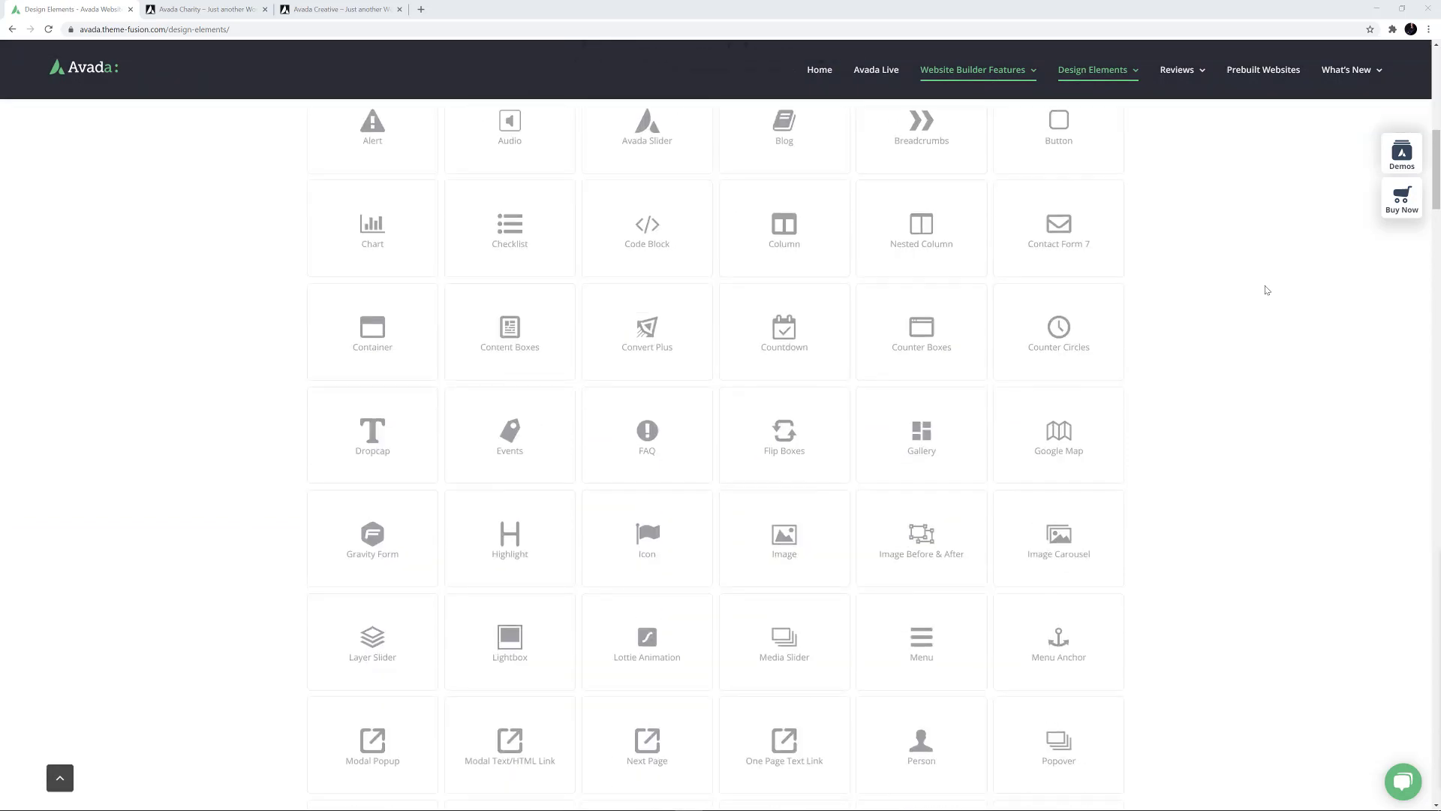
{"action": "scroll", "scroll_direction": "down", "scroll_amount": 3}
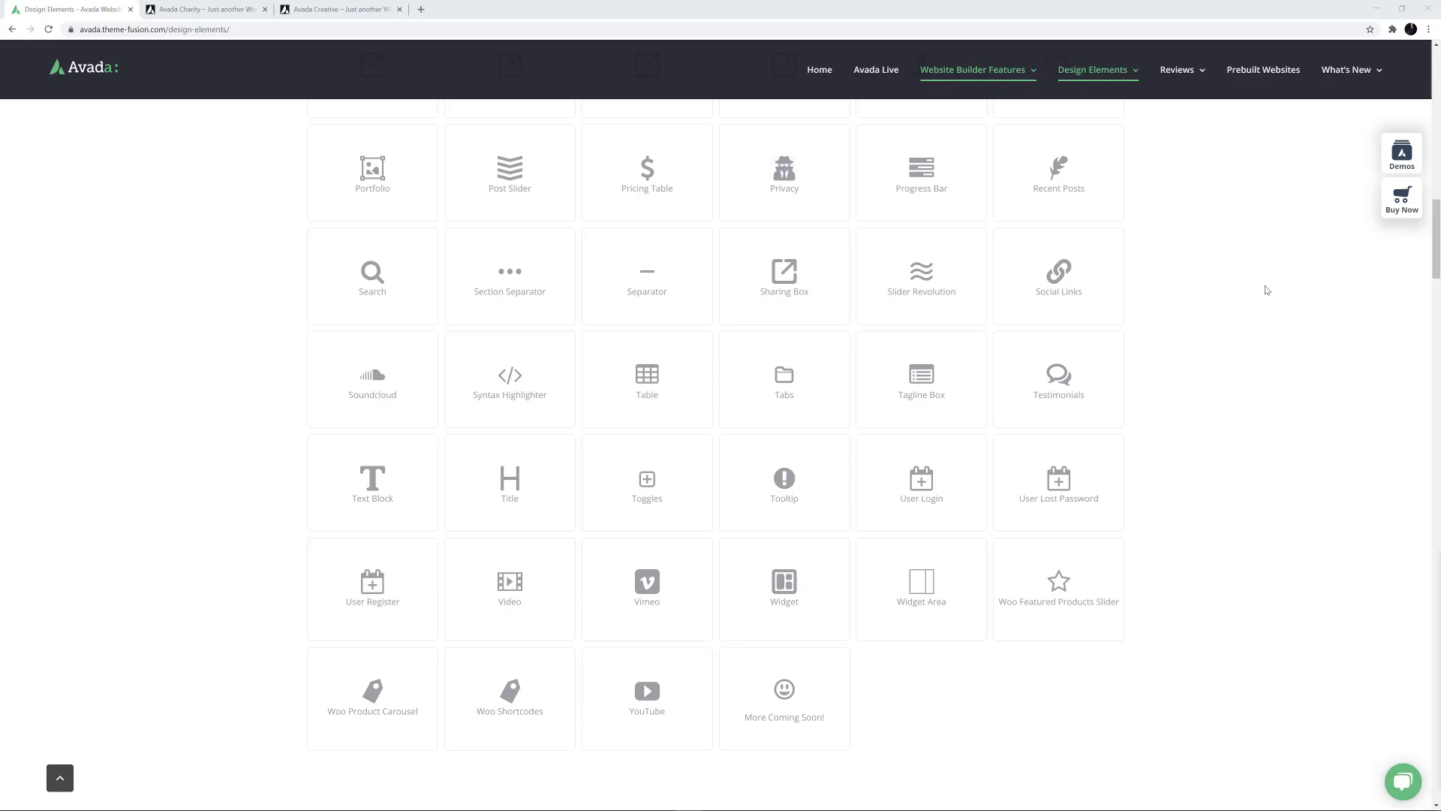
{"action": "mouse_move", "coordinate": [167, 20]}
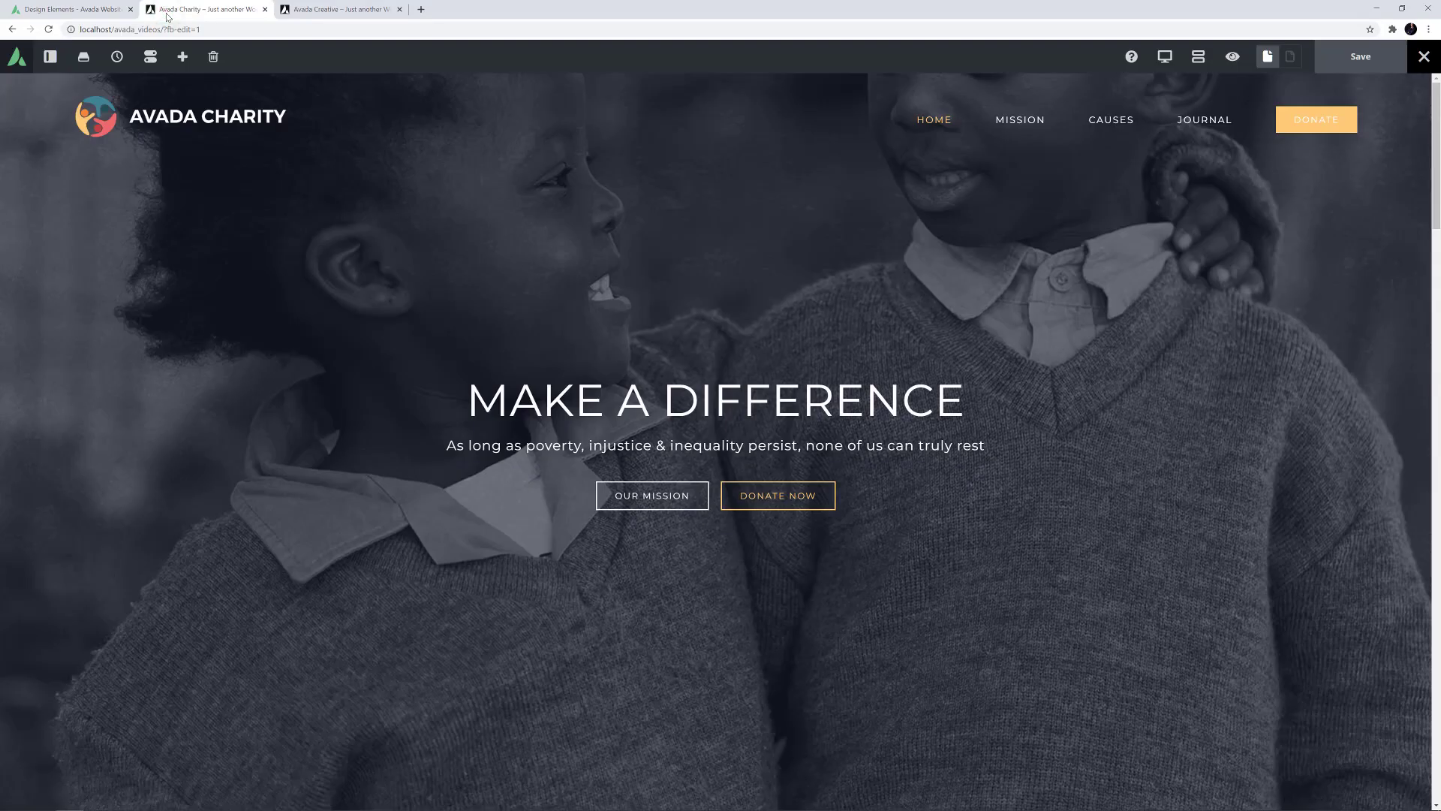
{"action": "mouse_move", "coordinate": [48, 57]}
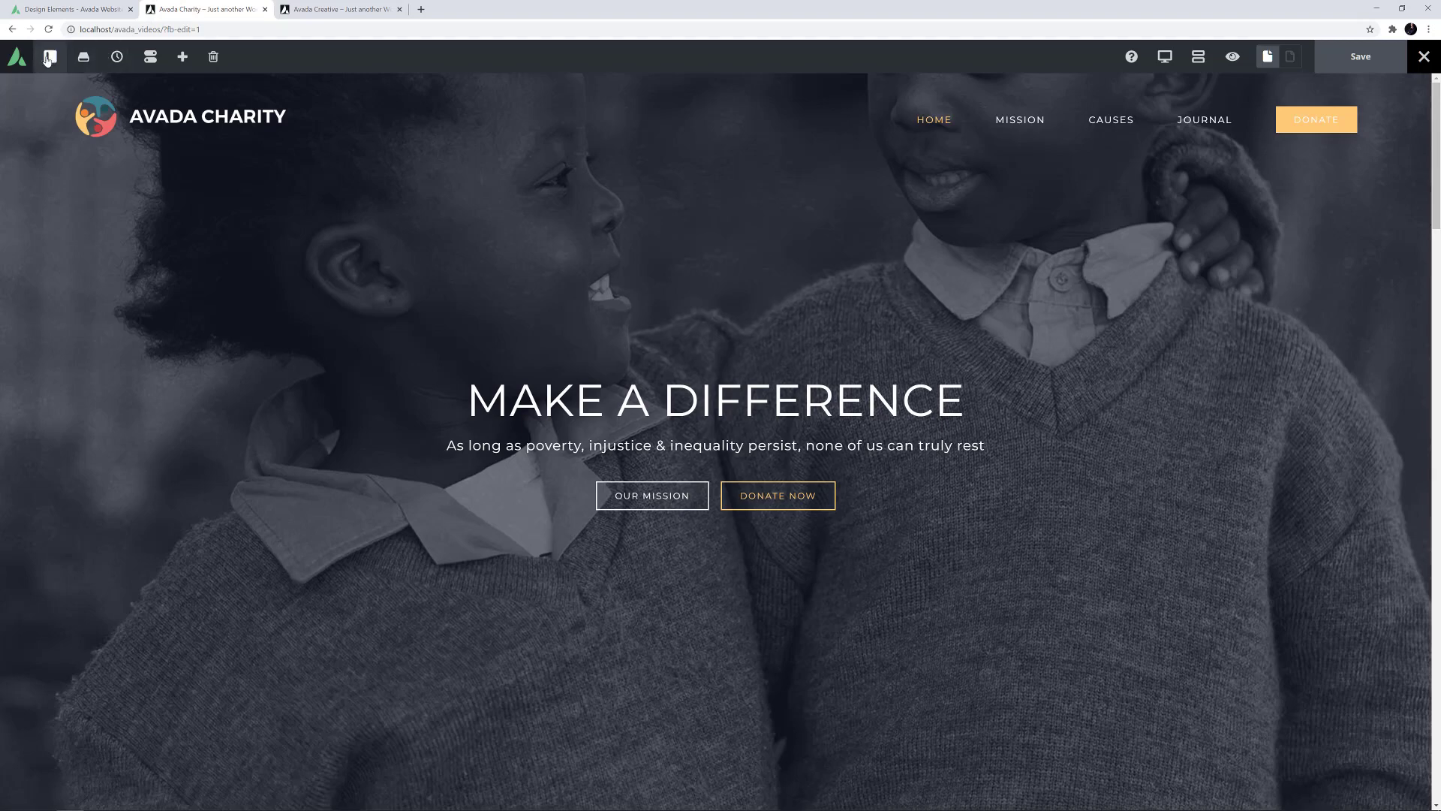
Show the Avada Builder Elements list inside the site's Global Options
{"action": "left_click", "coordinate": [50, 55]}
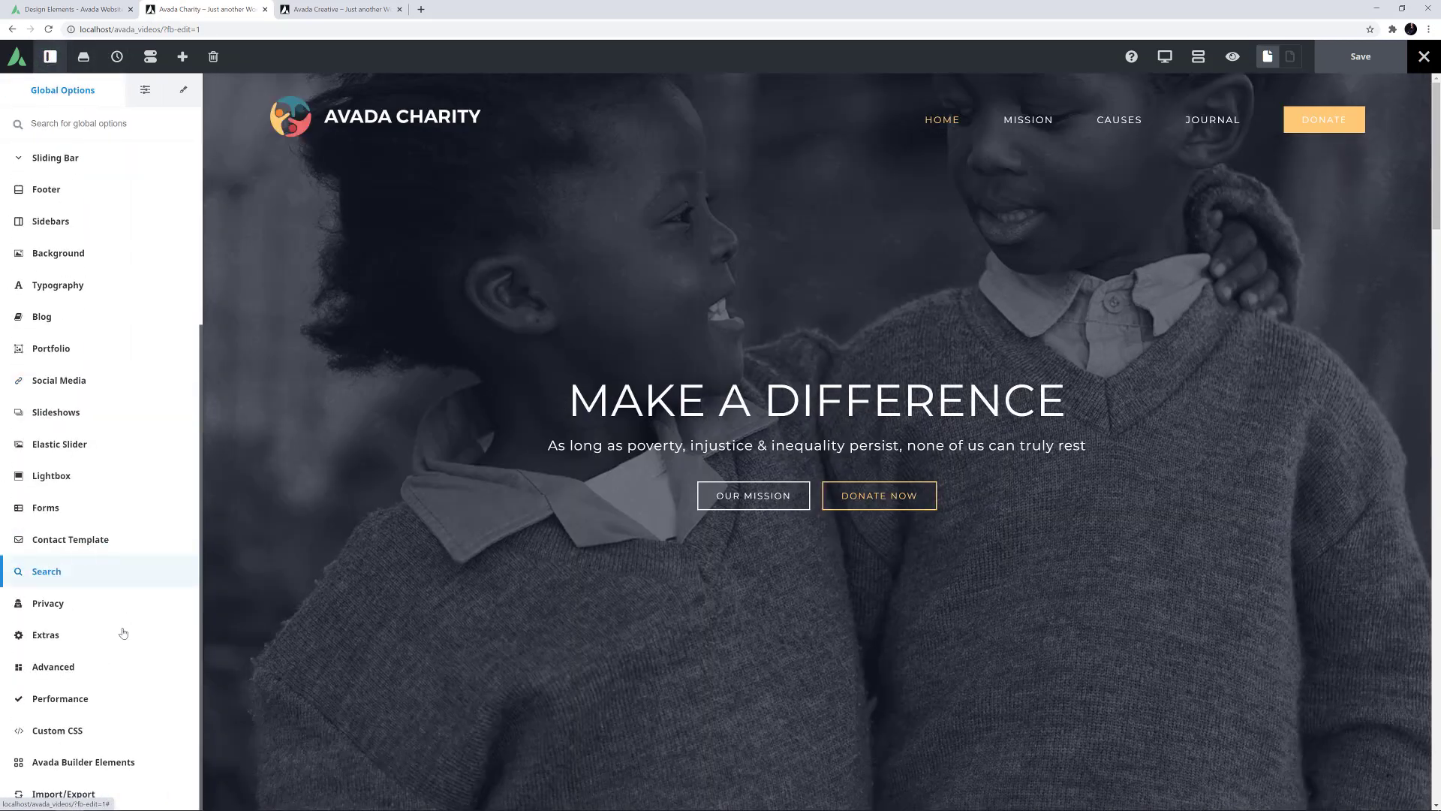
{"action": "left_click", "coordinate": [84, 761]}
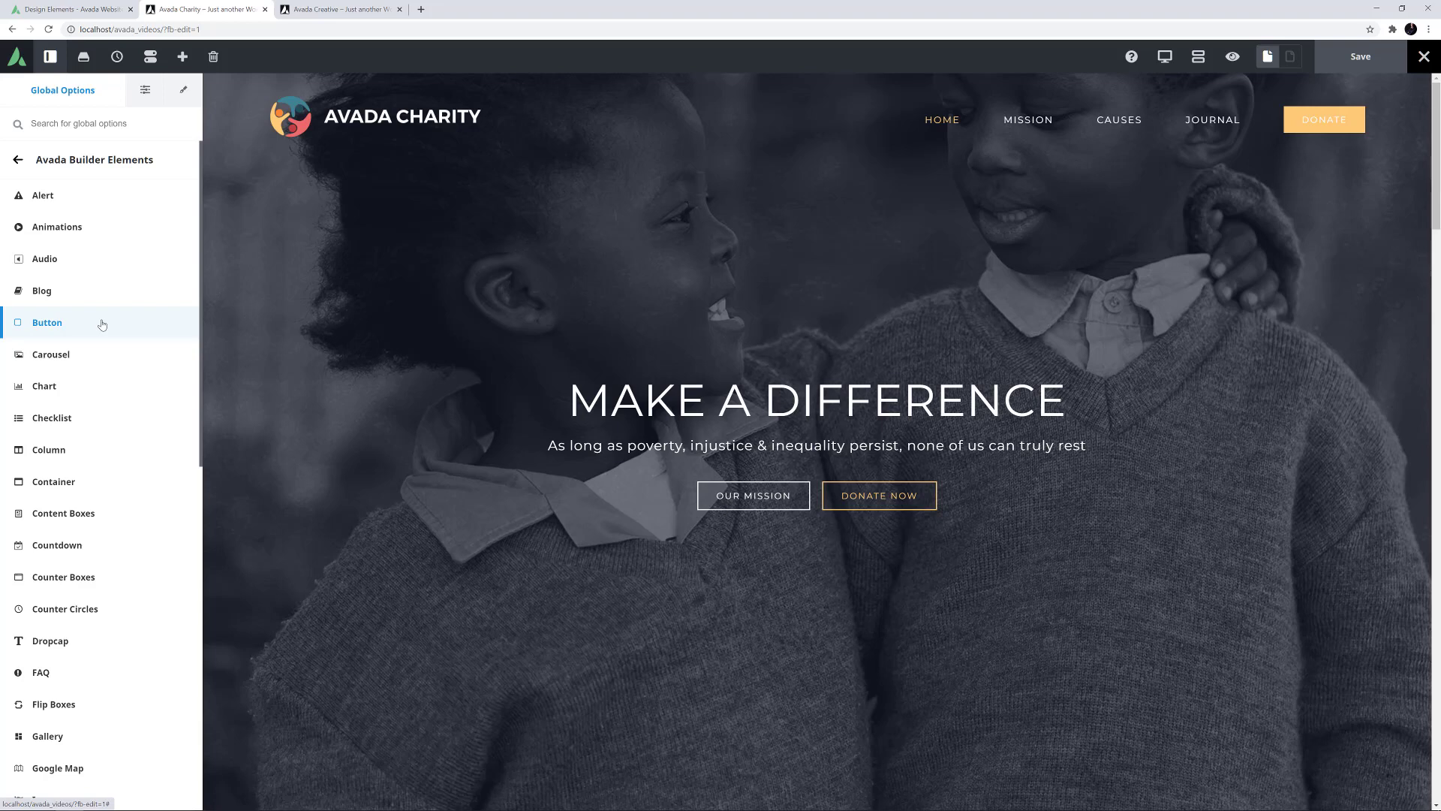
In global Button options, set the top and bottom hover gradient colours to teal #3e8493
{"action": "left_click", "coordinate": [47, 323]}
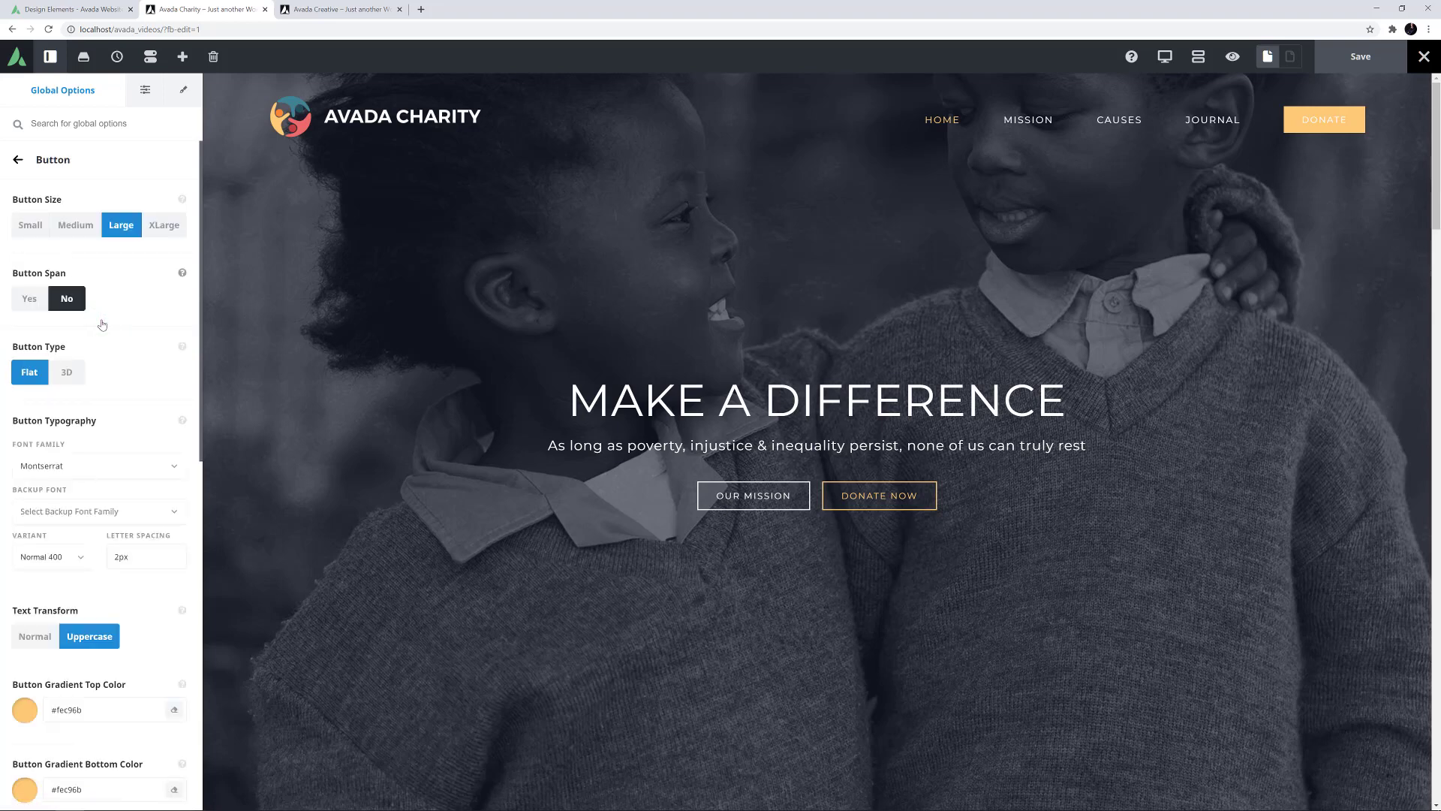
{"action": "scroll", "scroll_direction": "down", "scroll_amount": 3}
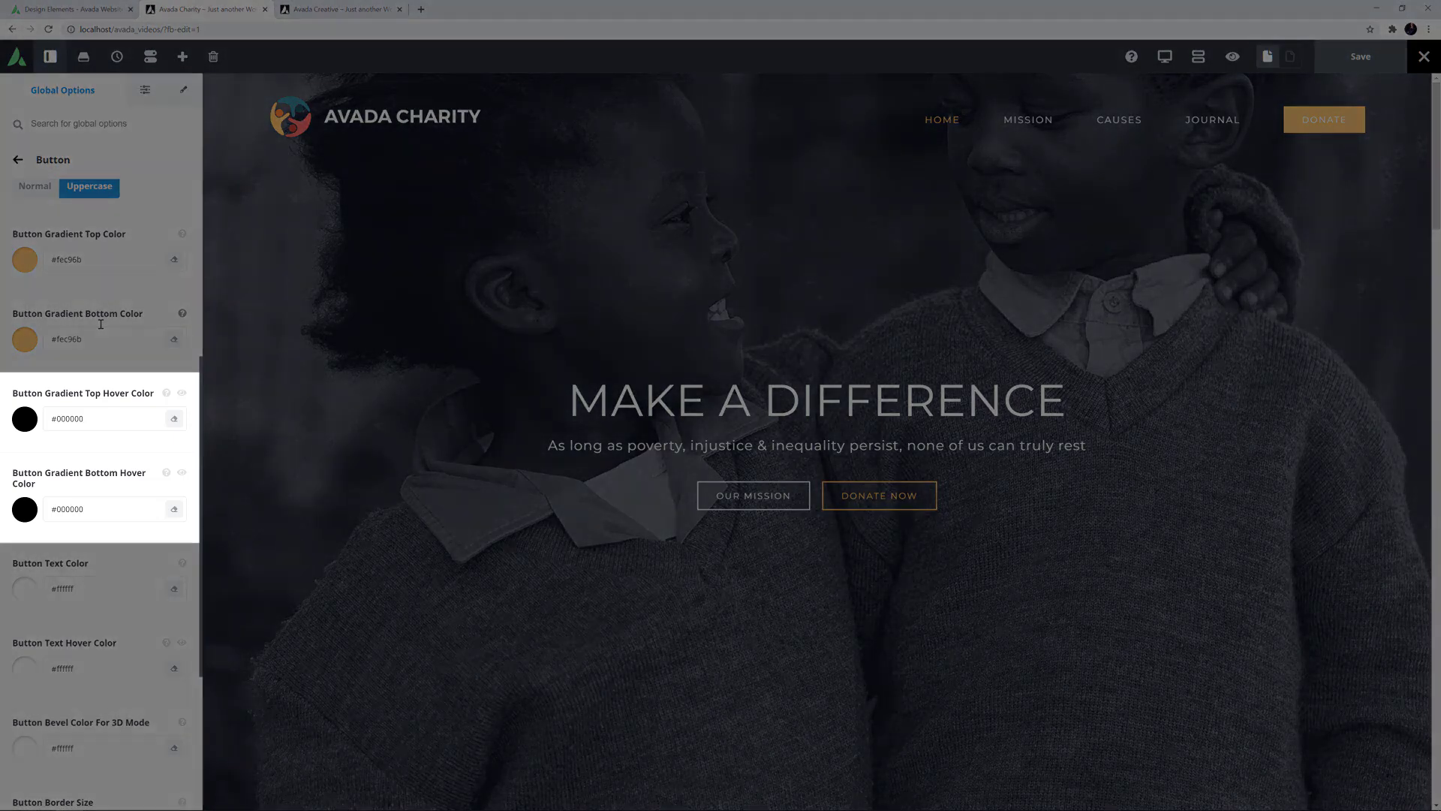
{"action": "scroll", "scroll_direction": "down", "scroll_amount": 3}
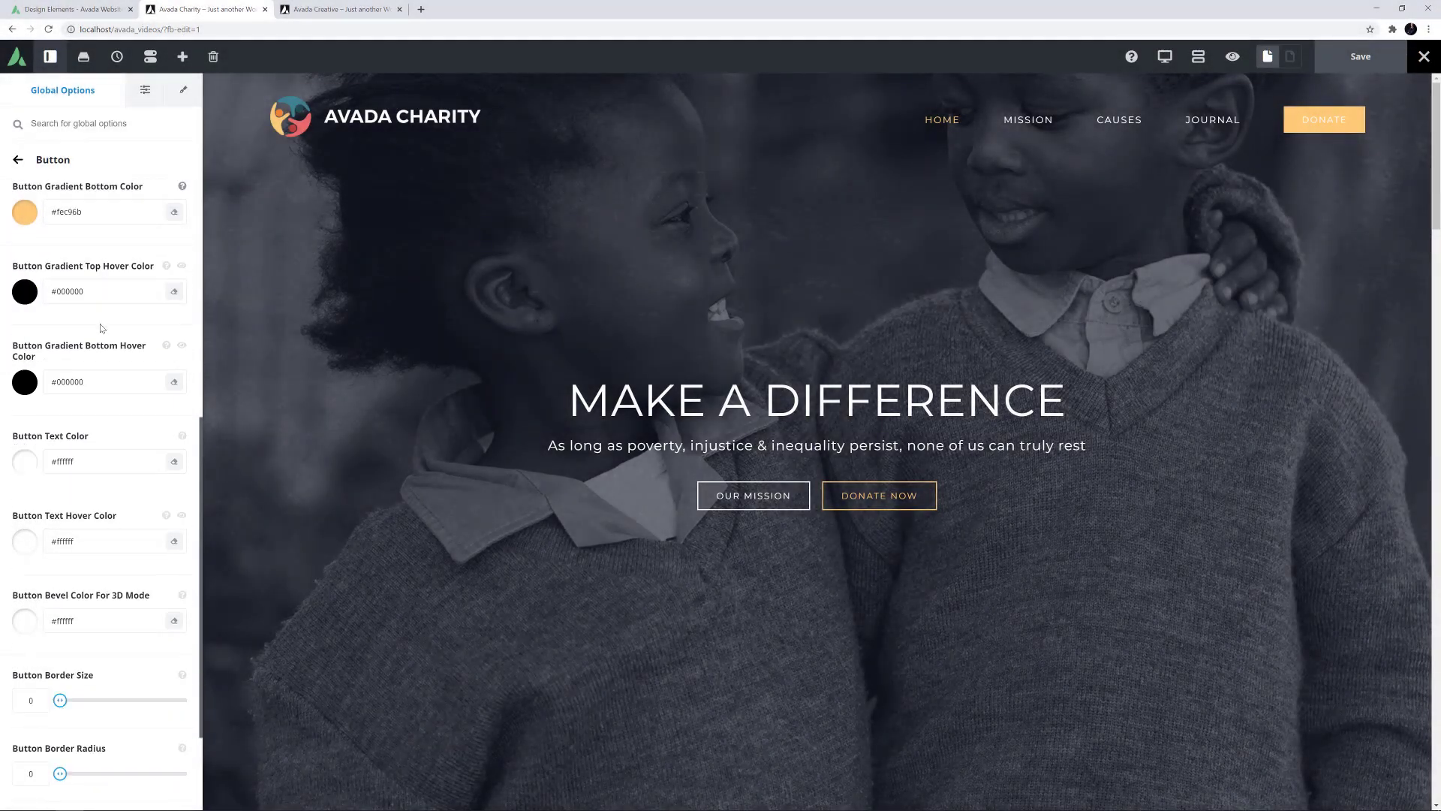
{"action": "scroll", "scroll_direction": "down", "scroll_amount": 3}
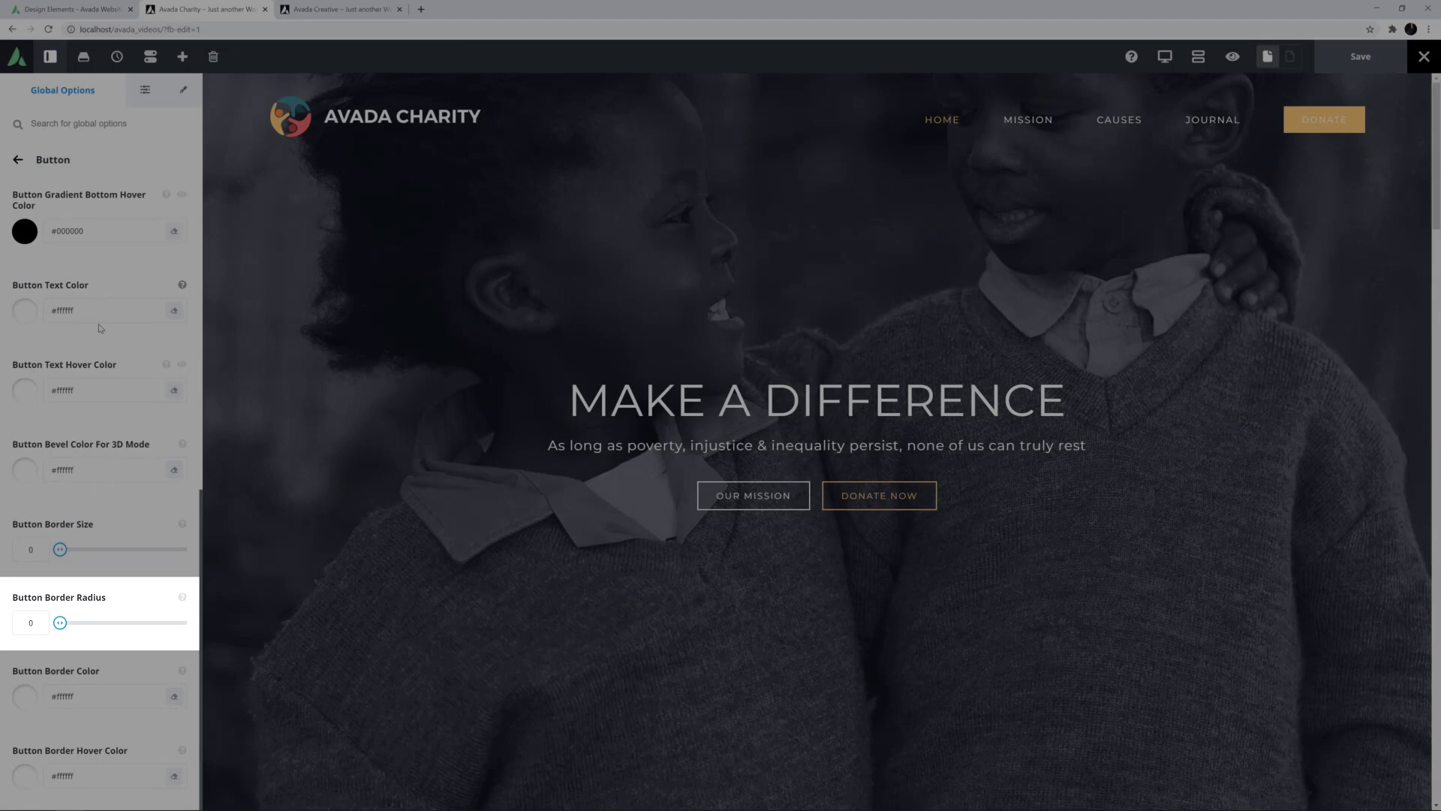
{"action": "scroll", "scroll_direction": "up", "scroll_amount": 3}
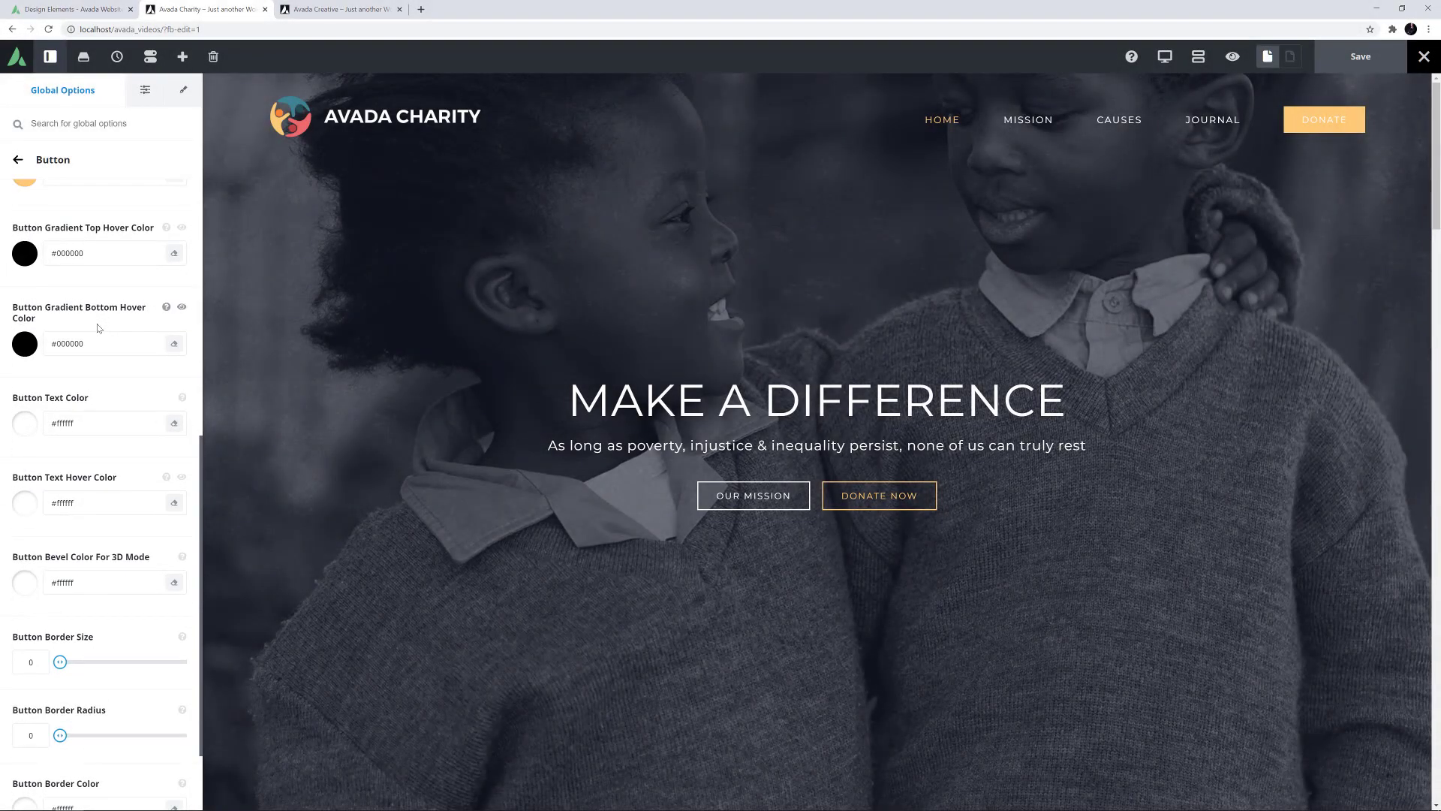
{"action": "left_click", "coordinate": [24, 252]}
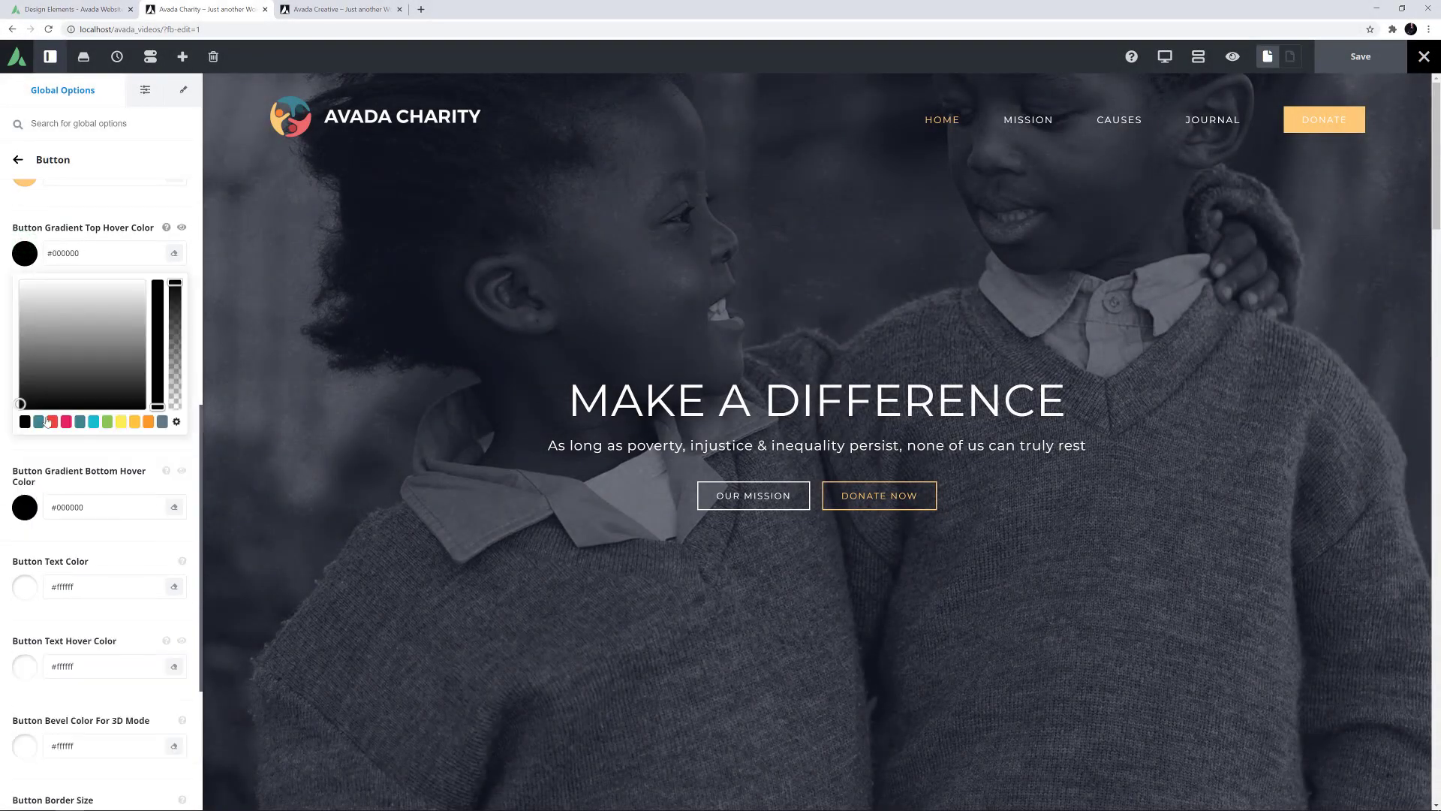
{"action": "left_click", "coordinate": [77, 422]}
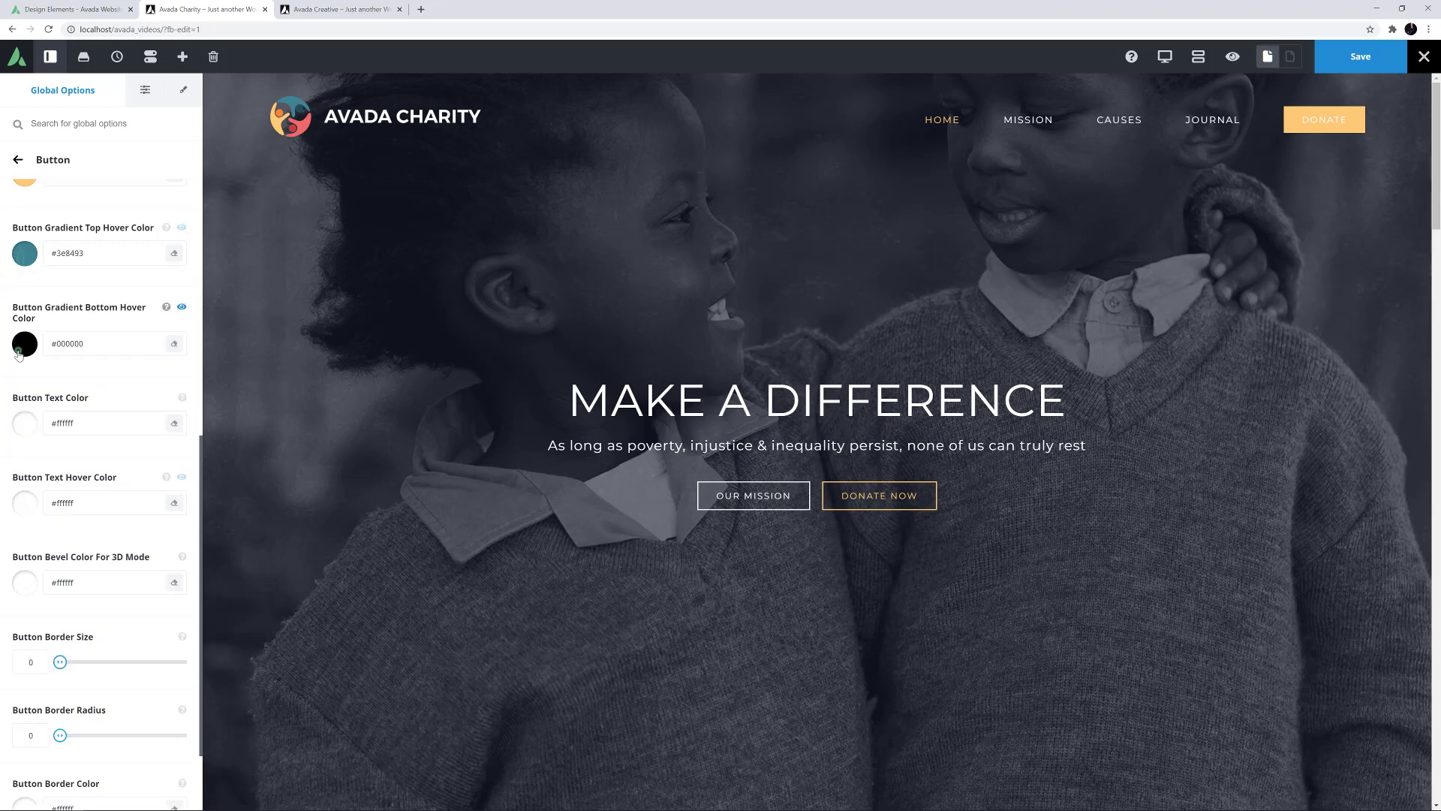
{"action": "left_click", "coordinate": [24, 343]}
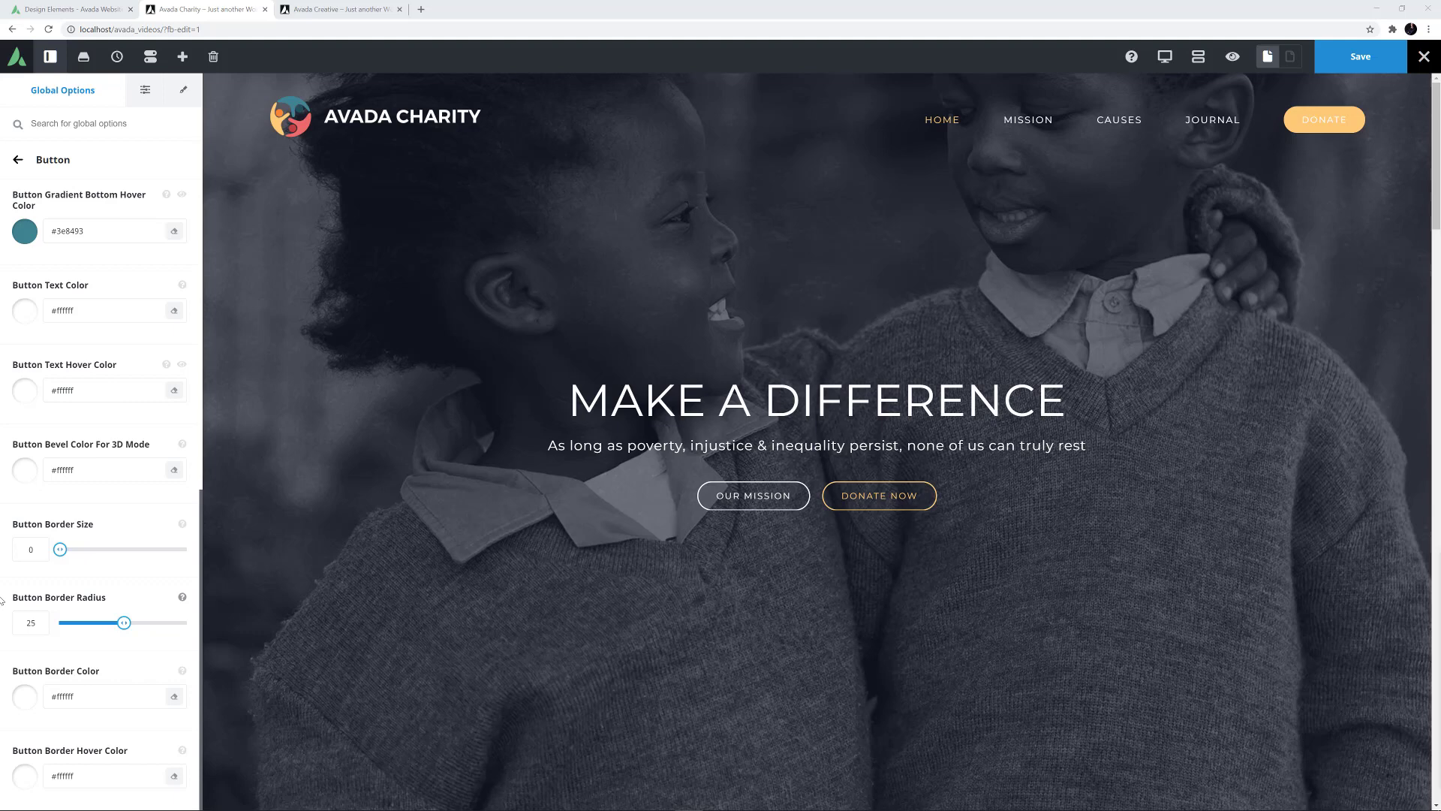
{"action": "mouse_move", "coordinate": [20, 570]}
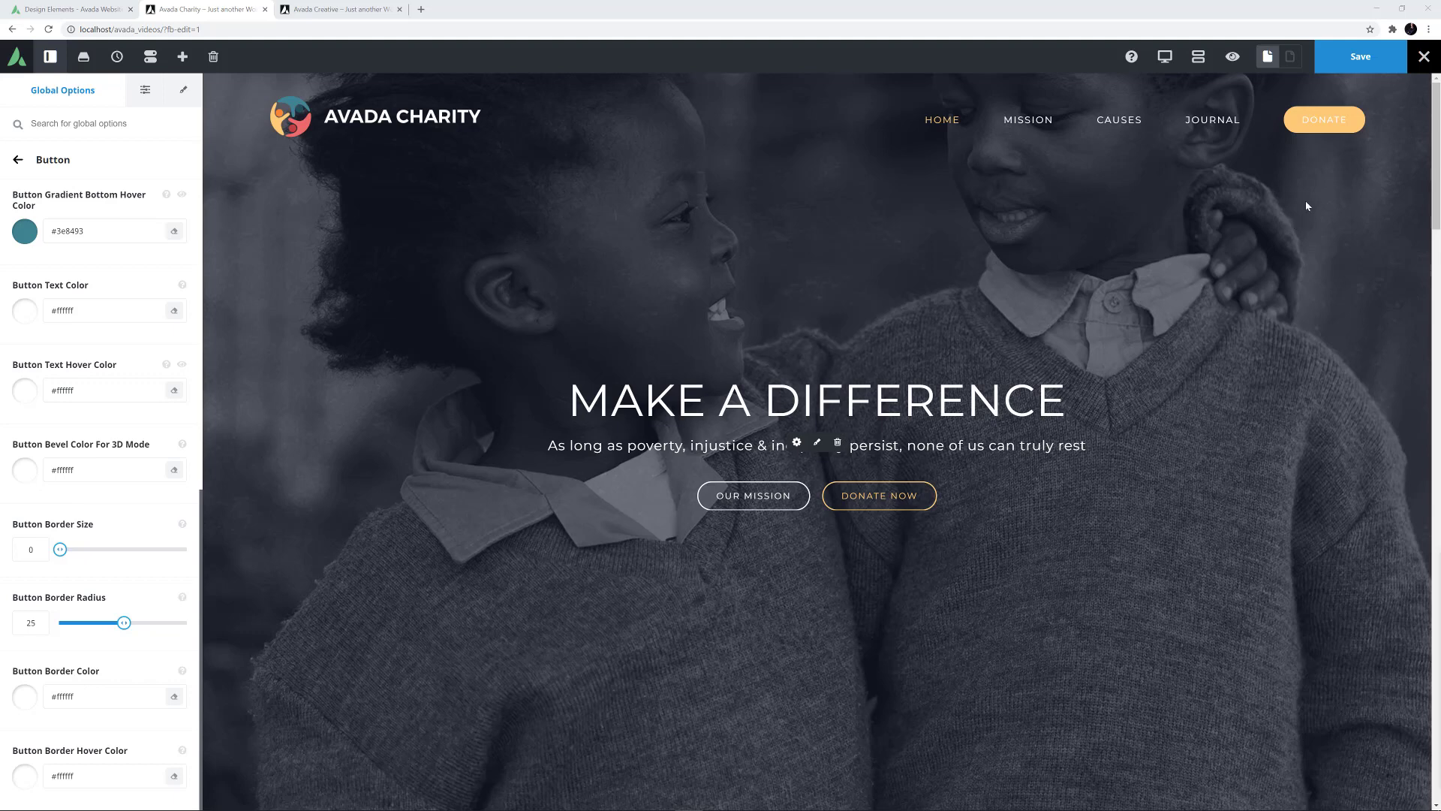
{"action": "mouse_move", "coordinate": [1324, 120]}
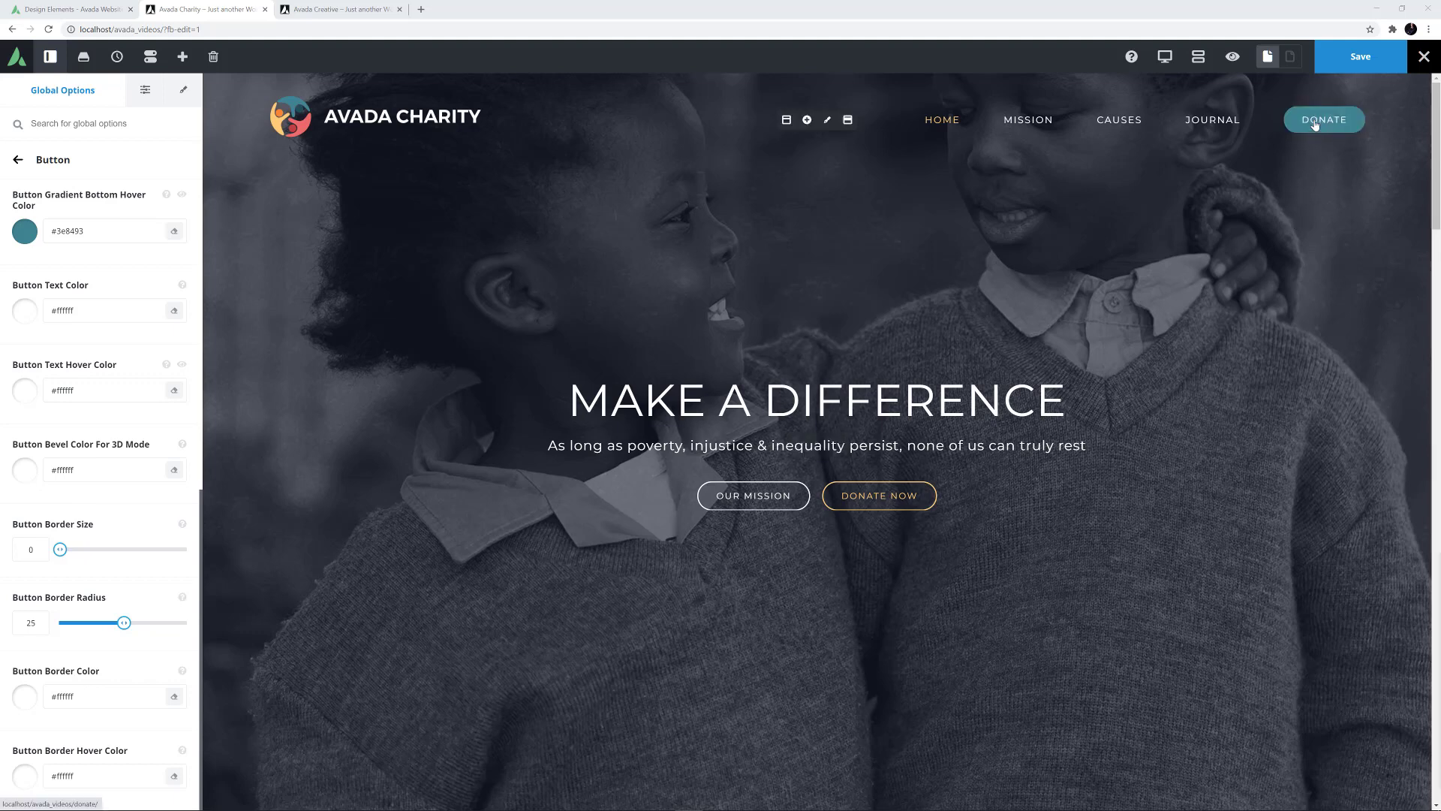
{"action": "scroll", "scroll_direction": "down", "scroll_amount": 3}
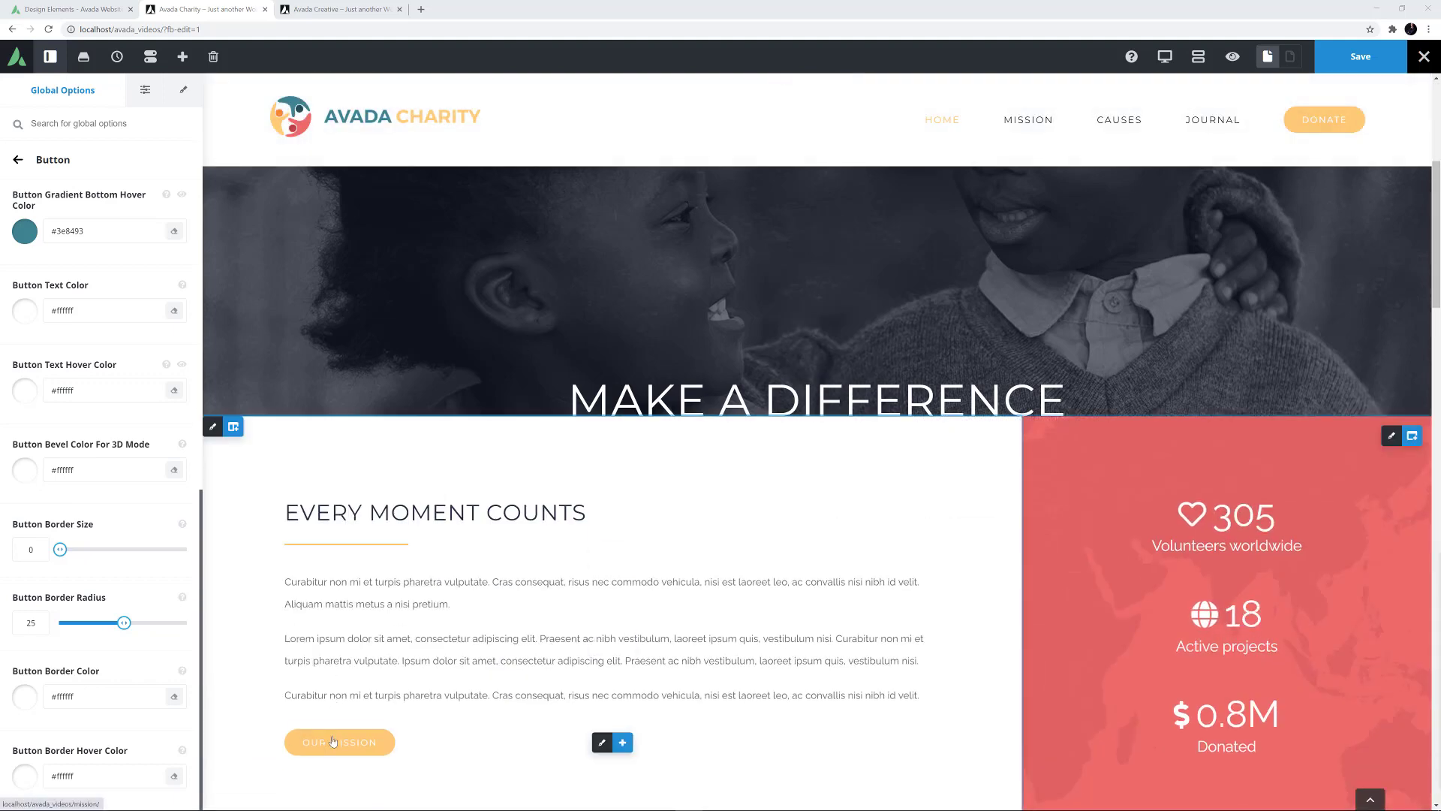
{"action": "scroll", "scroll_direction": "down", "scroll_amount": 3}
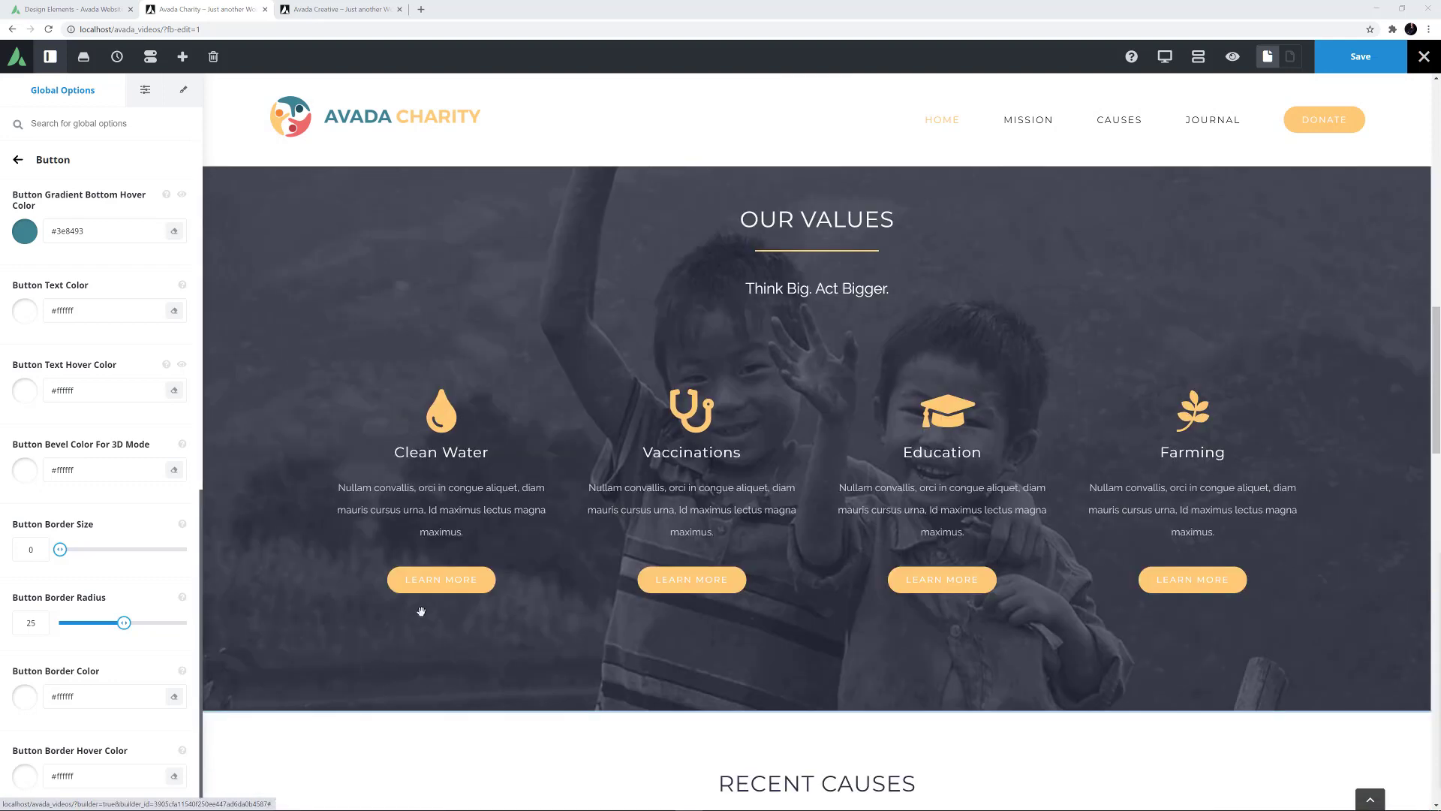
{"action": "mouse_move", "coordinate": [423, 301]}
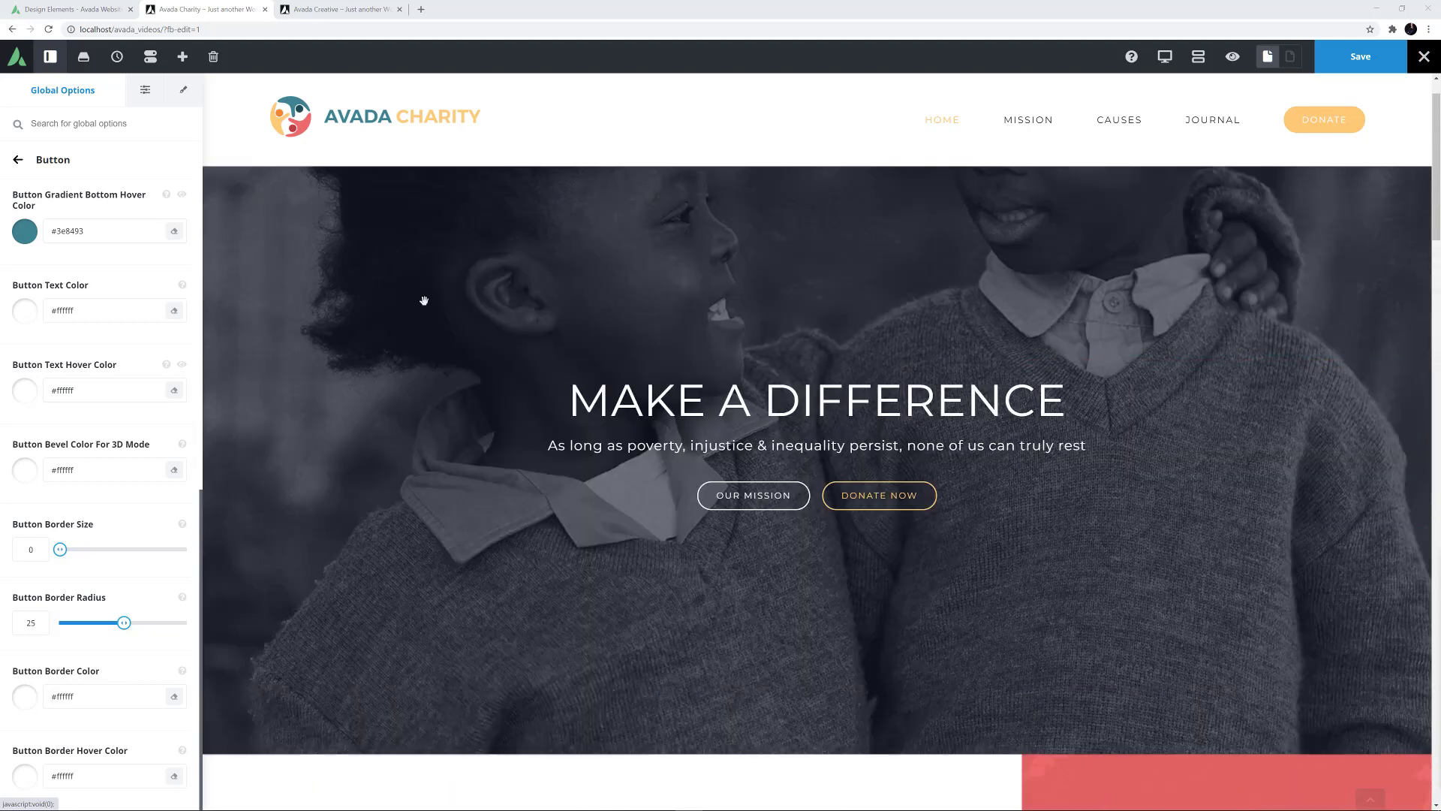
{"action": "mouse_move", "coordinate": [862, 510]}
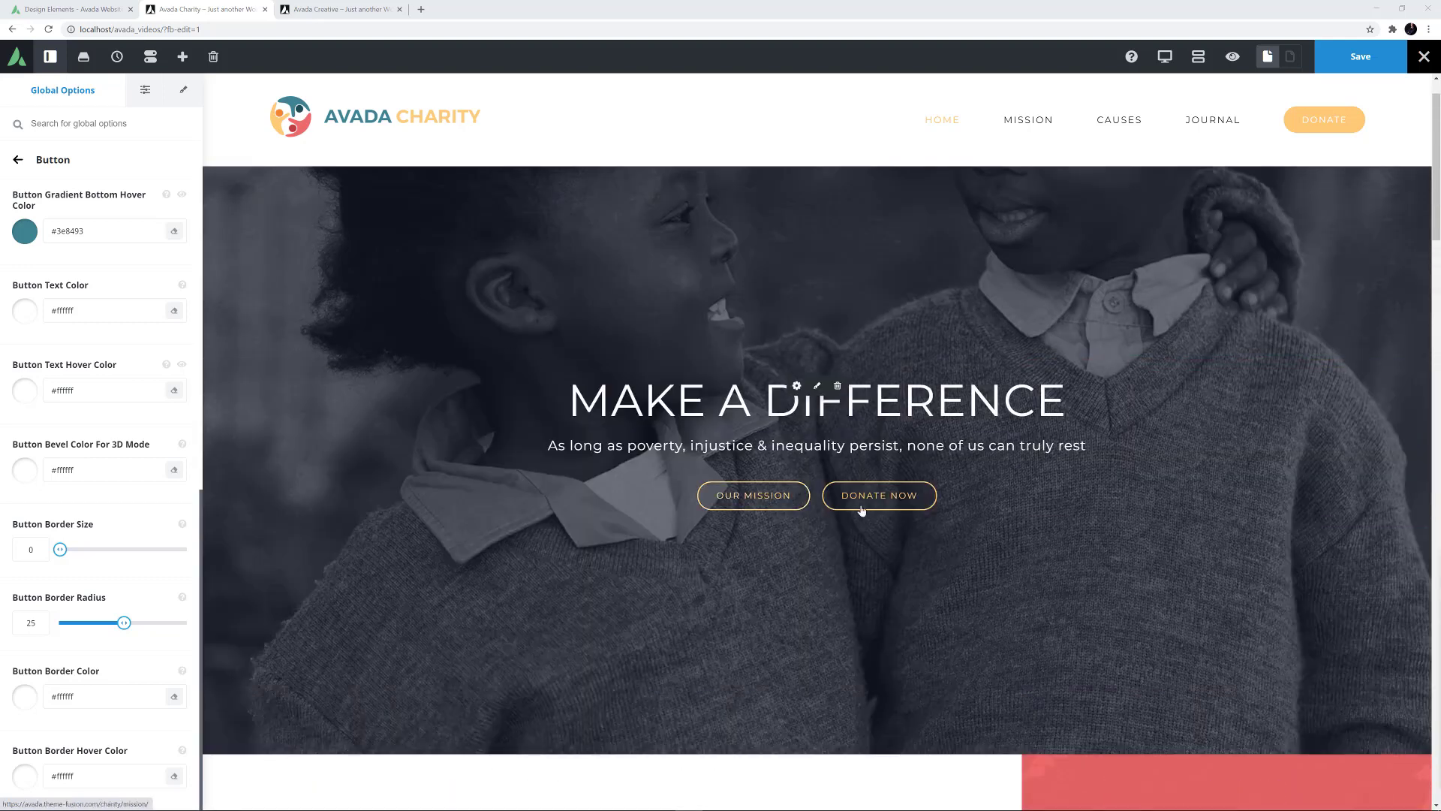
{"action": "mouse_move", "coordinate": [857, 563]}
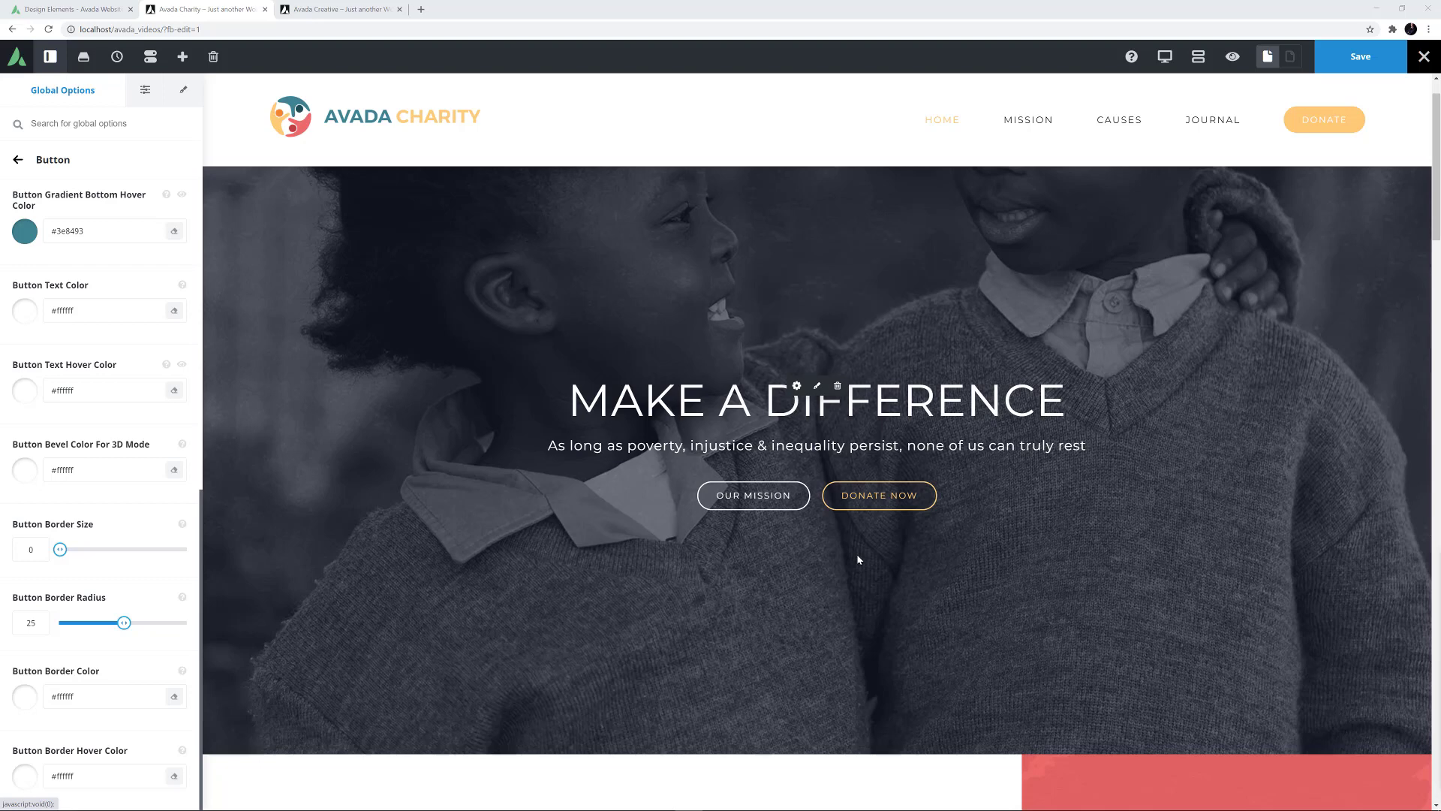
{"action": "mouse_move", "coordinate": [1083, 508]}
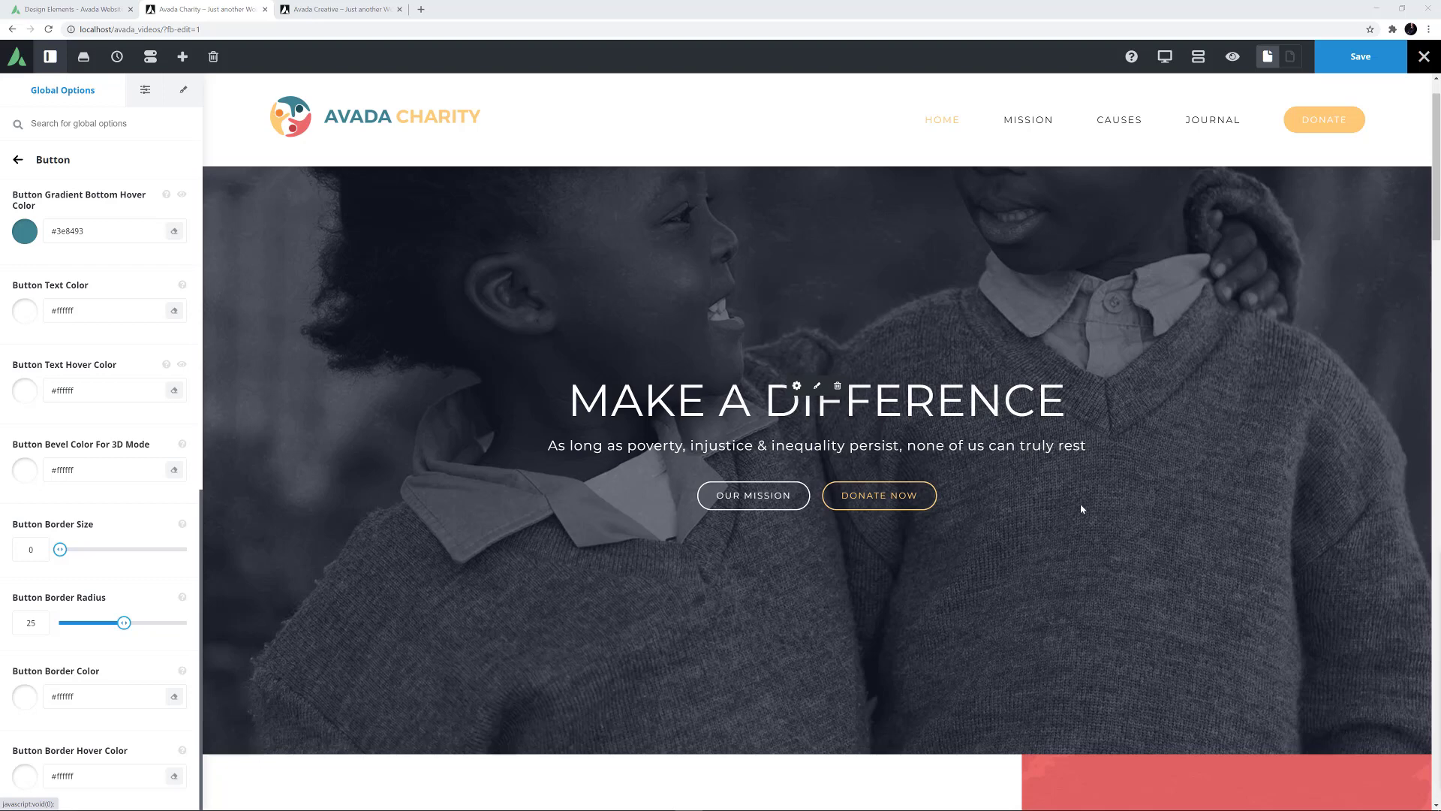
{"action": "mouse_move", "coordinate": [1239, 368]}
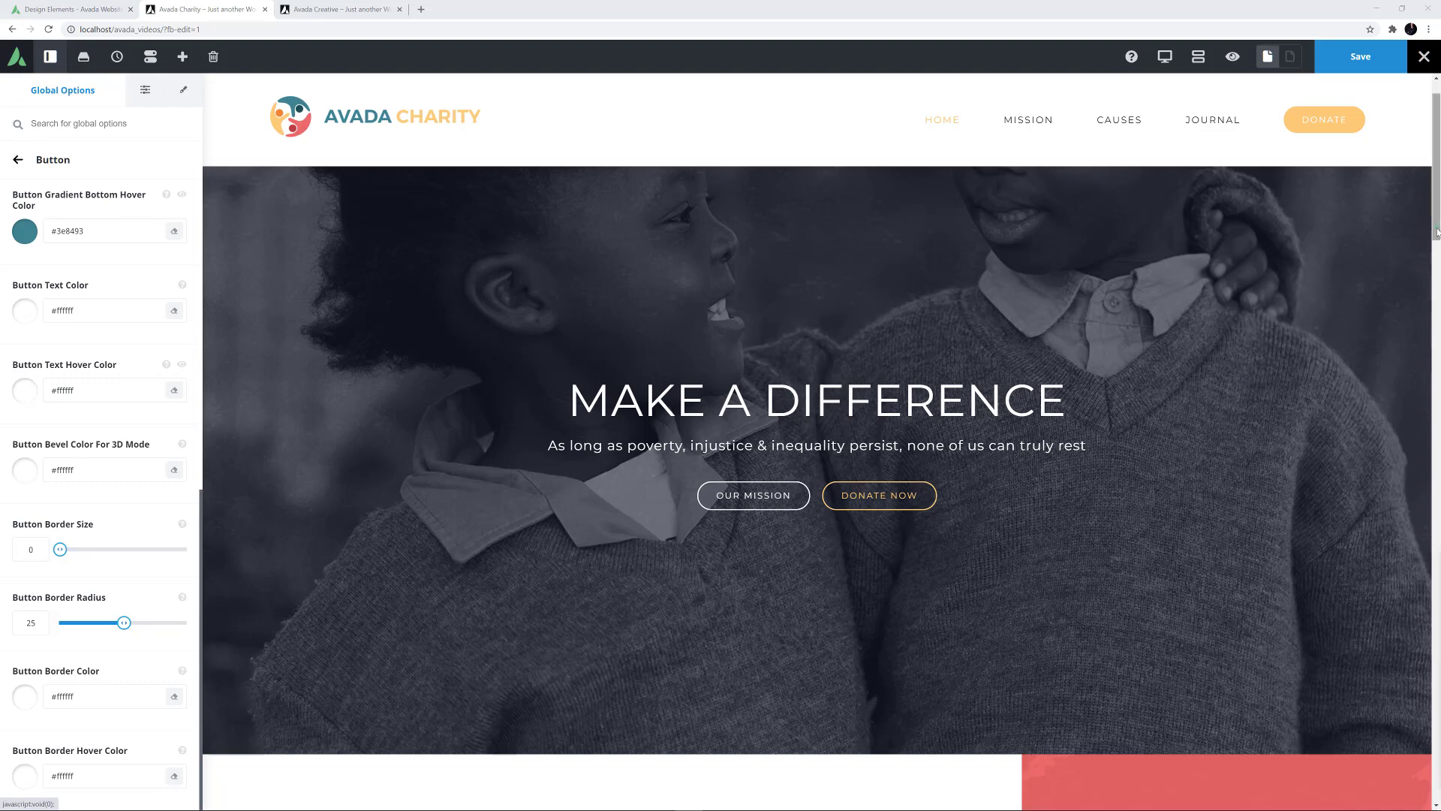
Scroll the Button options down to the border size, radius and colour settings
{"action": "scroll", "scroll_direction": "down", "scroll_amount": 3}
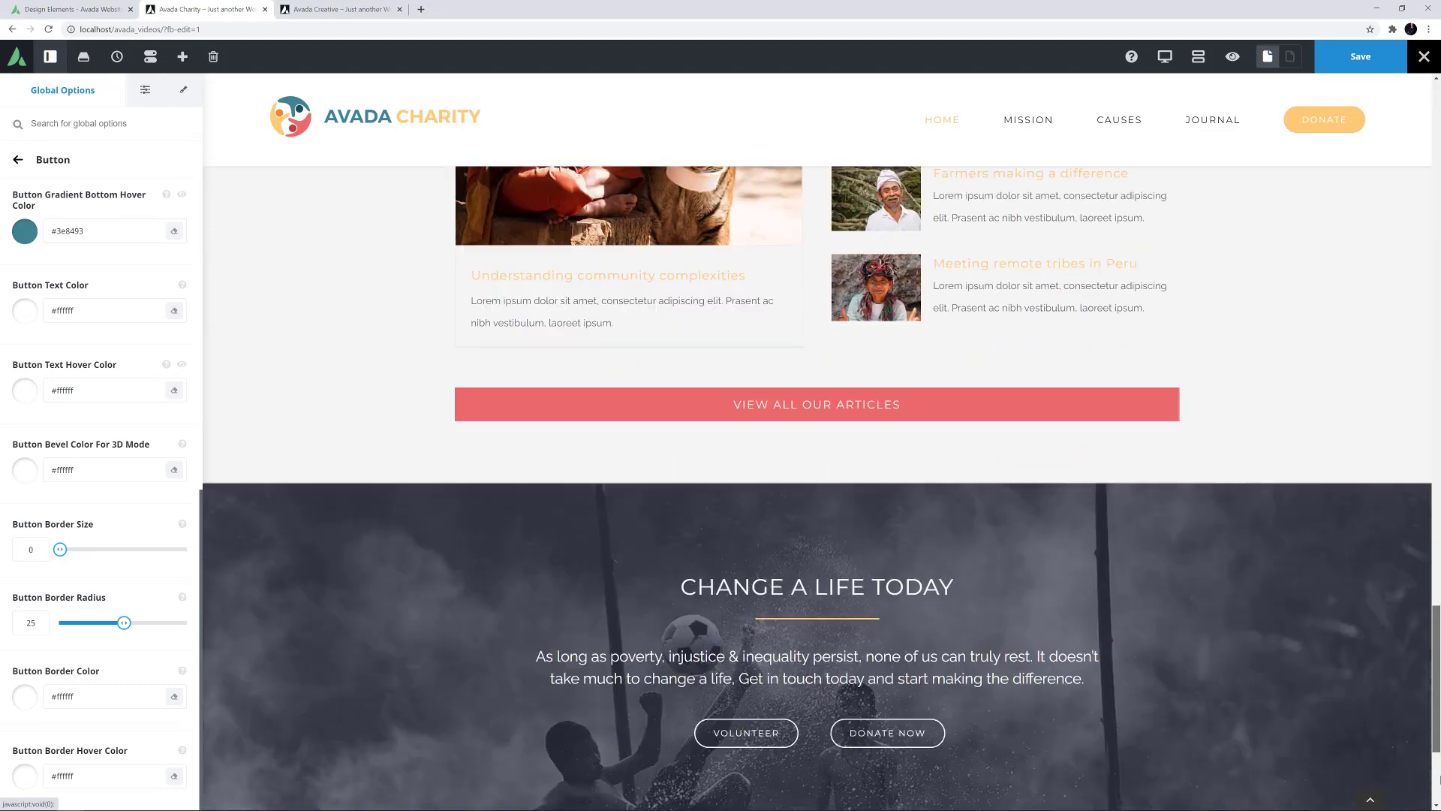
{"action": "scroll", "scroll_direction": "down", "scroll_amount": 3}
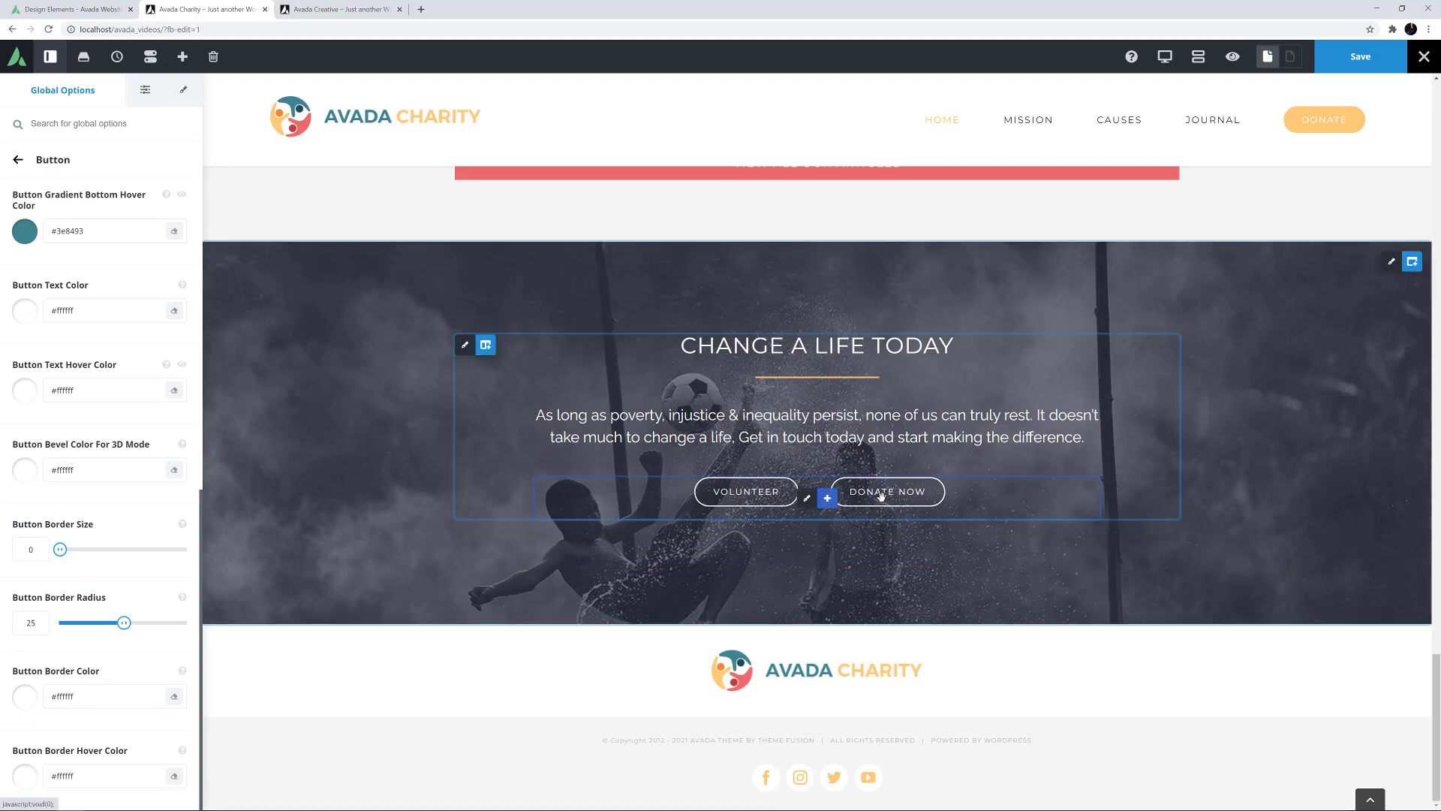
{"action": "mouse_move", "coordinate": [746, 490]}
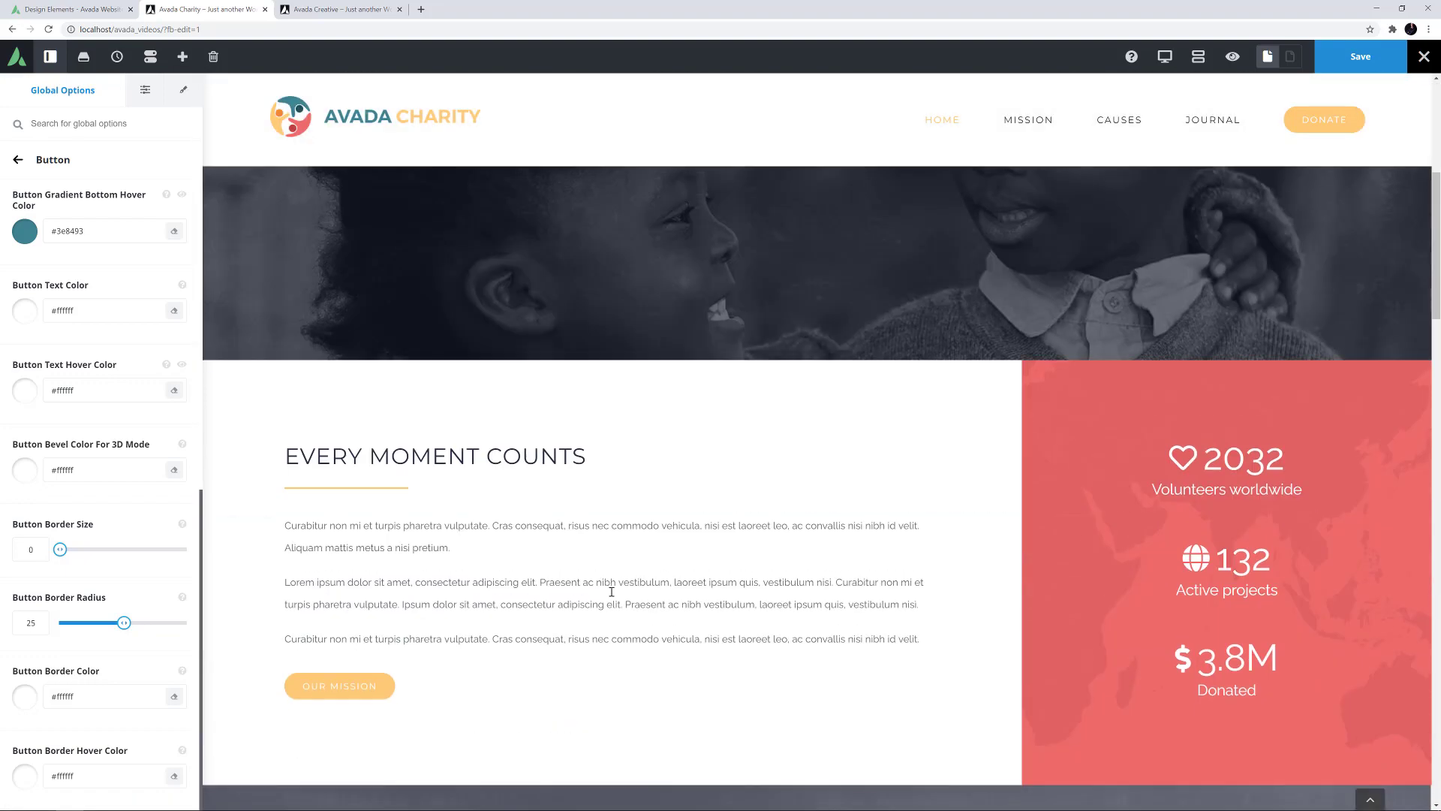
Set the Our Mission button's Button Span to Yes so it fills the column width
{"action": "left_click", "coordinate": [338, 629]}
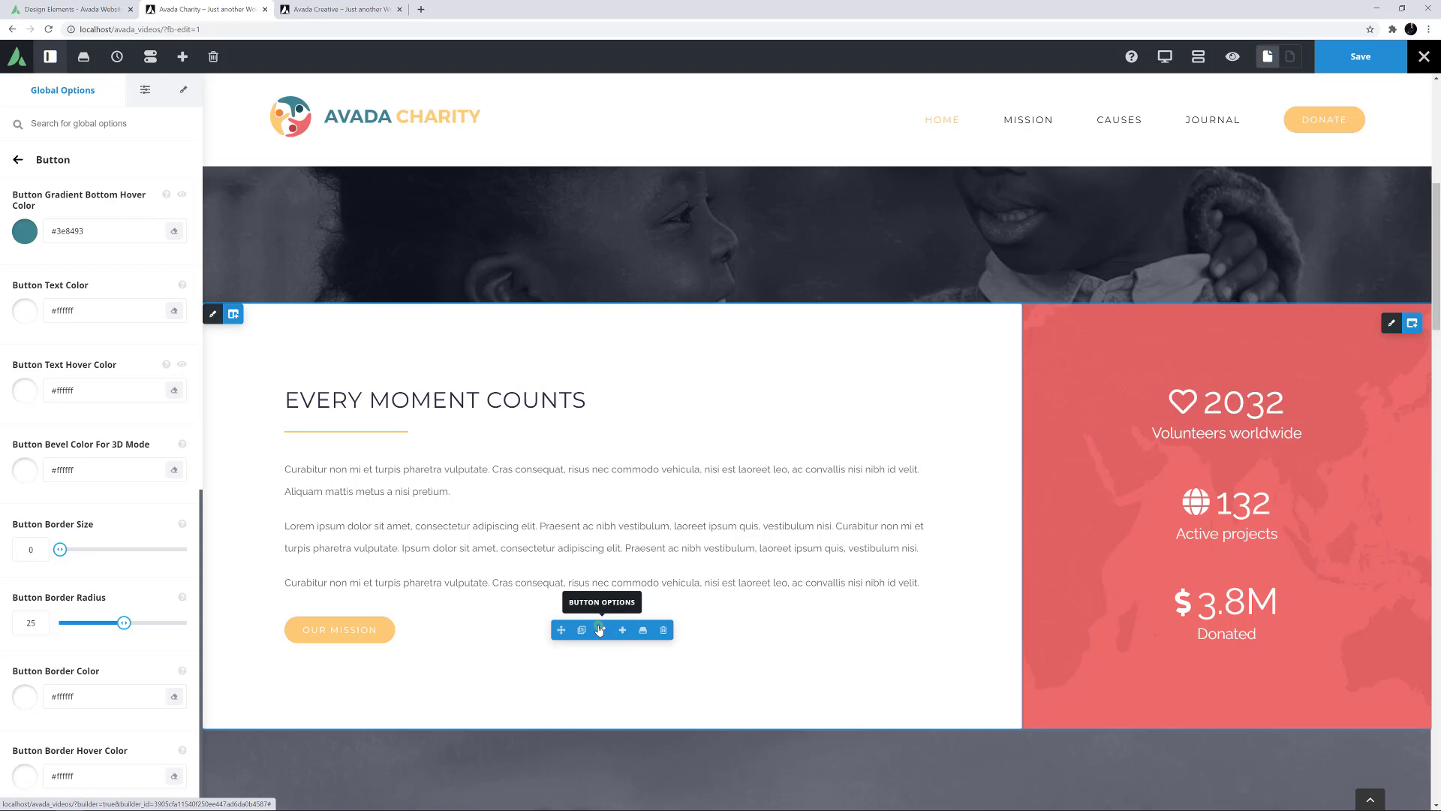
{"action": "left_click", "coordinate": [601, 629]}
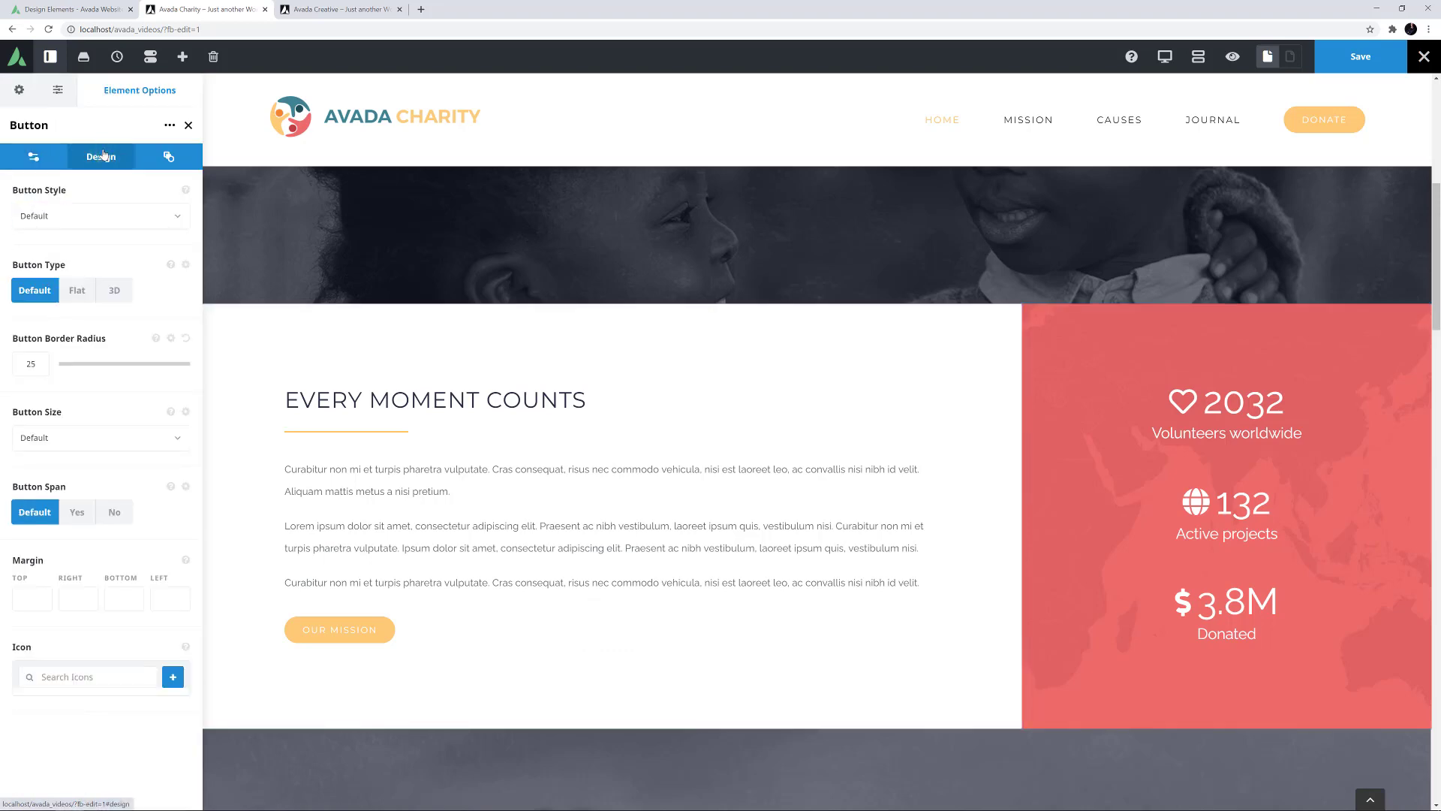
{"action": "left_click", "coordinate": [171, 677]}
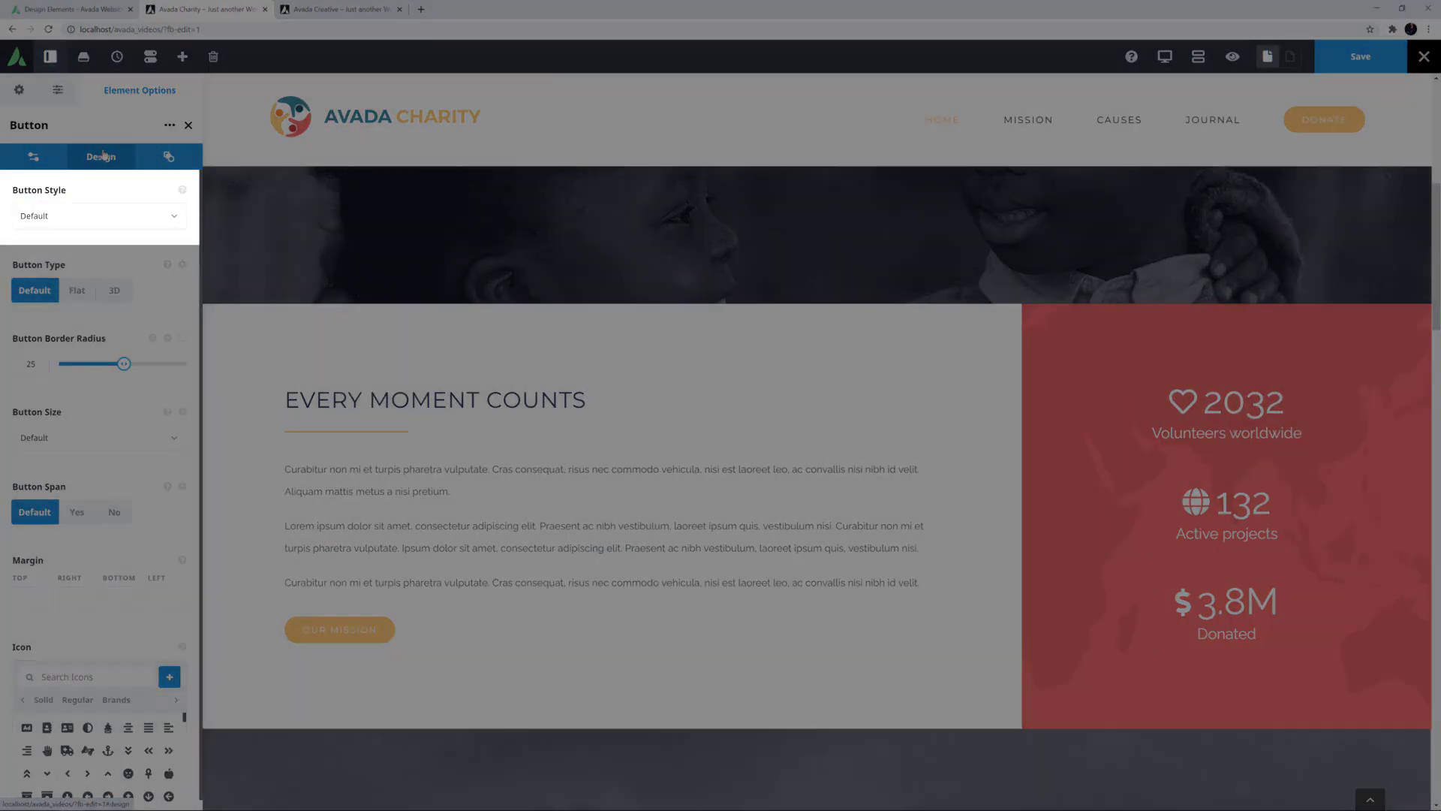
{"action": "left_click", "coordinate": [99, 157]}
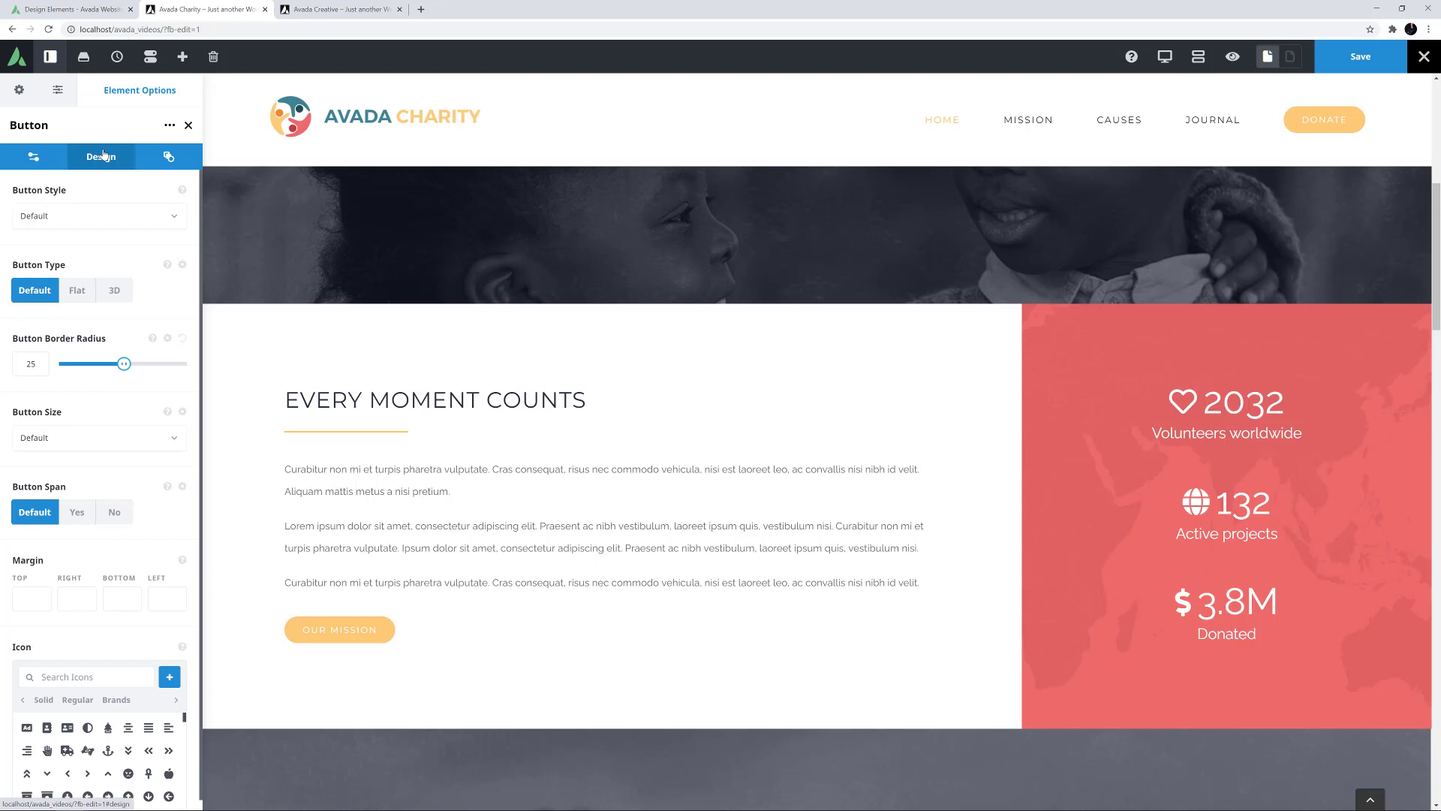
{"action": "mouse_move", "coordinate": [81, 510]}
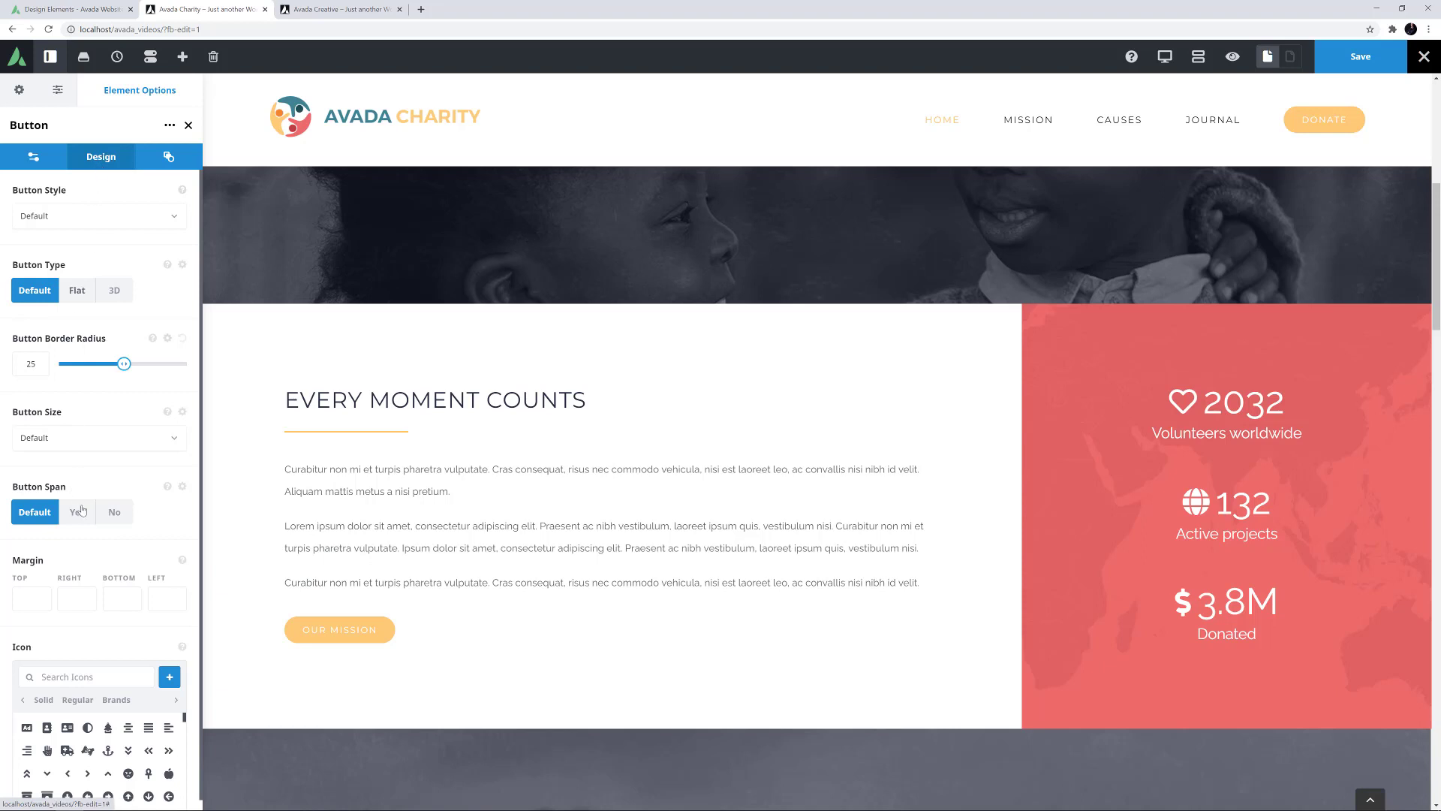
{"action": "left_click", "coordinate": [76, 512]}
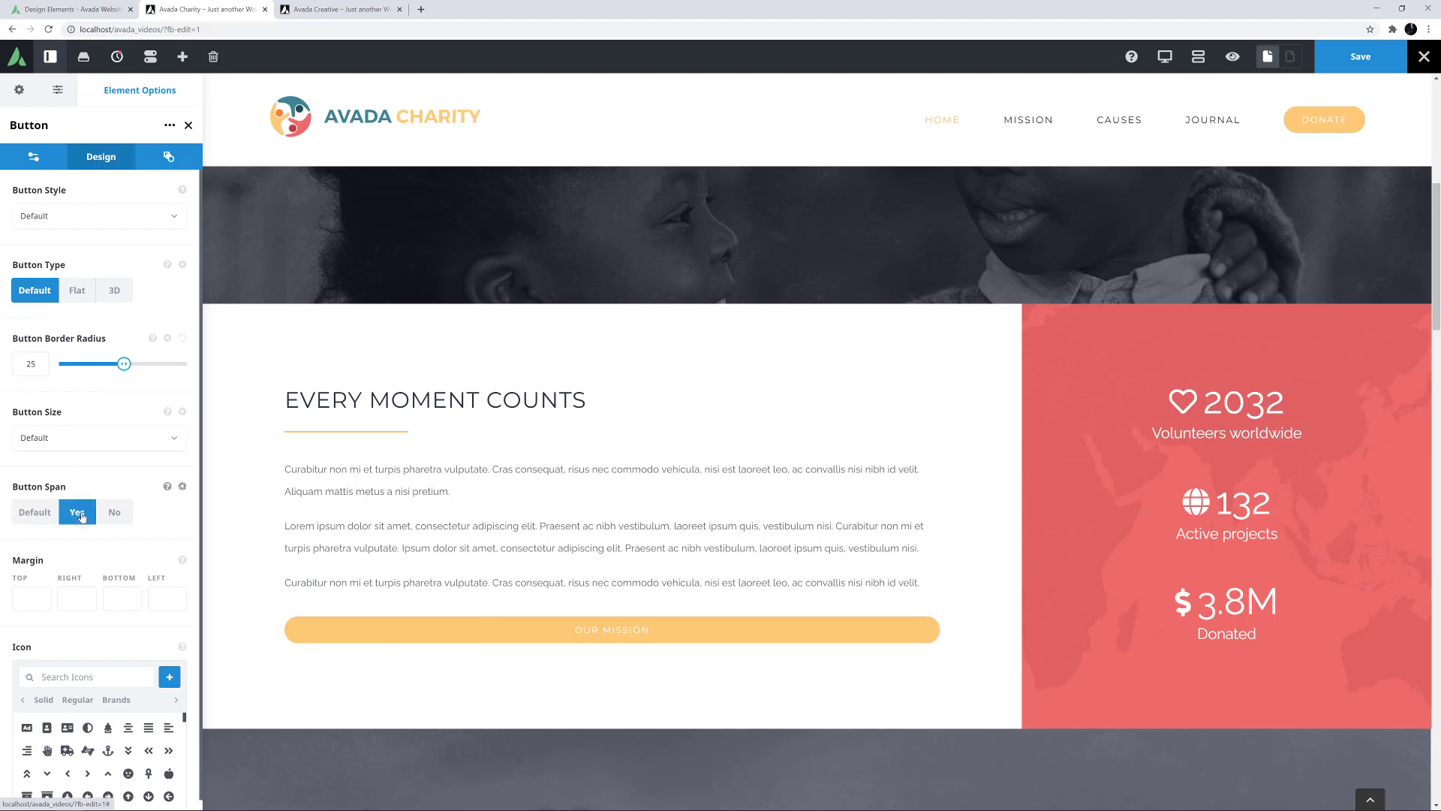
{"action": "mouse_move", "coordinate": [154, 492]}
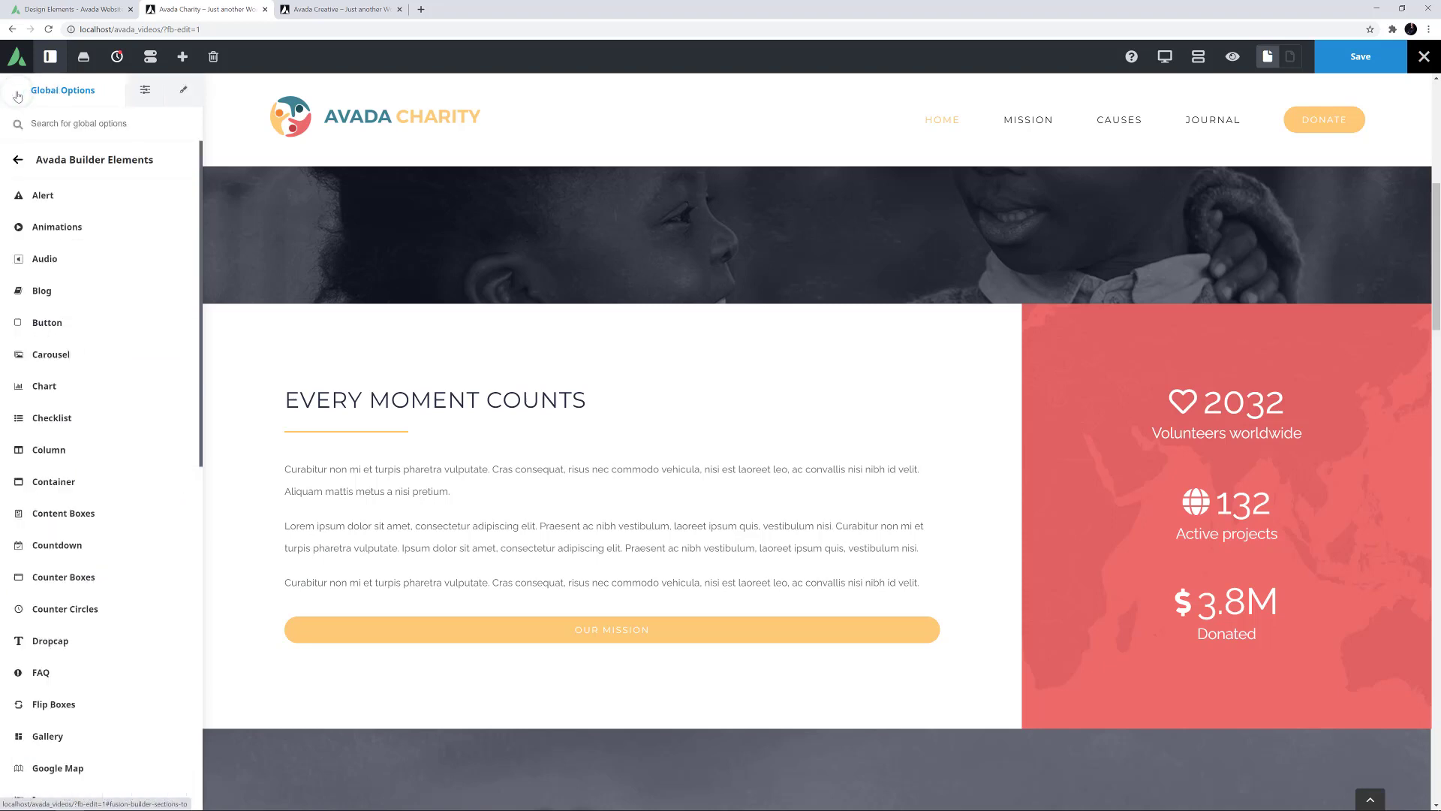
Review the global Button and Carousel settings, returning to the elements list each time
{"action": "left_click", "coordinate": [46, 323]}
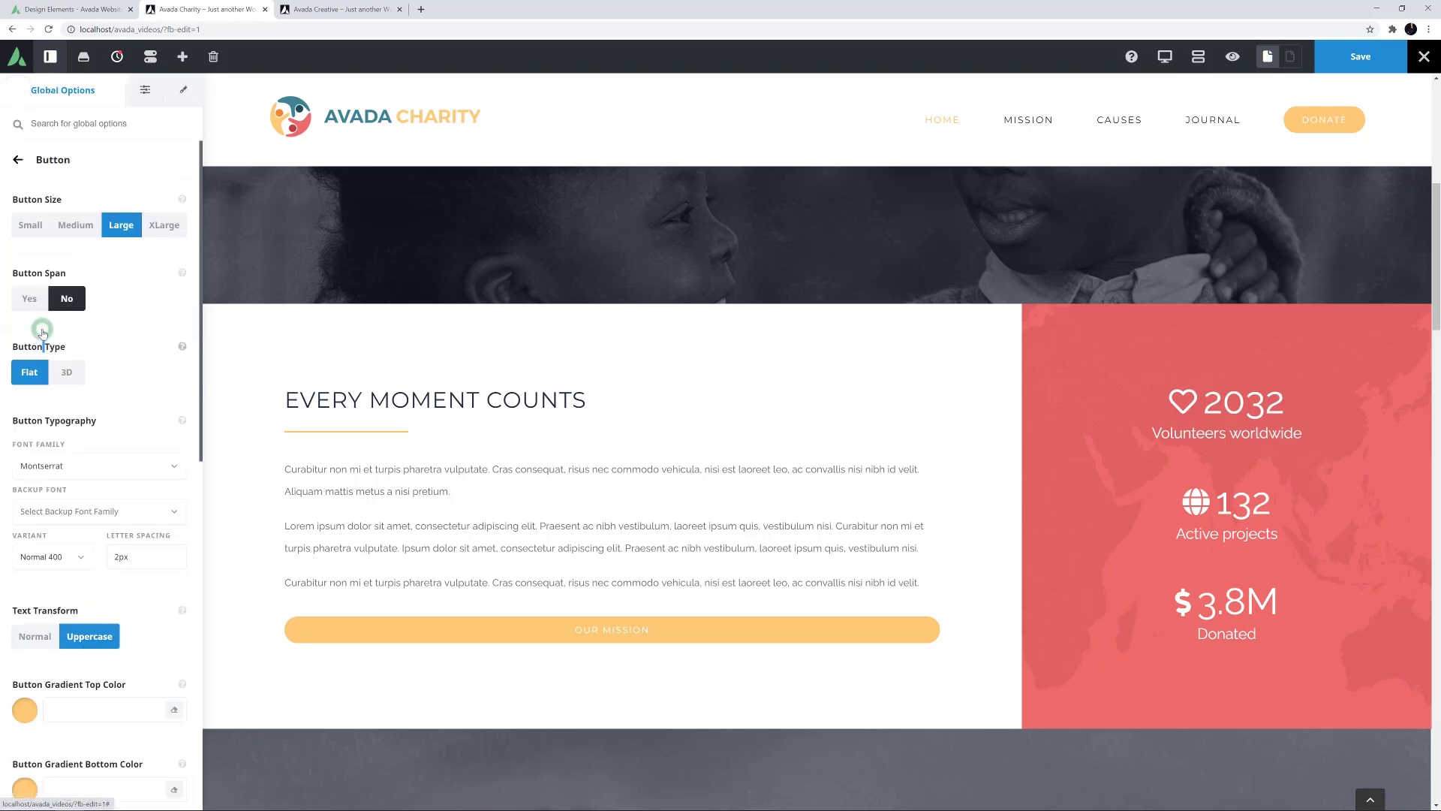
{"action": "left_click", "coordinate": [18, 159]}
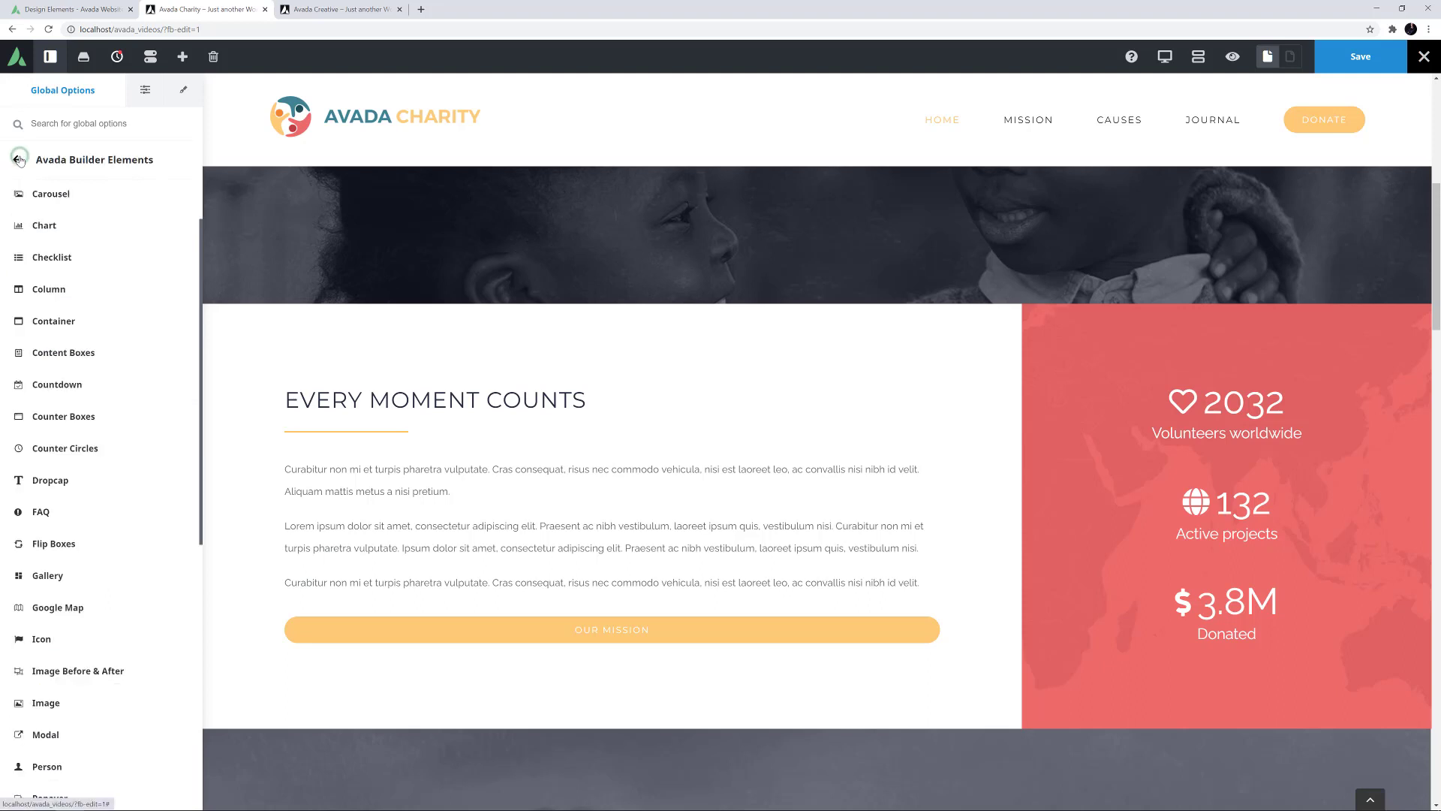
{"action": "left_click", "coordinate": [51, 194]}
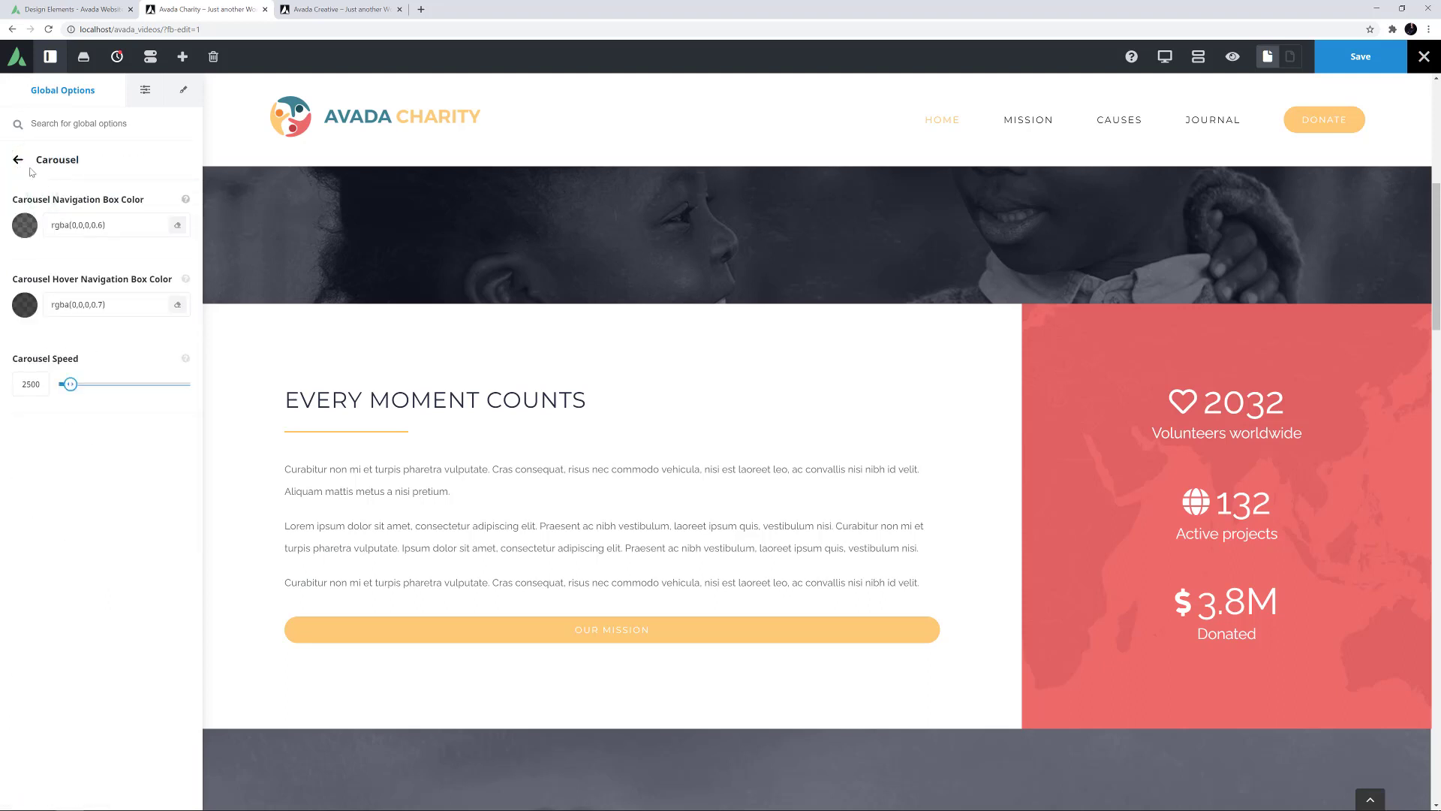
{"action": "mouse_move", "coordinate": [22, 166]}
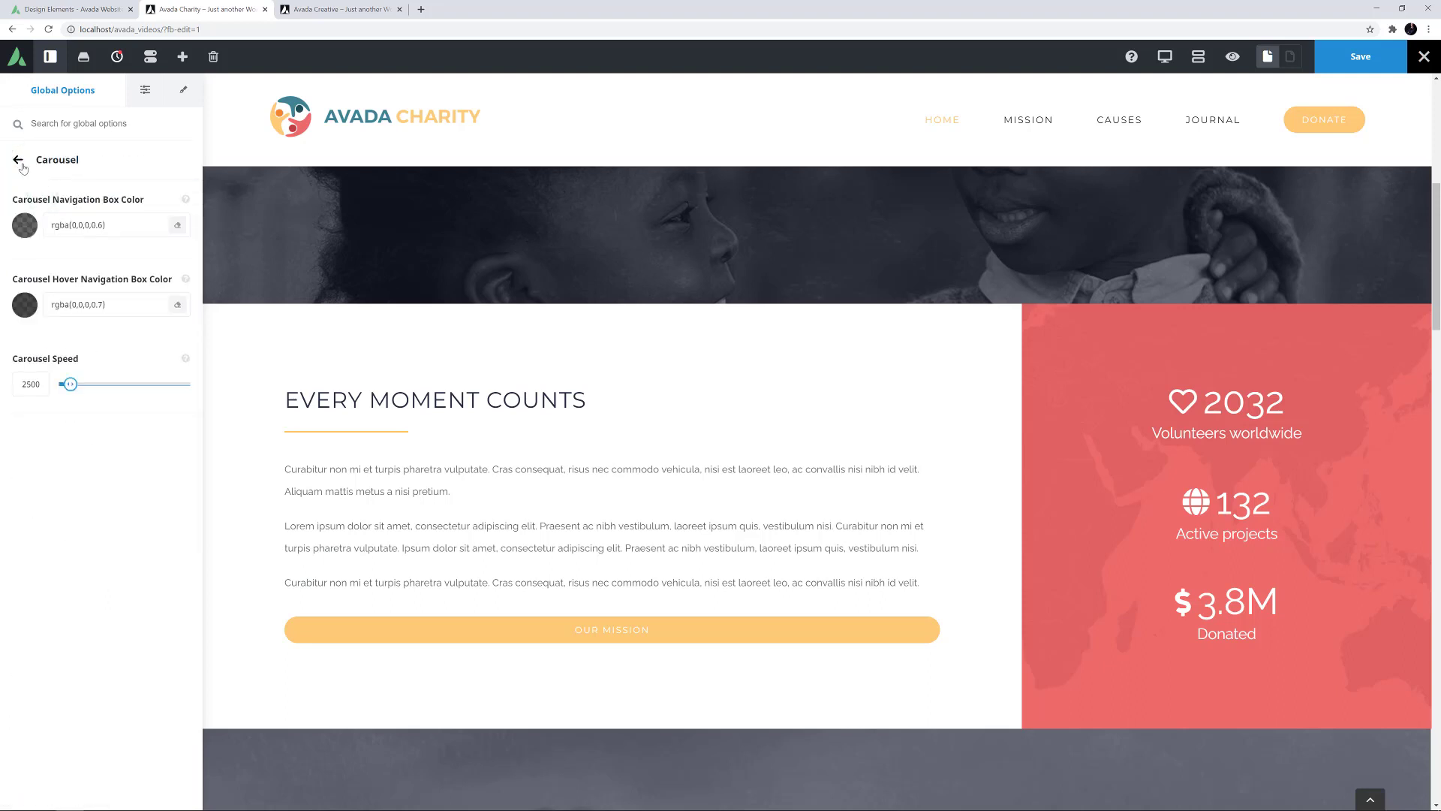
{"action": "left_click", "coordinate": [20, 161]}
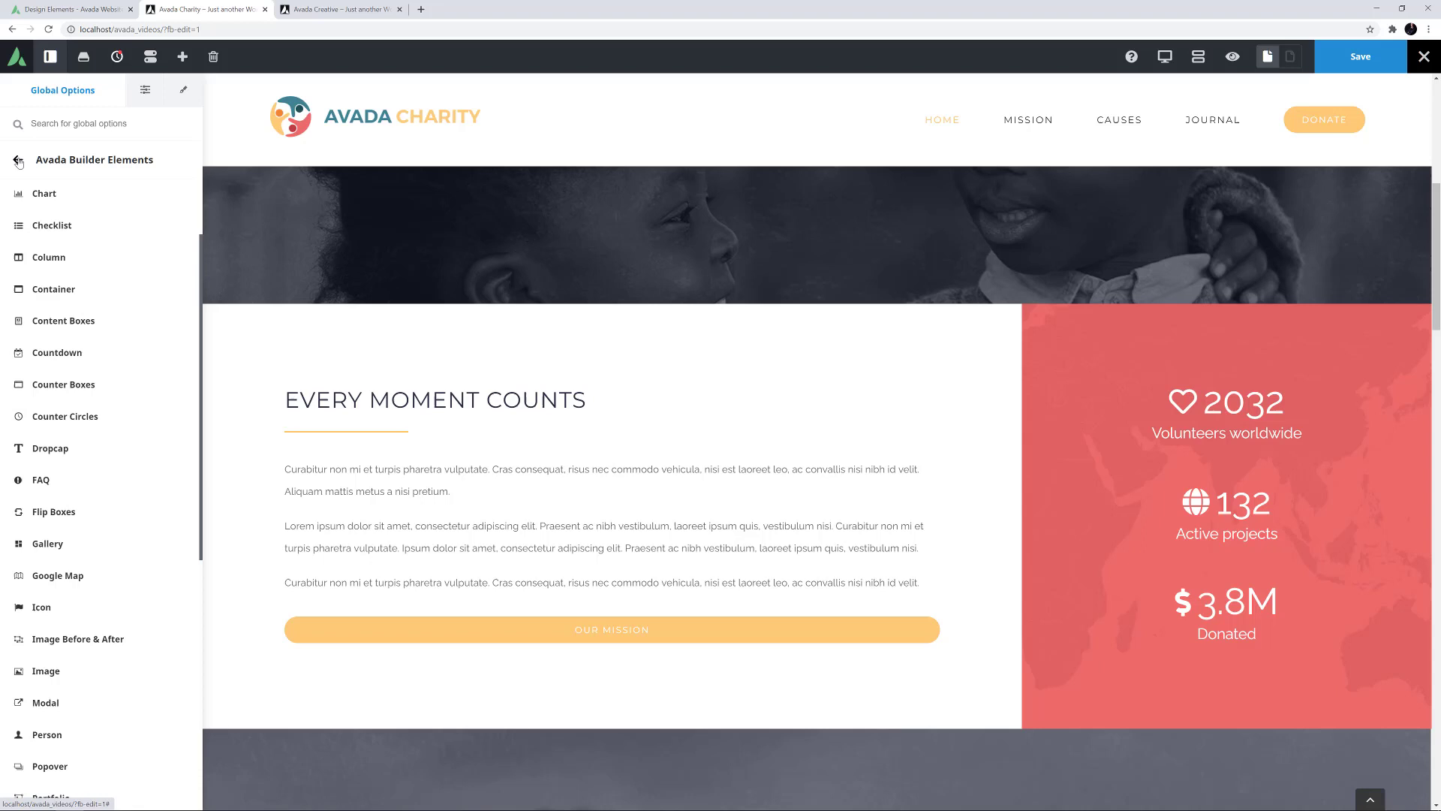
Review the global Column and Container settings, returning to the elements list each time
{"action": "left_click", "coordinate": [49, 256]}
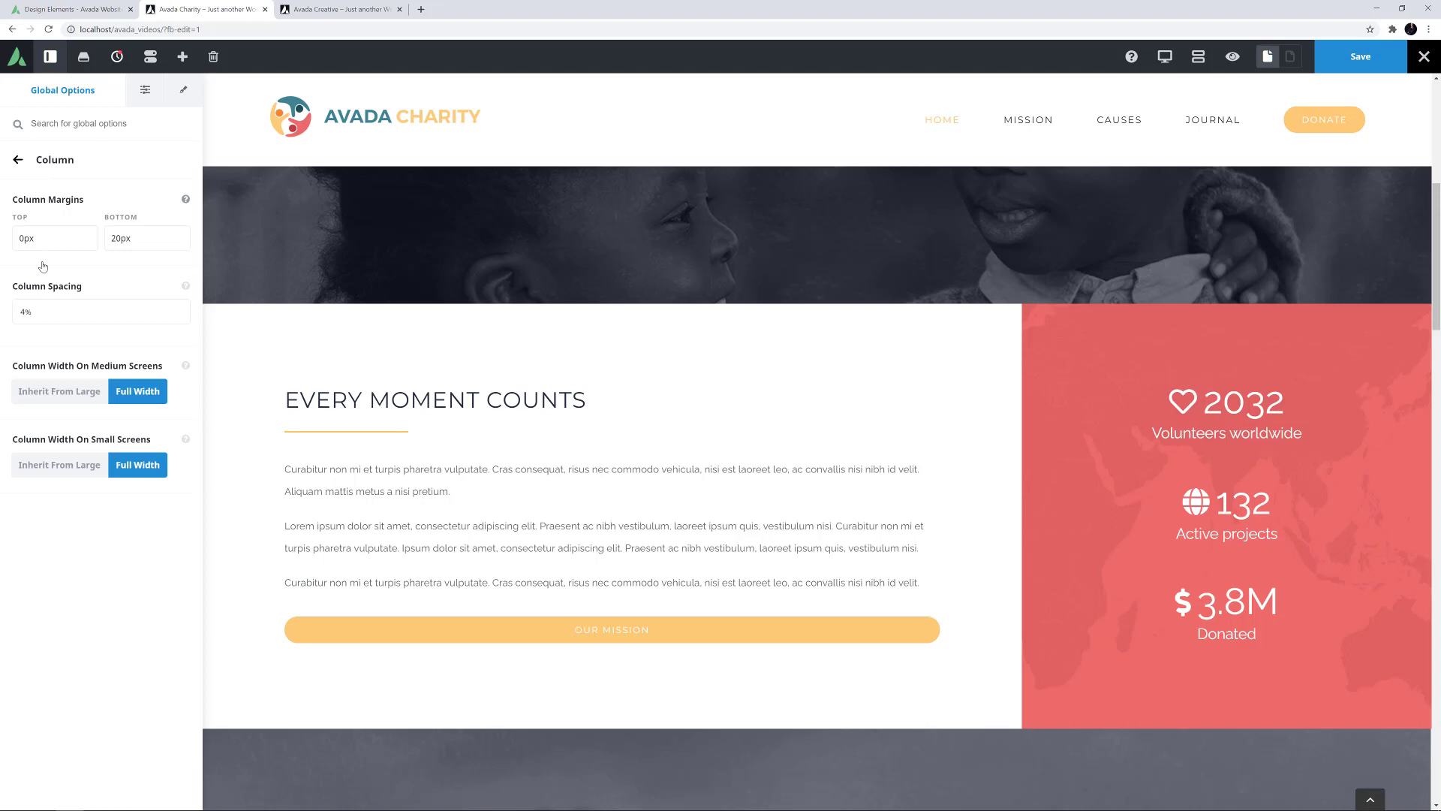
{"action": "left_click", "coordinate": [18, 159]}
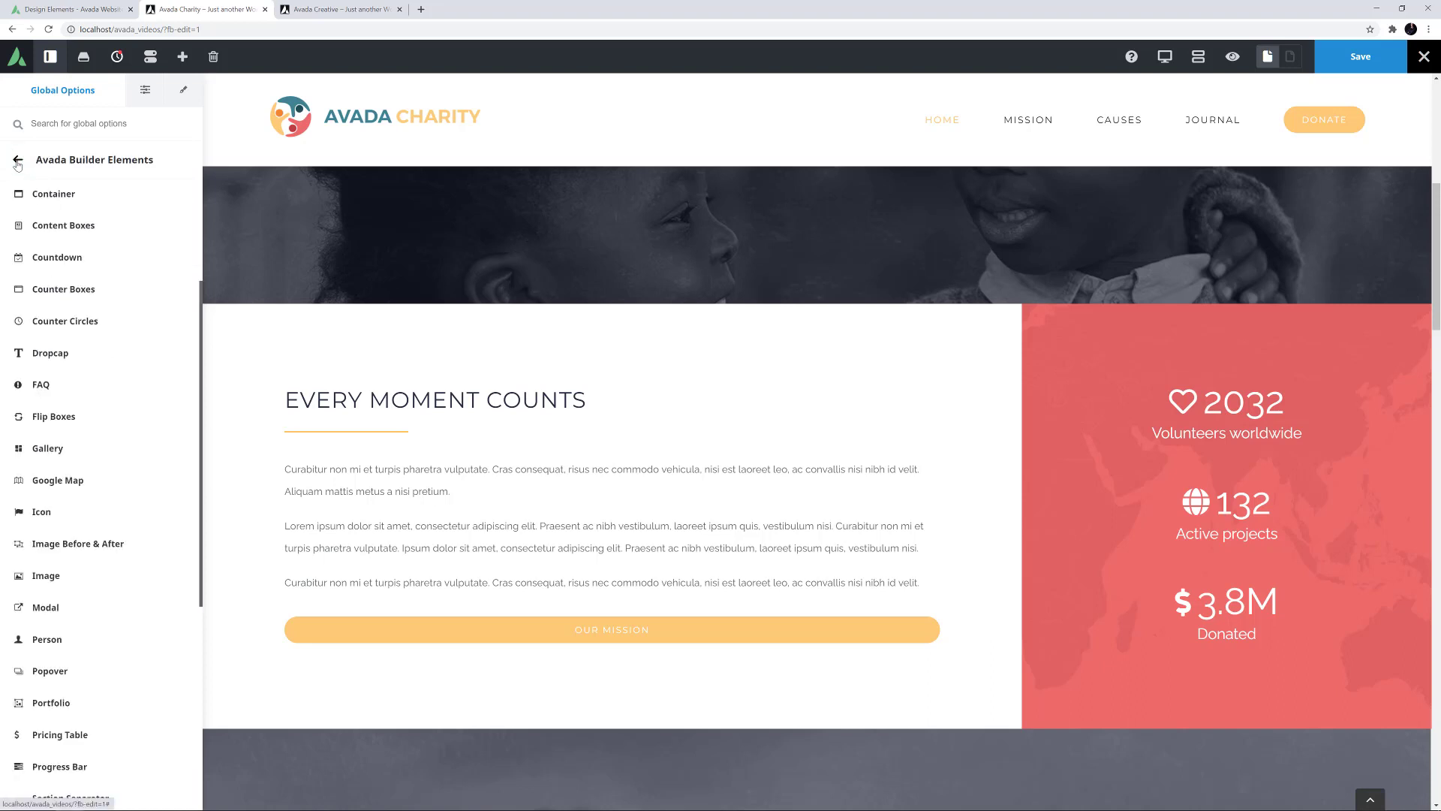
{"action": "left_click", "coordinate": [54, 194]}
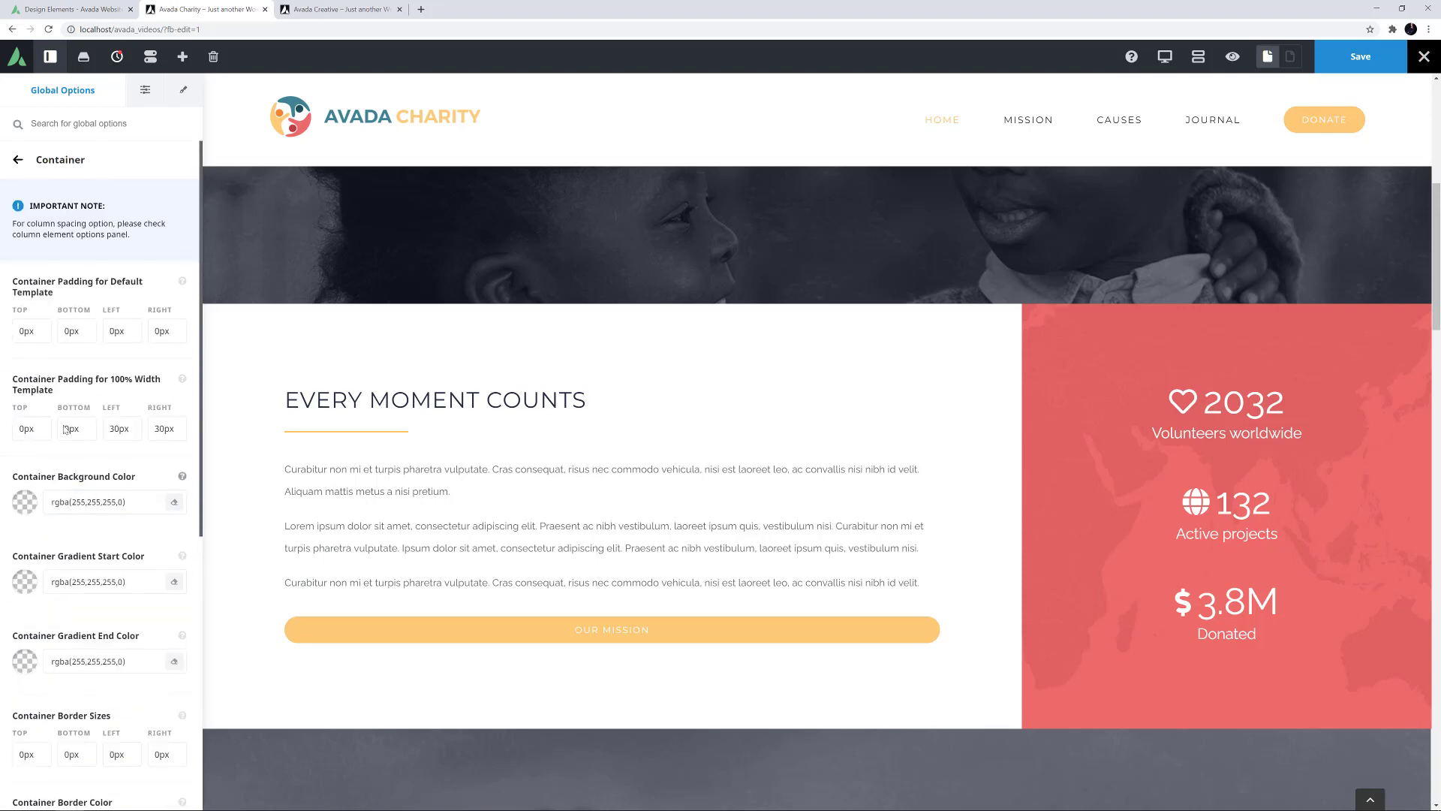
{"action": "left_click", "coordinate": [16, 159]}
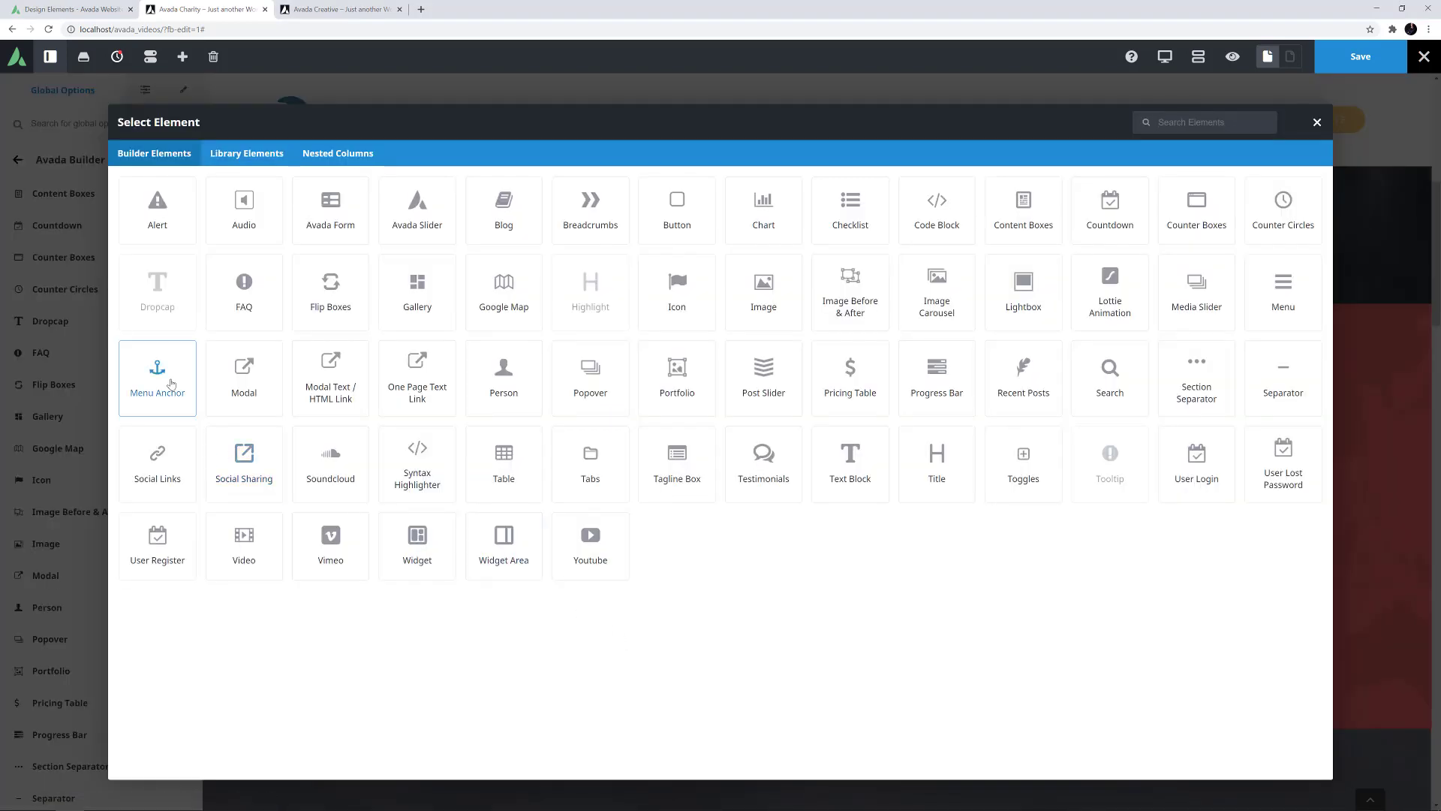
Add a Menu Anchor below the Our Mission button, delete it, and reopen the button's settings
{"action": "left_click", "coordinate": [158, 378]}
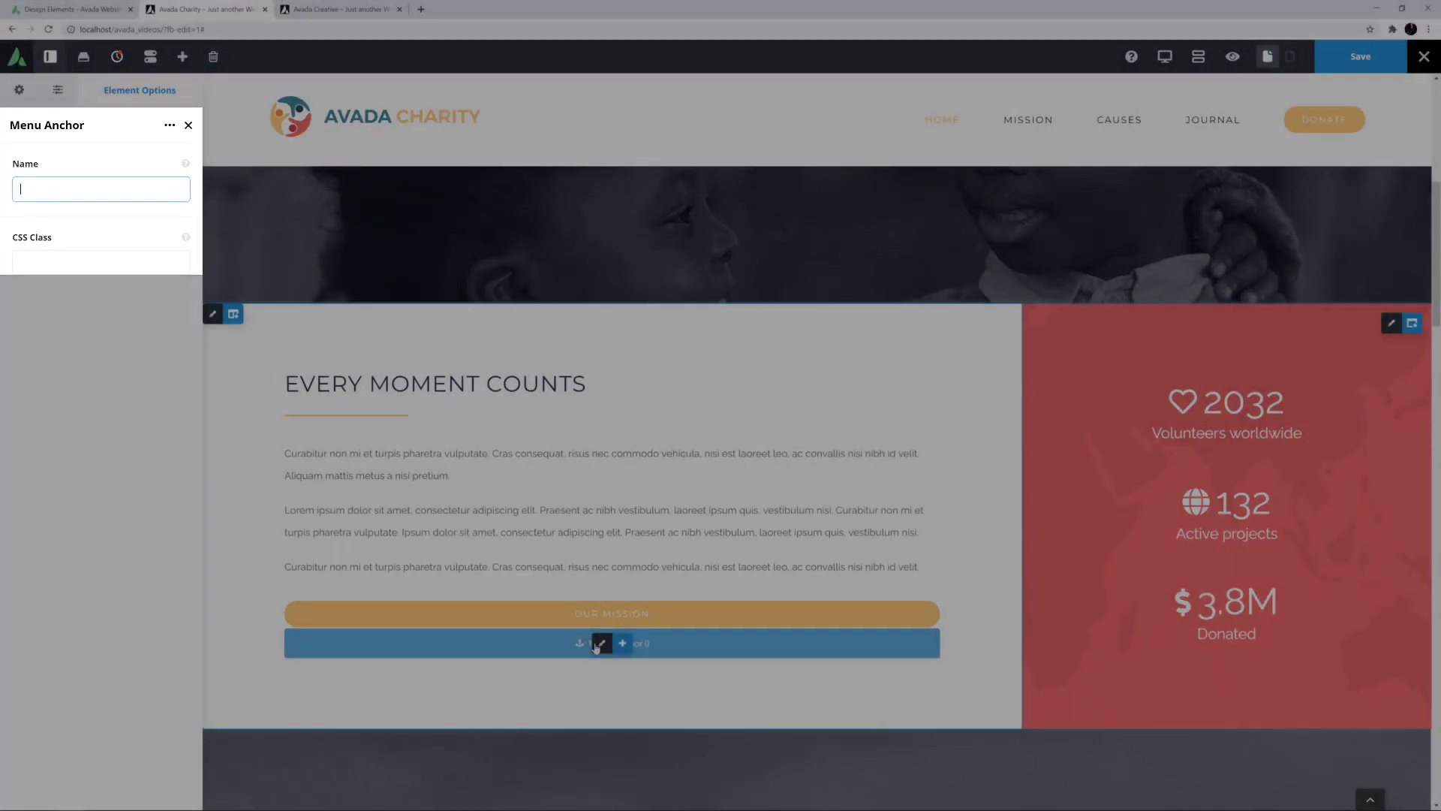
{"action": "left_click", "coordinate": [189, 124]}
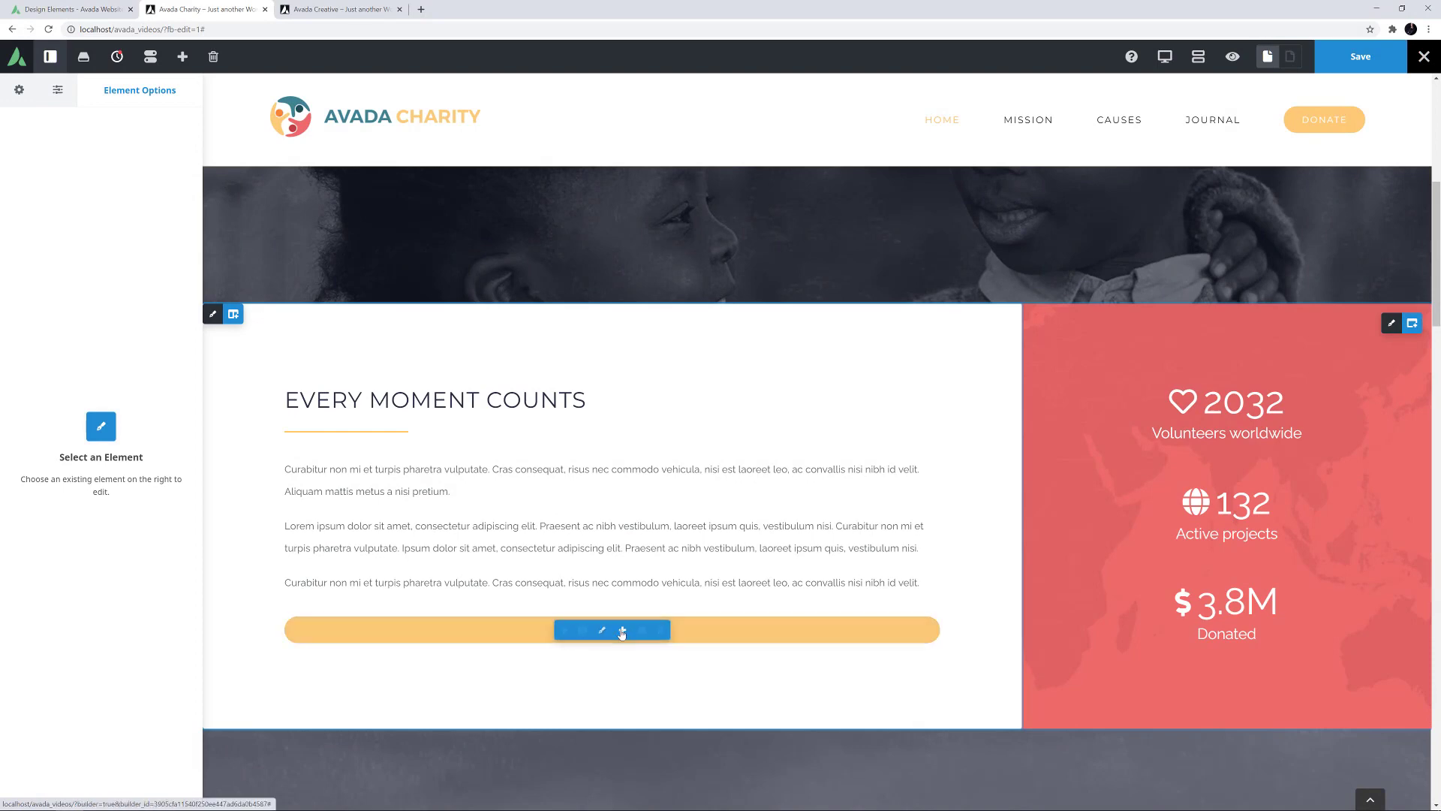
{"action": "left_click", "coordinate": [600, 629]}
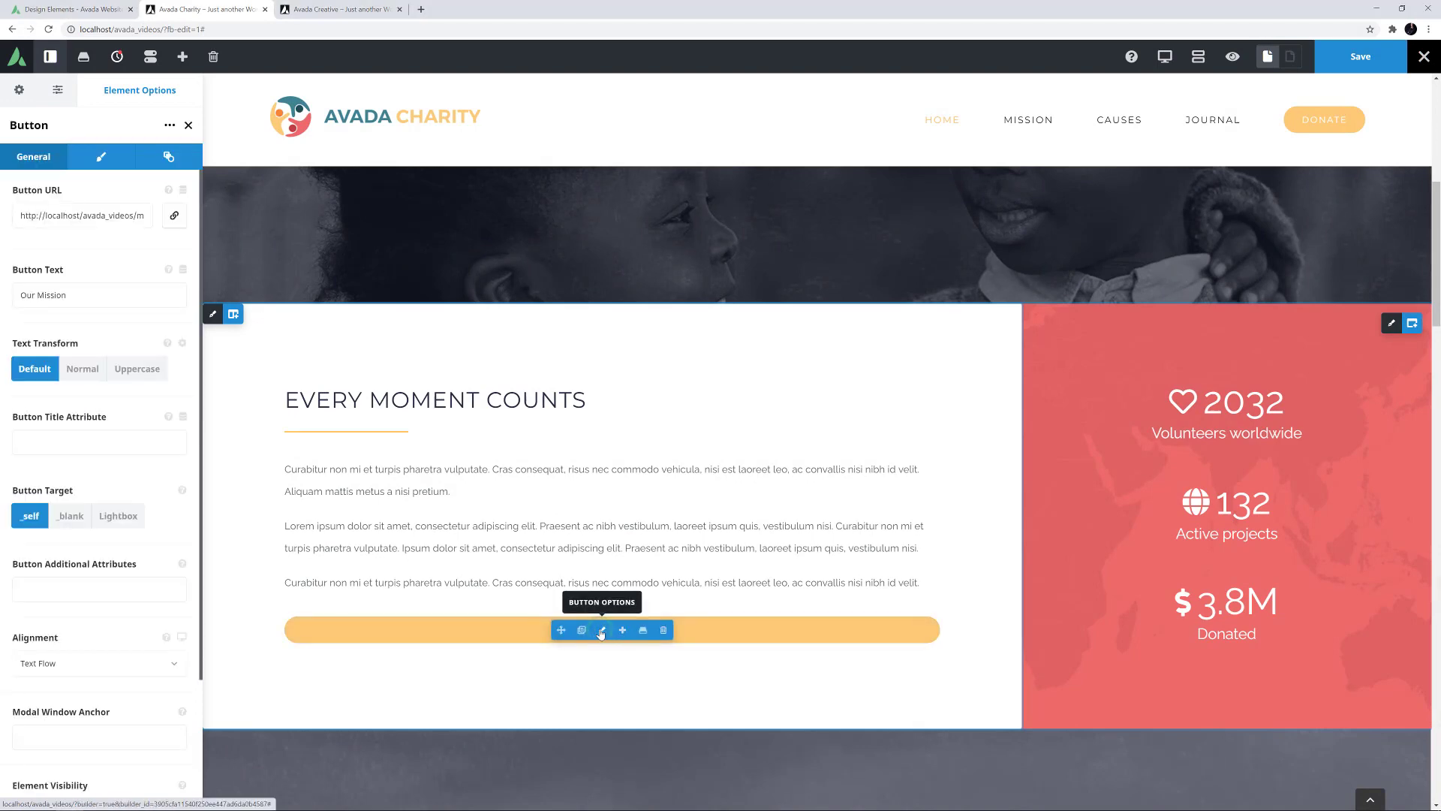
{"action": "left_click", "coordinate": [601, 628]}
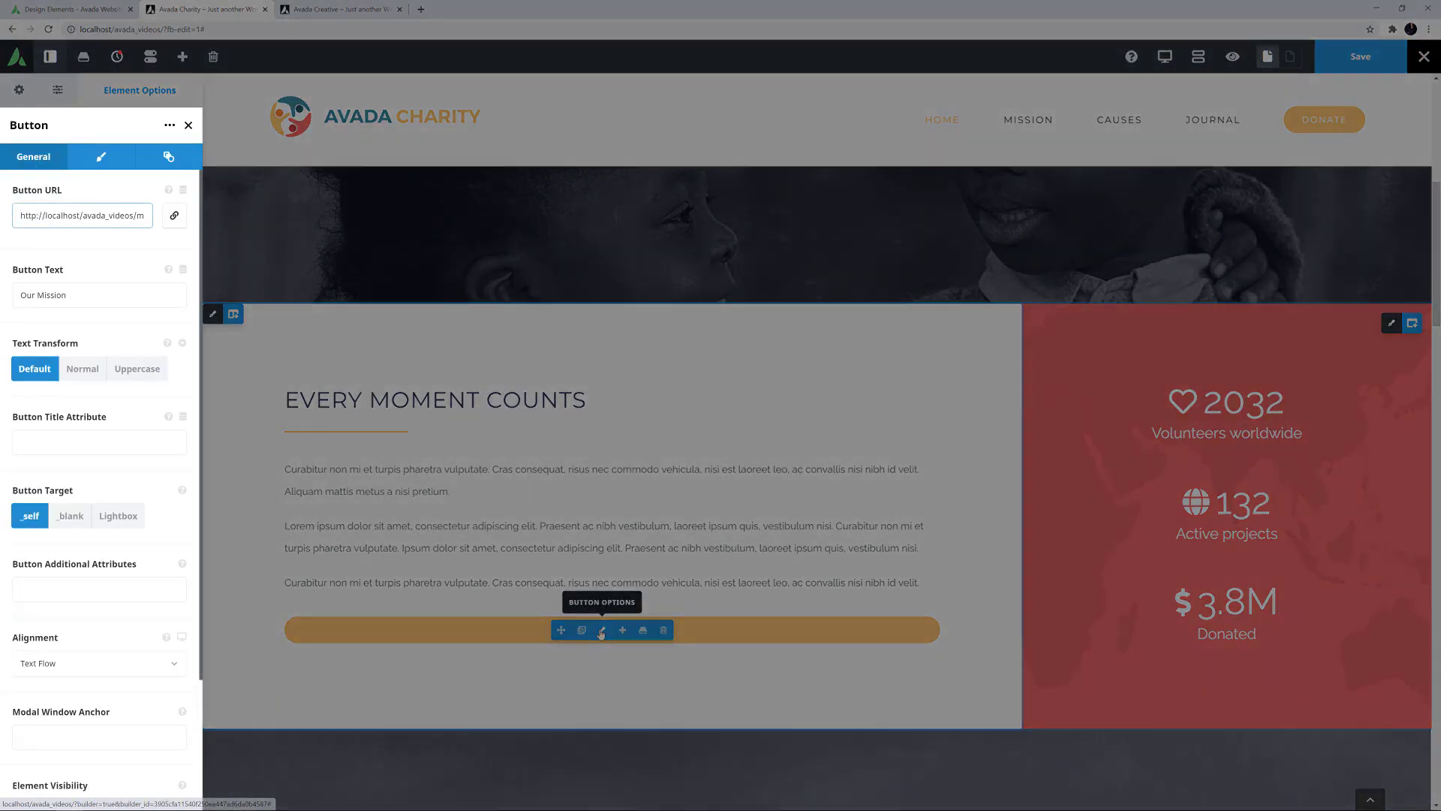
{"action": "mouse_move", "coordinate": [623, 629]}
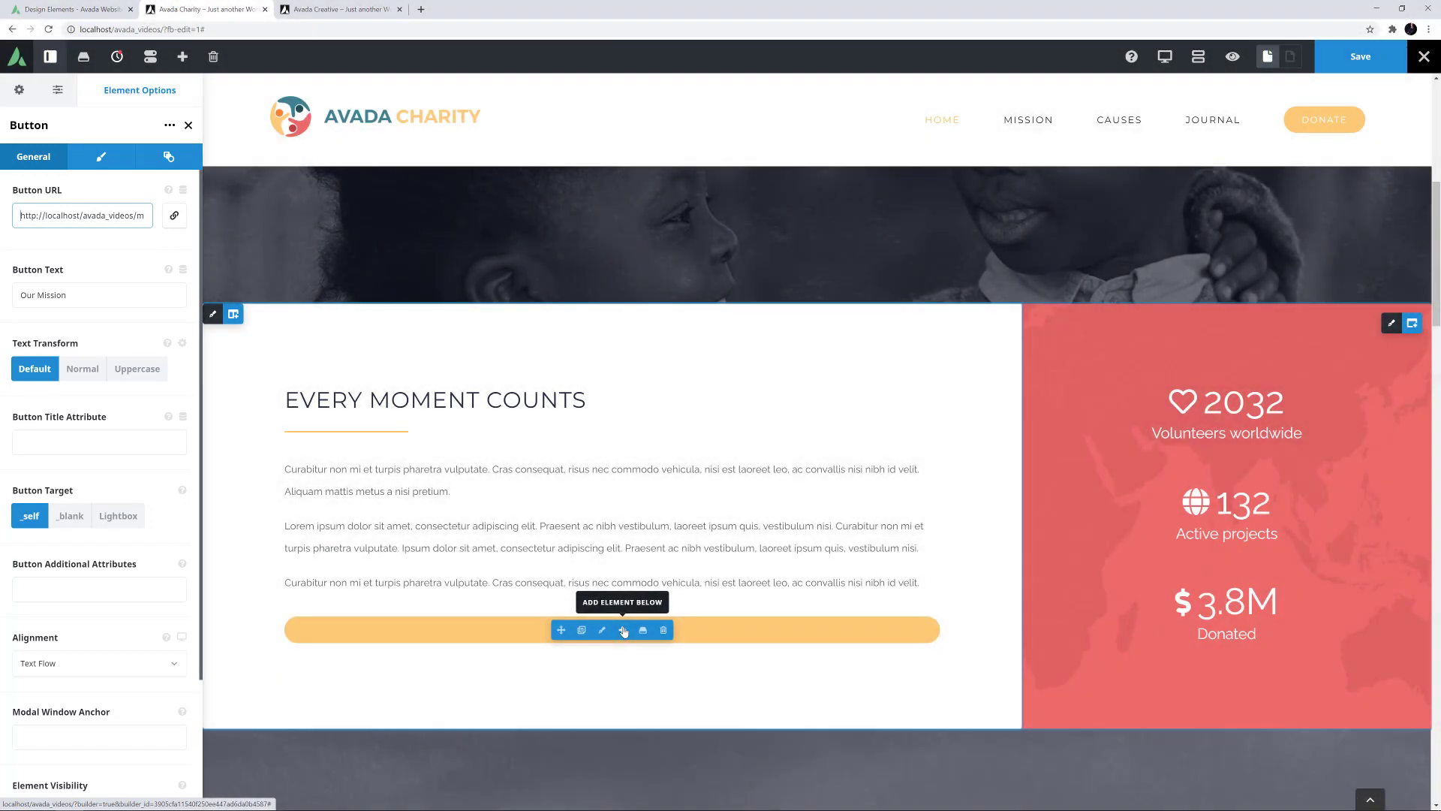
Add a Gallery element below the Our Mission button from the Select Element dialog
{"action": "left_click", "coordinate": [561, 629]}
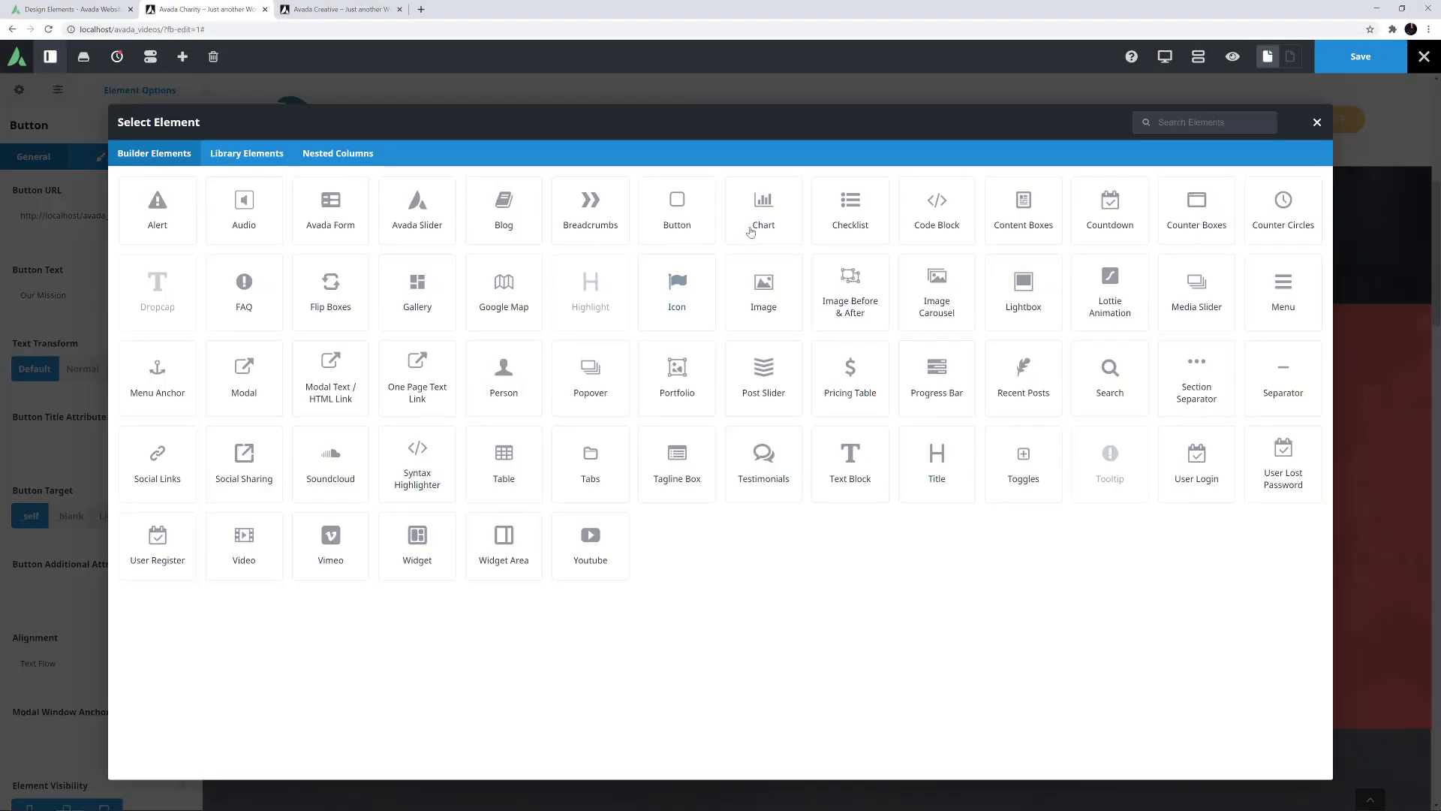
{"action": "left_click", "coordinate": [763, 210]}
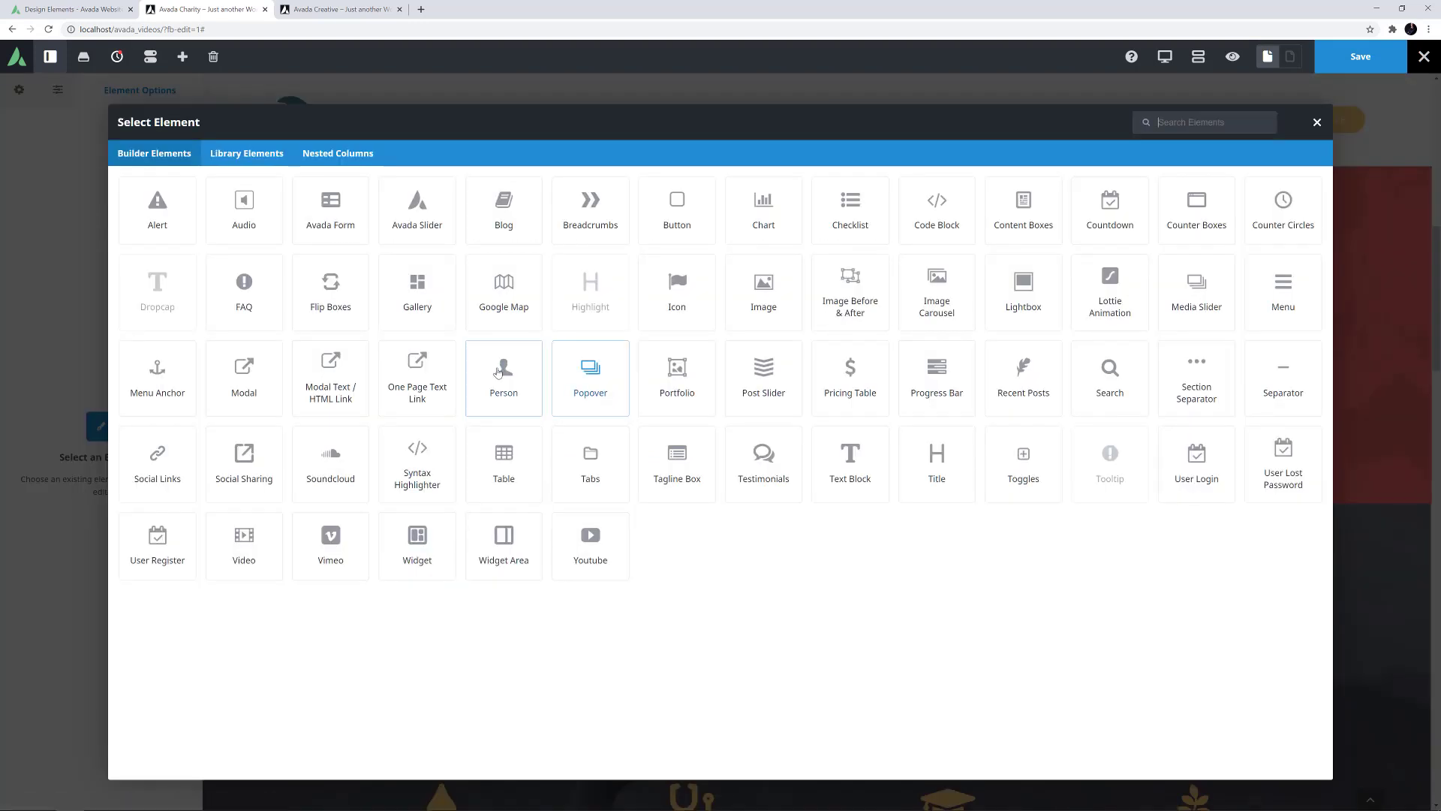
{"action": "left_click", "coordinate": [416, 292]}
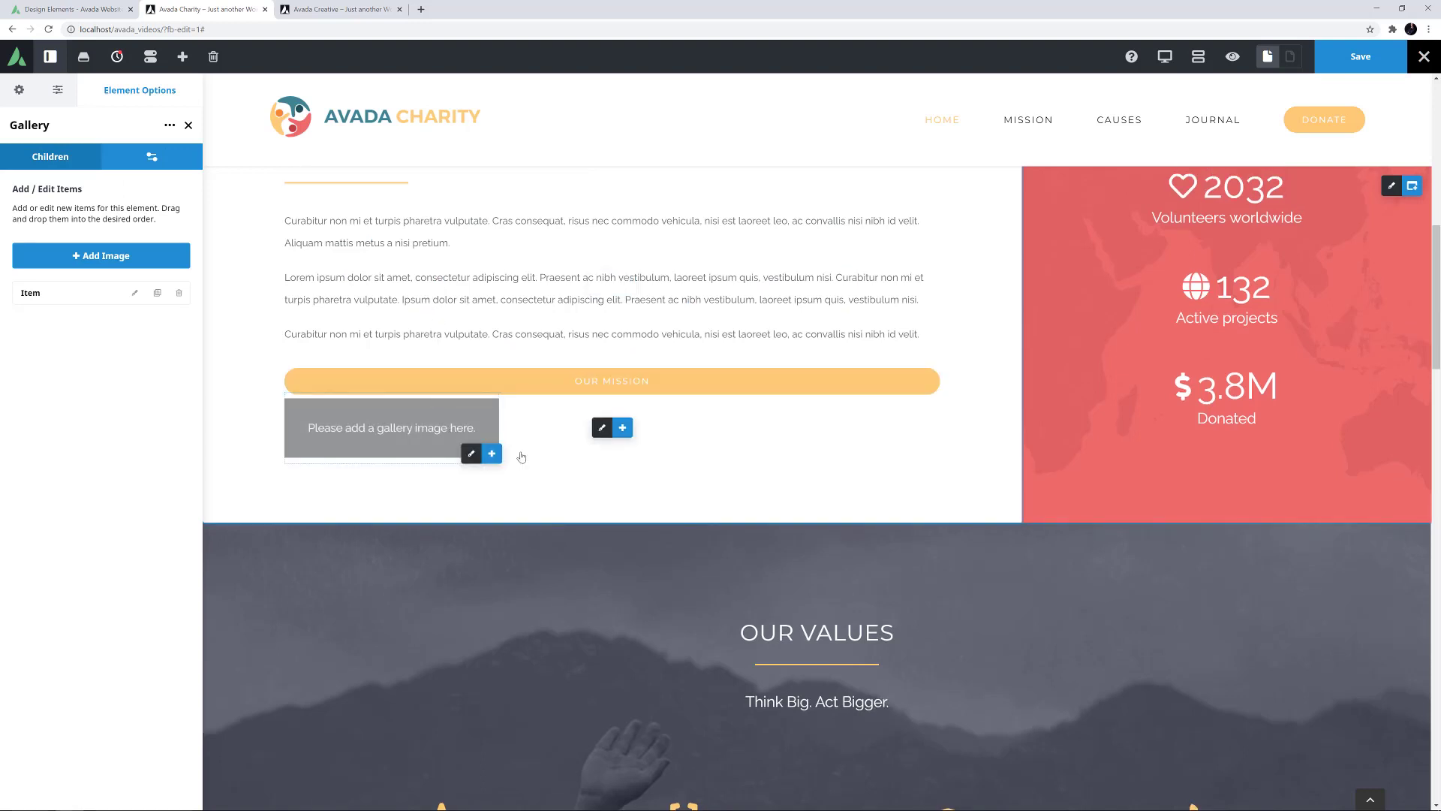
Delete the empty Gallery and switch to the Avada Creative homepage
{"action": "left_click", "coordinate": [188, 124]}
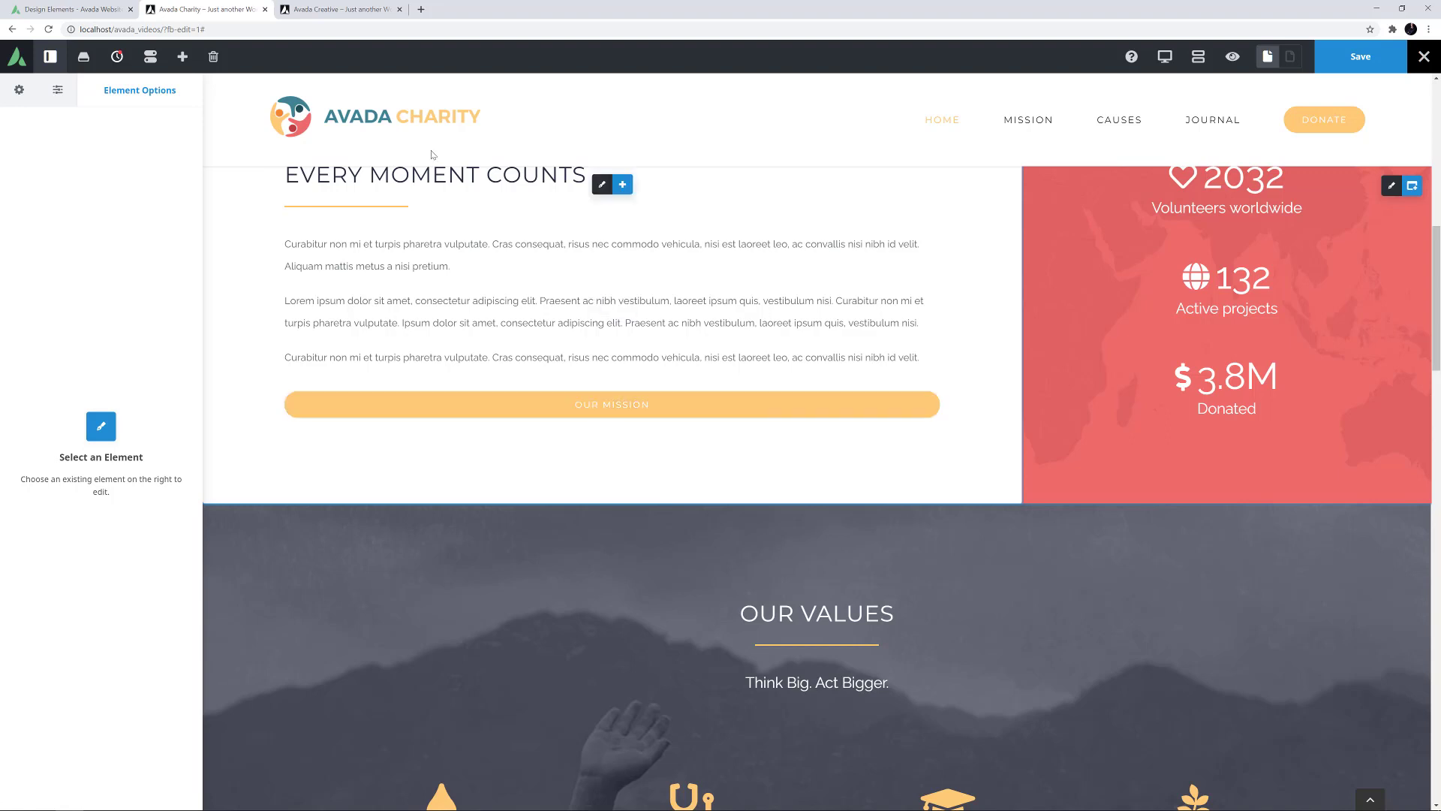
{"action": "left_click", "coordinate": [341, 9]}
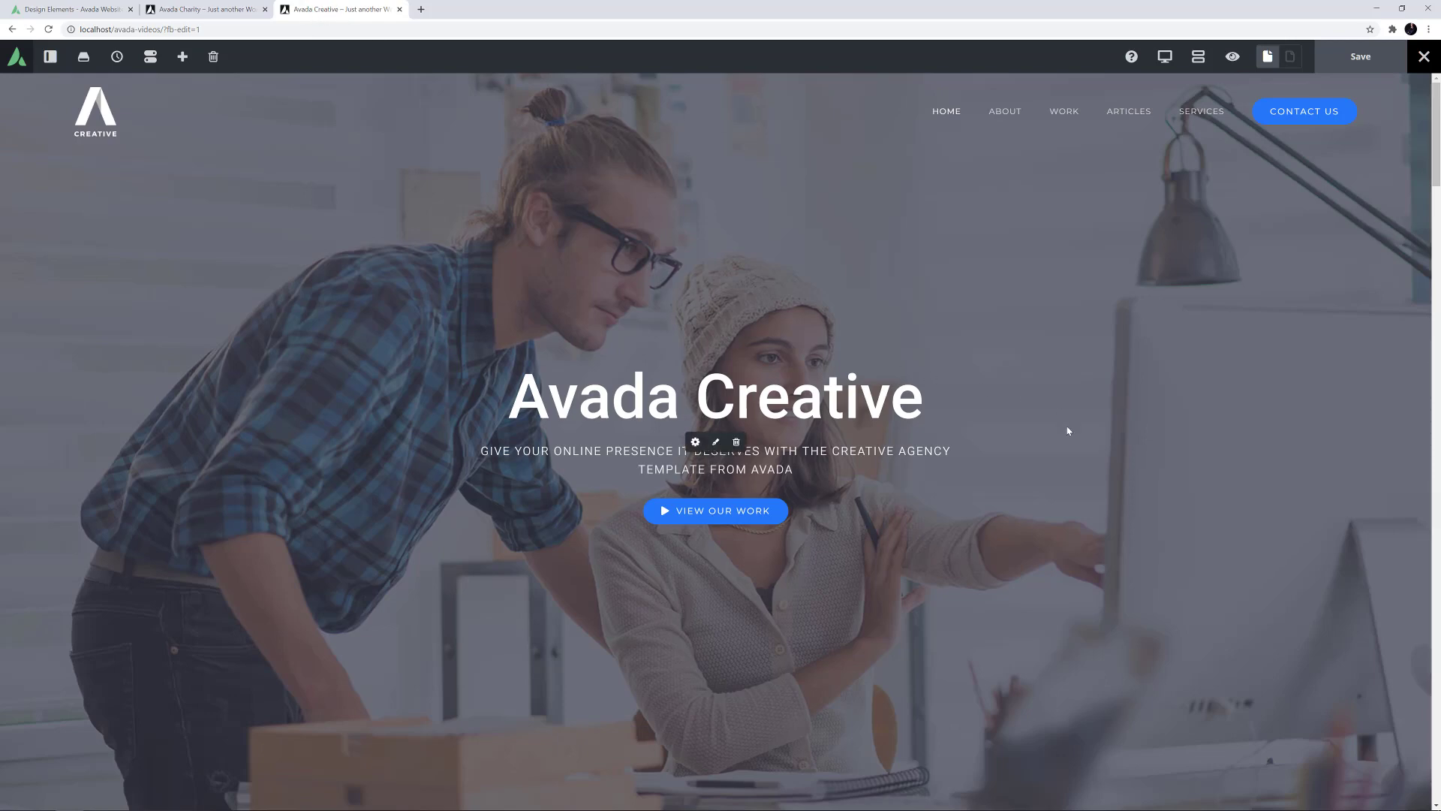
Scroll down past Who We Are to the Our Services section
{"action": "scroll", "scroll_direction": "down", "scroll_amount": 3}
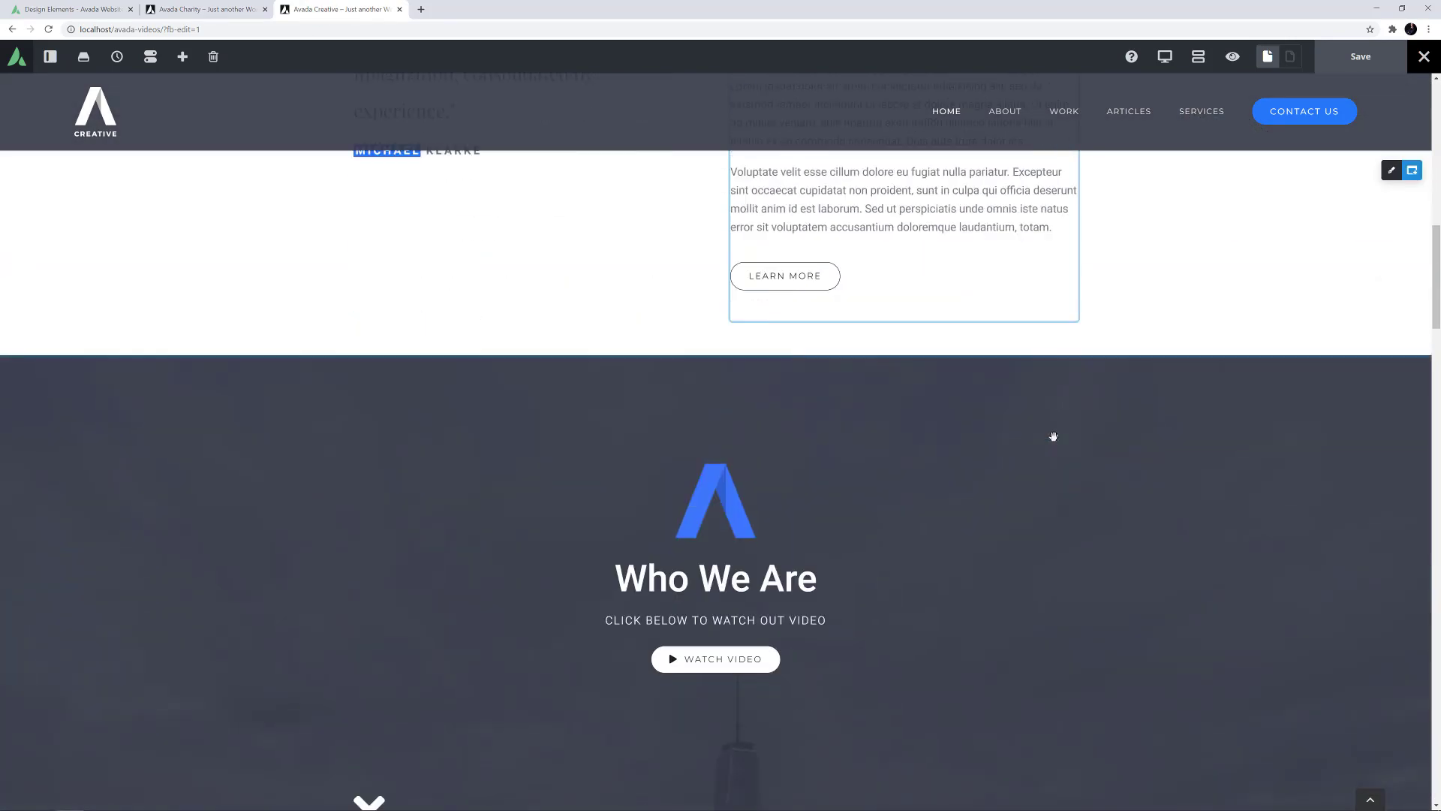
{"action": "scroll", "scroll_direction": "down", "scroll_amount": 3}
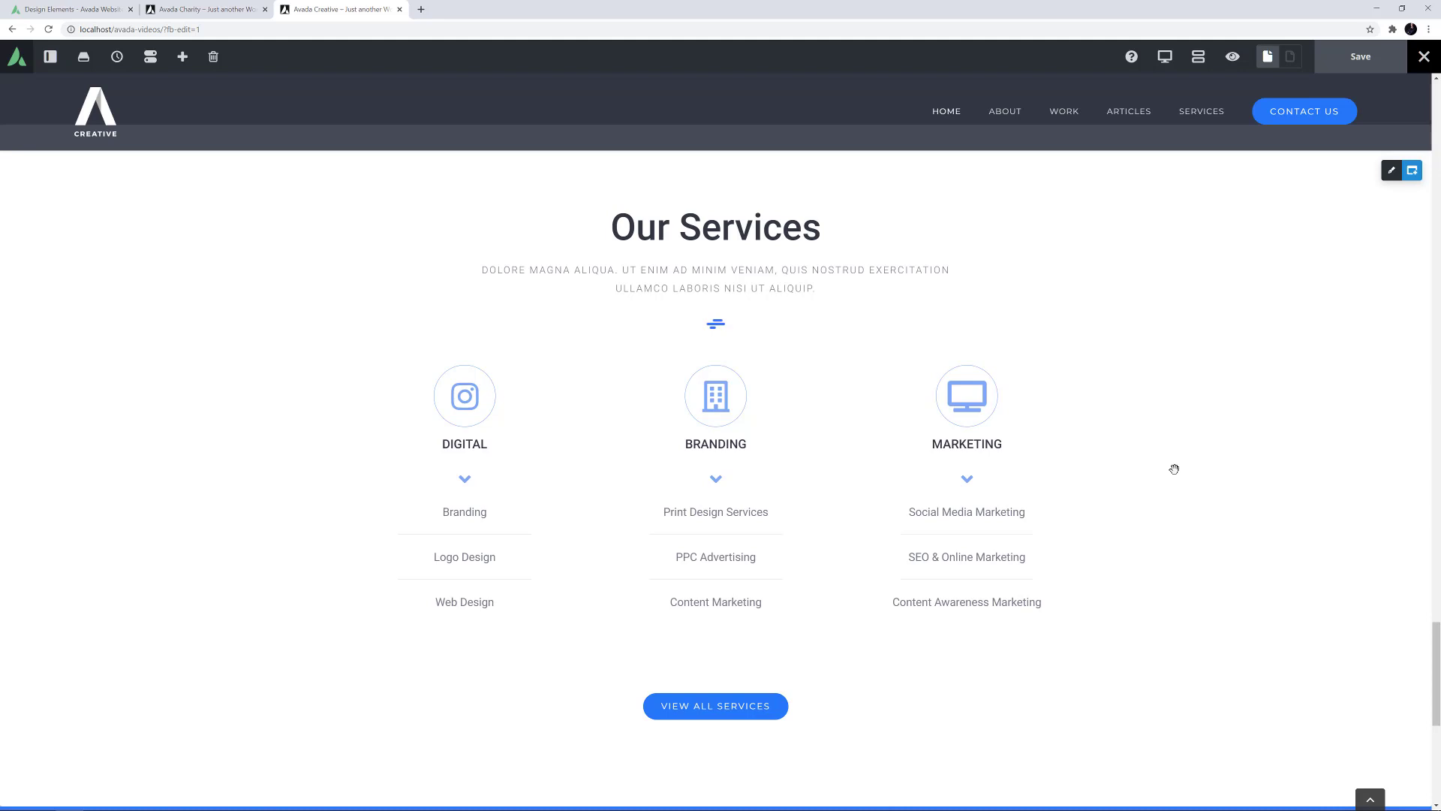
{"action": "mouse_move", "coordinate": [1186, 457]}
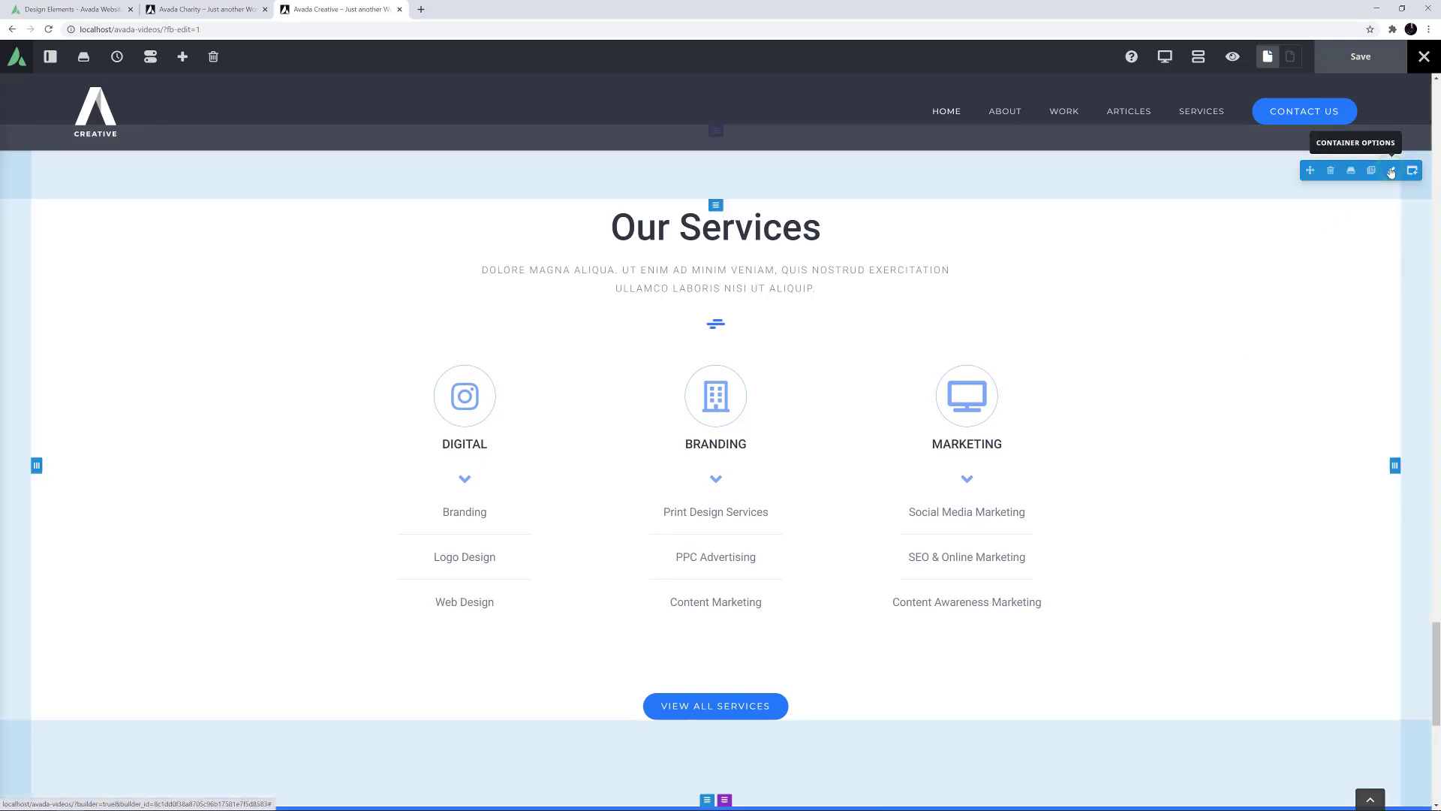
Set the Our Services container background colour to pale blue #ebf2f4 in Container Options
{"action": "left_click", "coordinate": [1392, 171]}
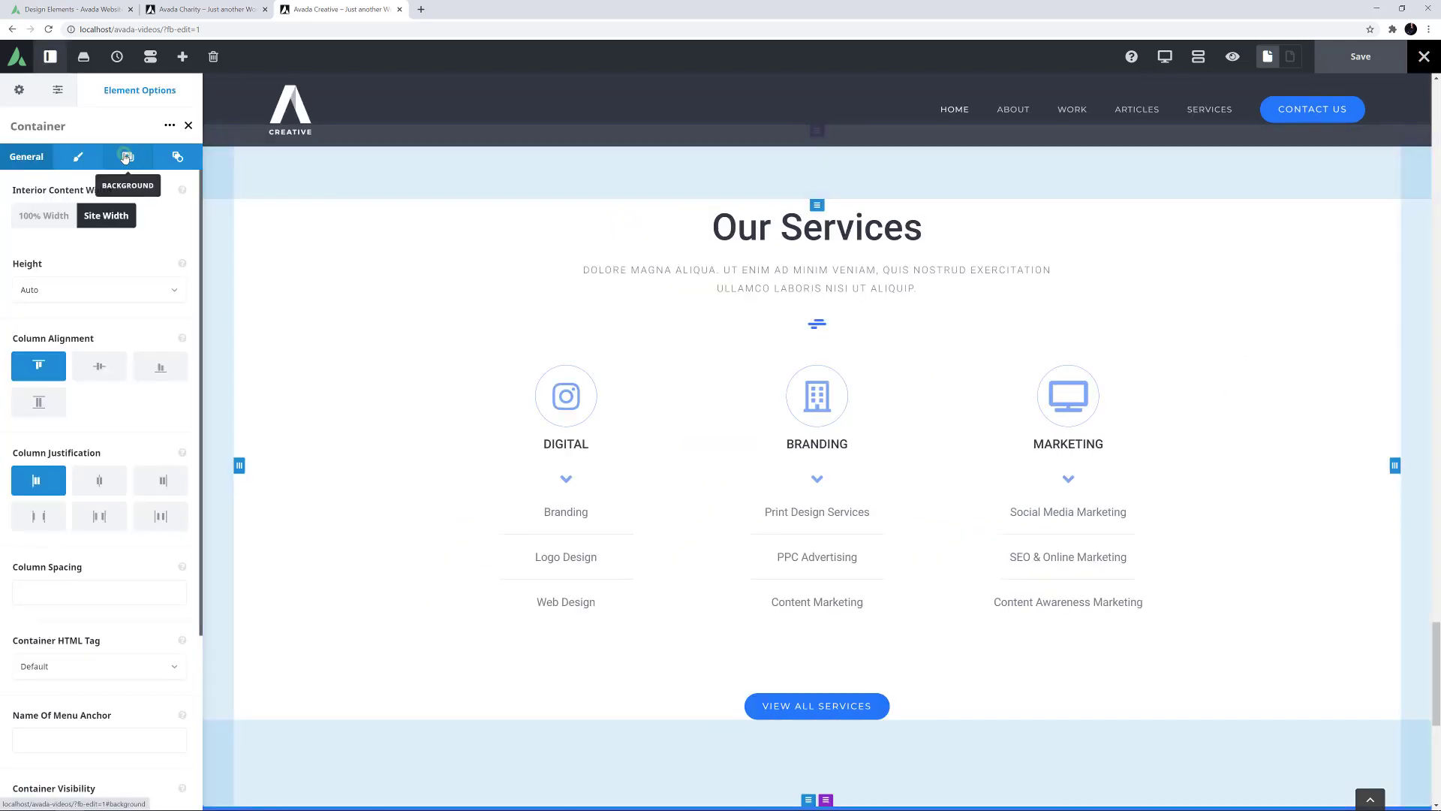
{"action": "left_click", "coordinate": [126, 156]}
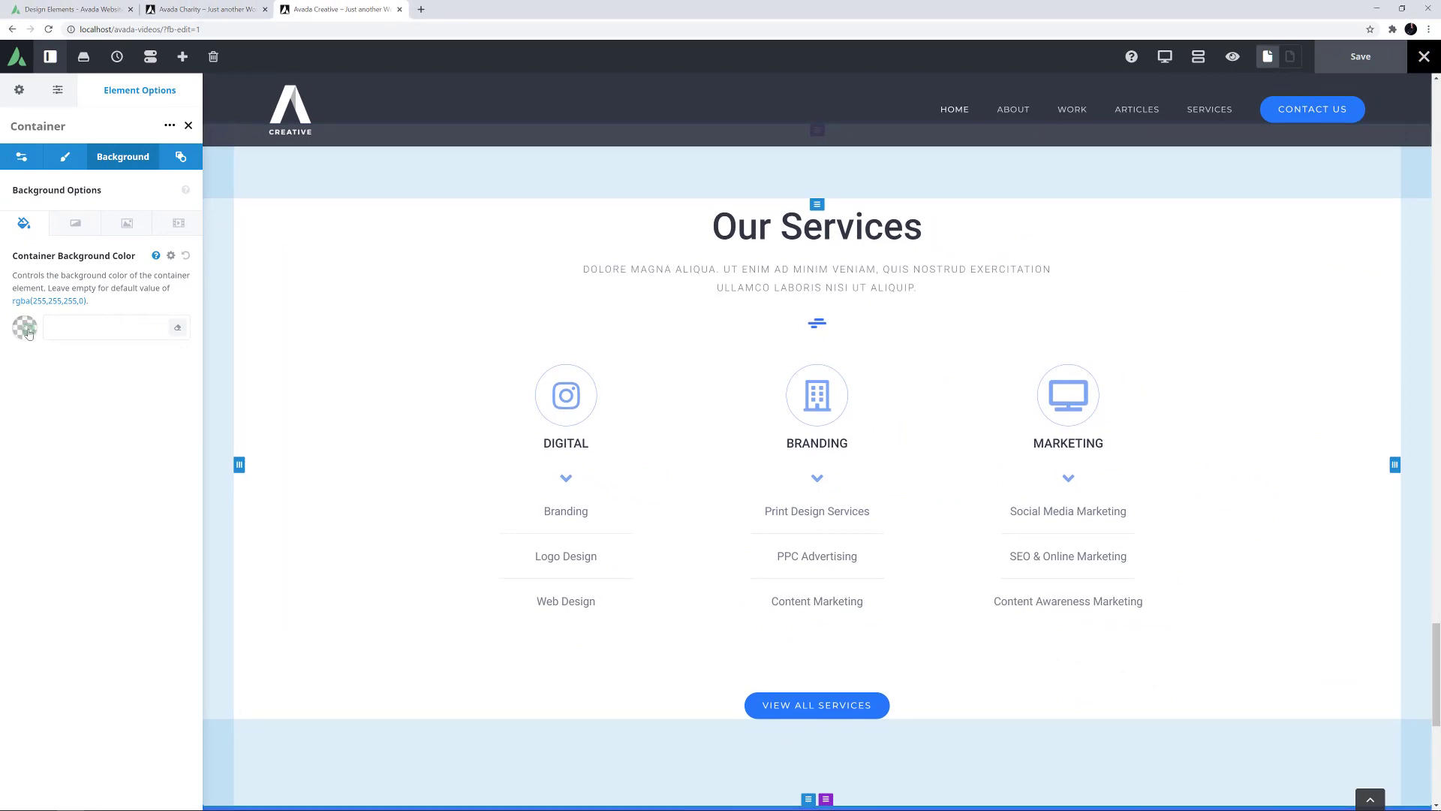
{"action": "left_click", "coordinate": [26, 327]}
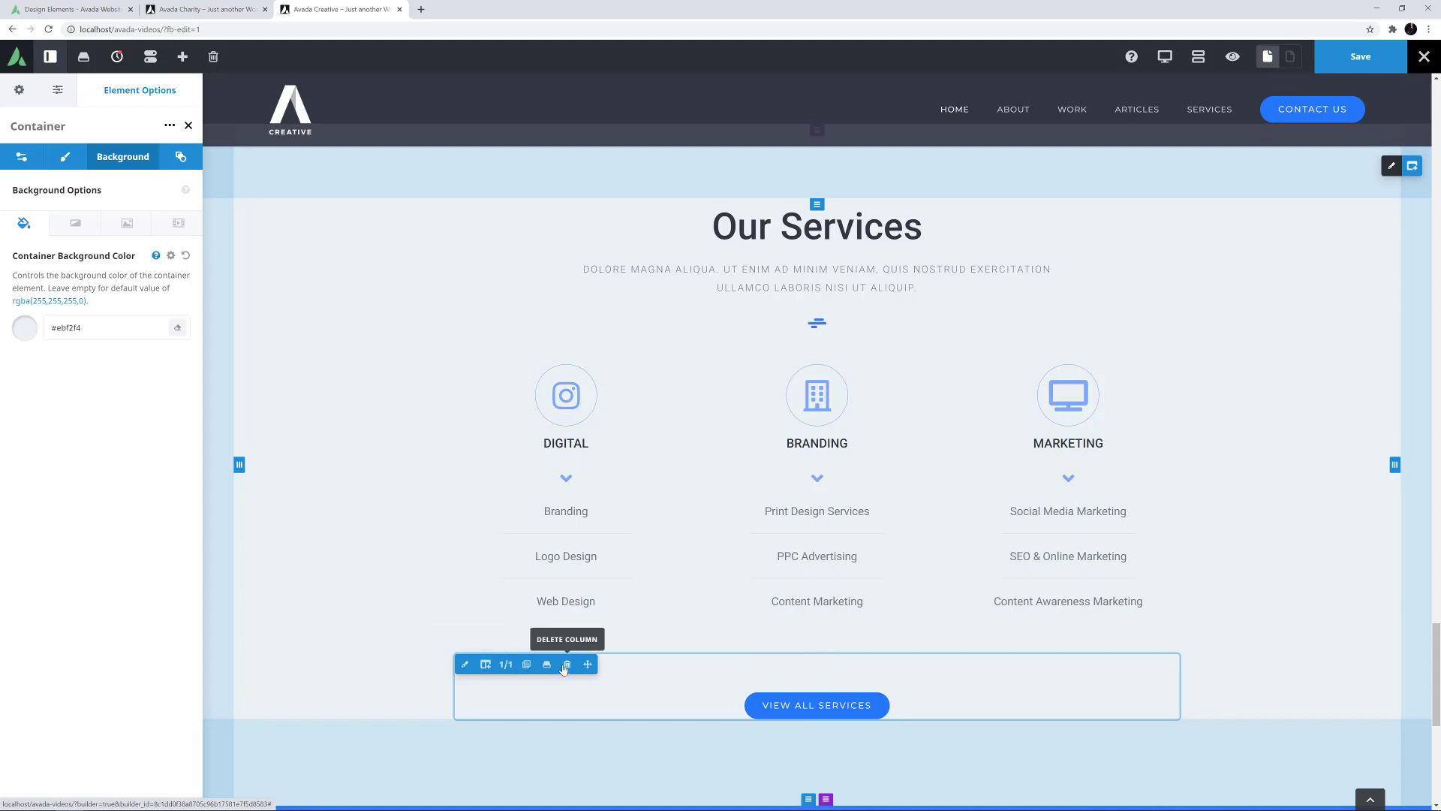
Delete the View All Services button's column from the Our Services section
{"action": "left_click", "coordinate": [566, 663]}
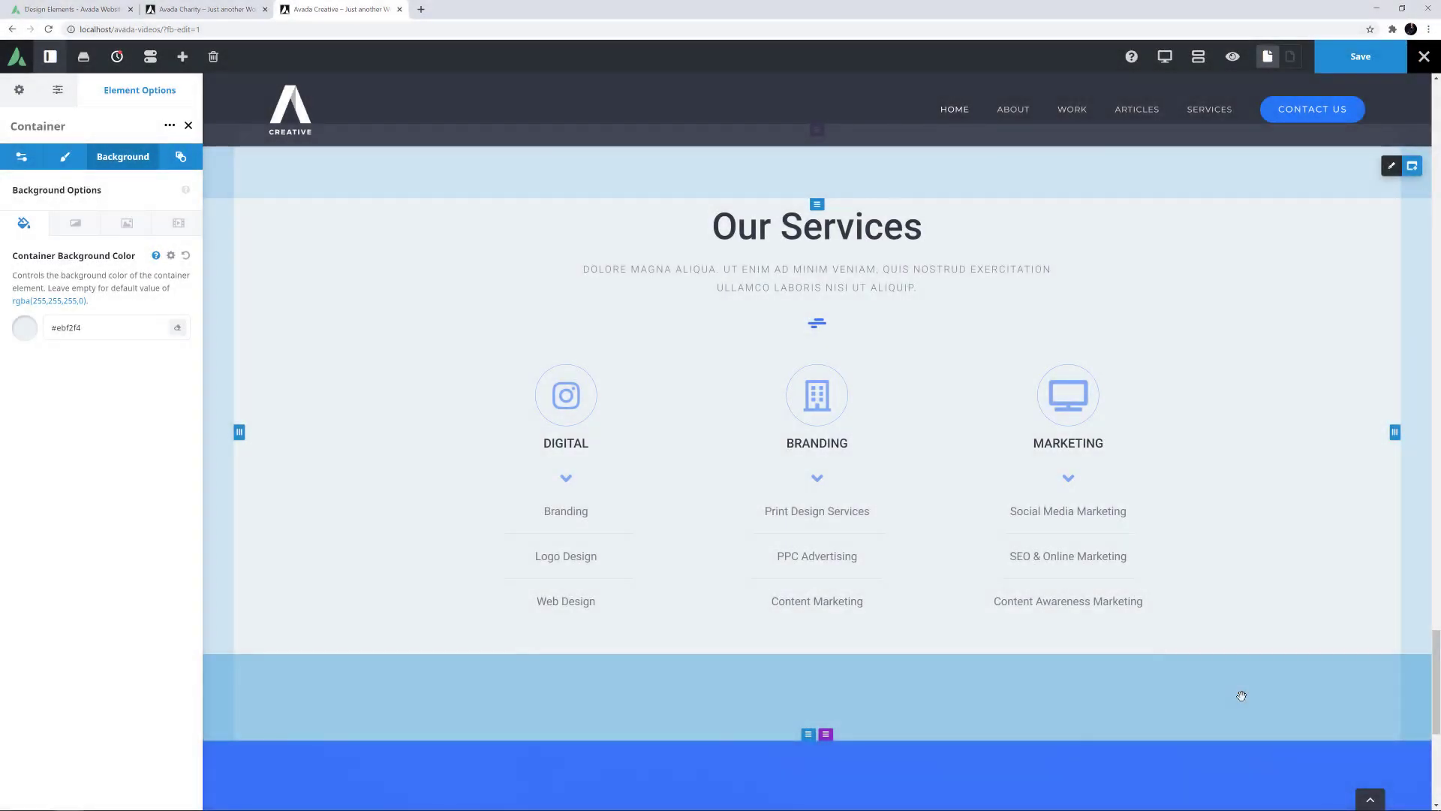
{"action": "mouse_move", "coordinate": [1227, 693]}
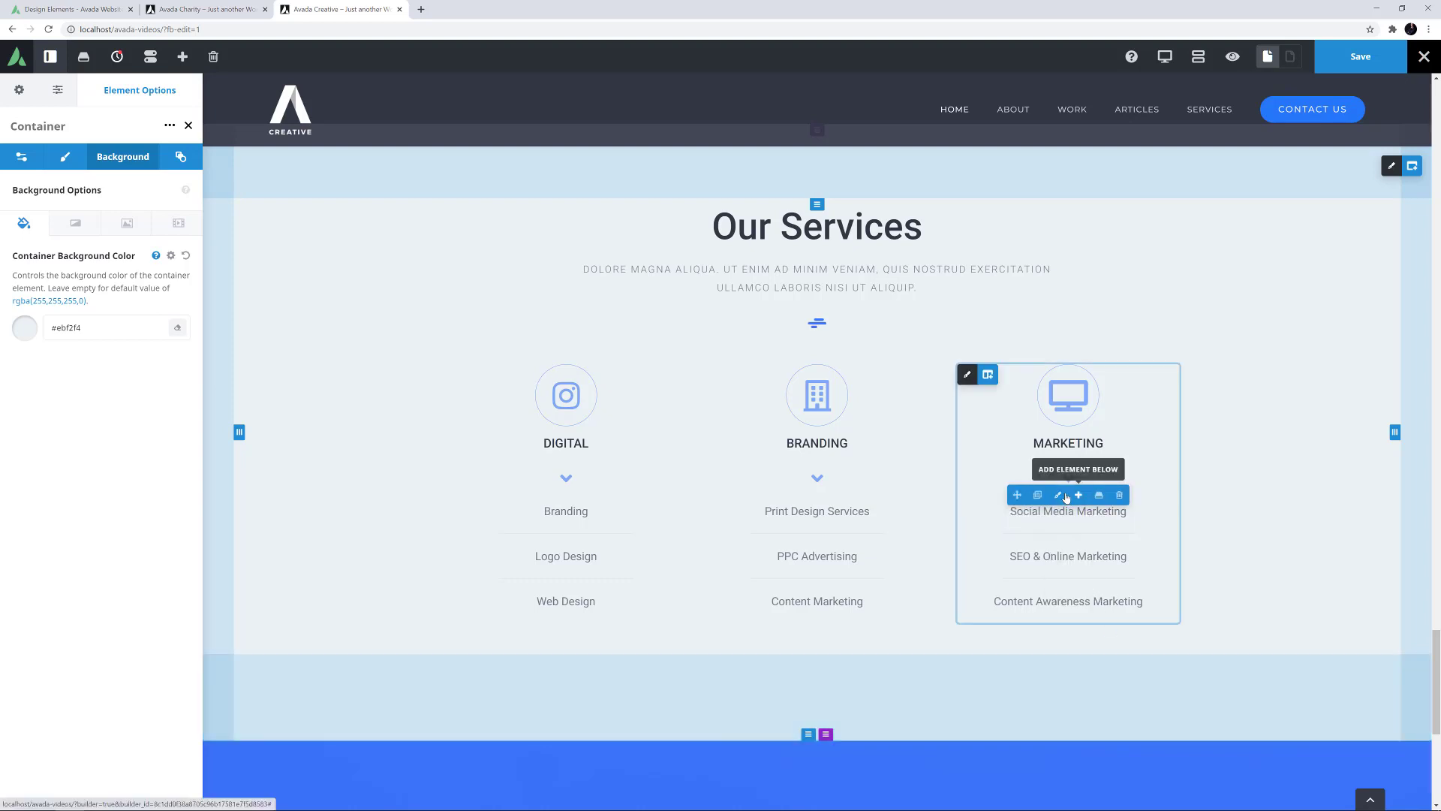
{"action": "mouse_move", "coordinate": [1058, 495]}
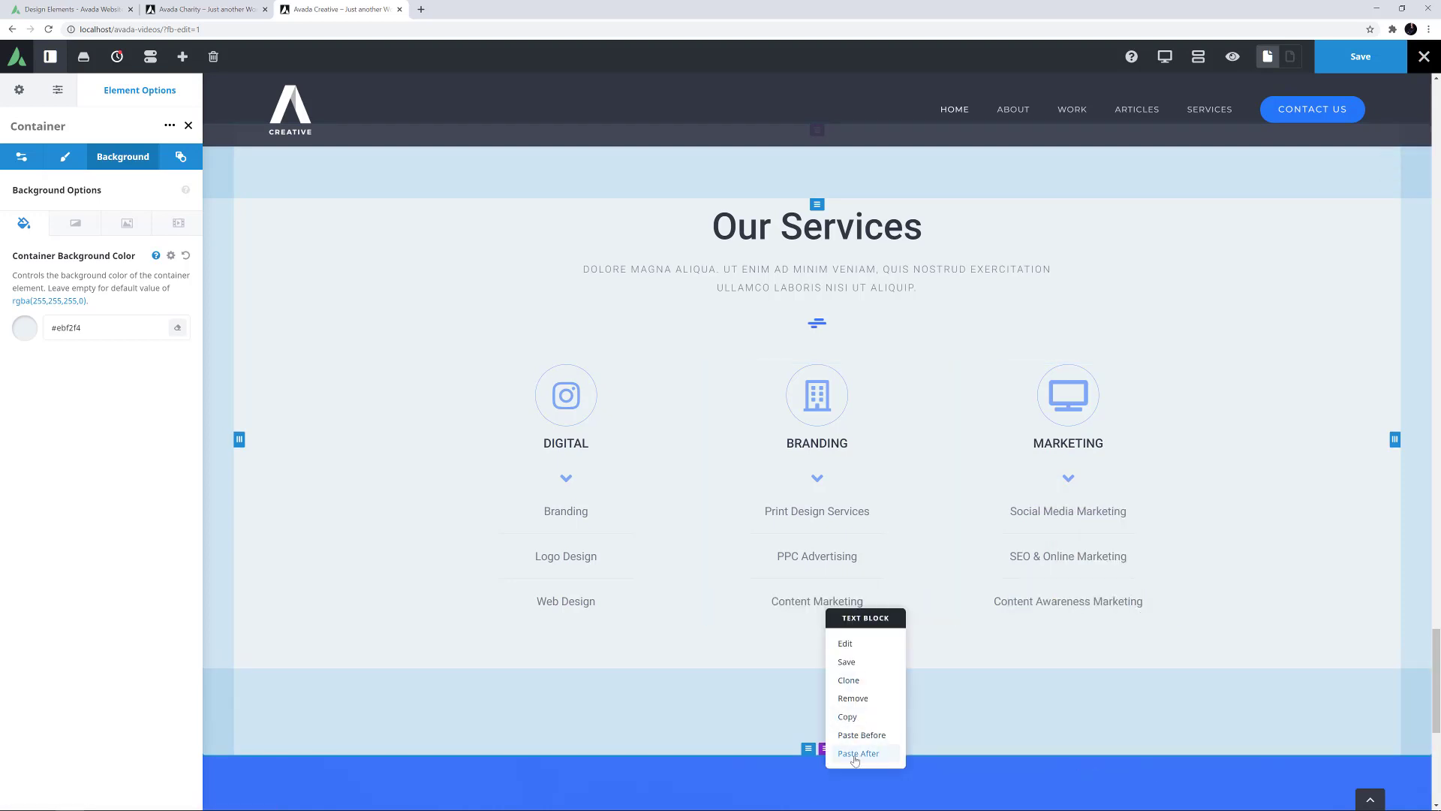
{"action": "left_click", "coordinate": [857, 752]}
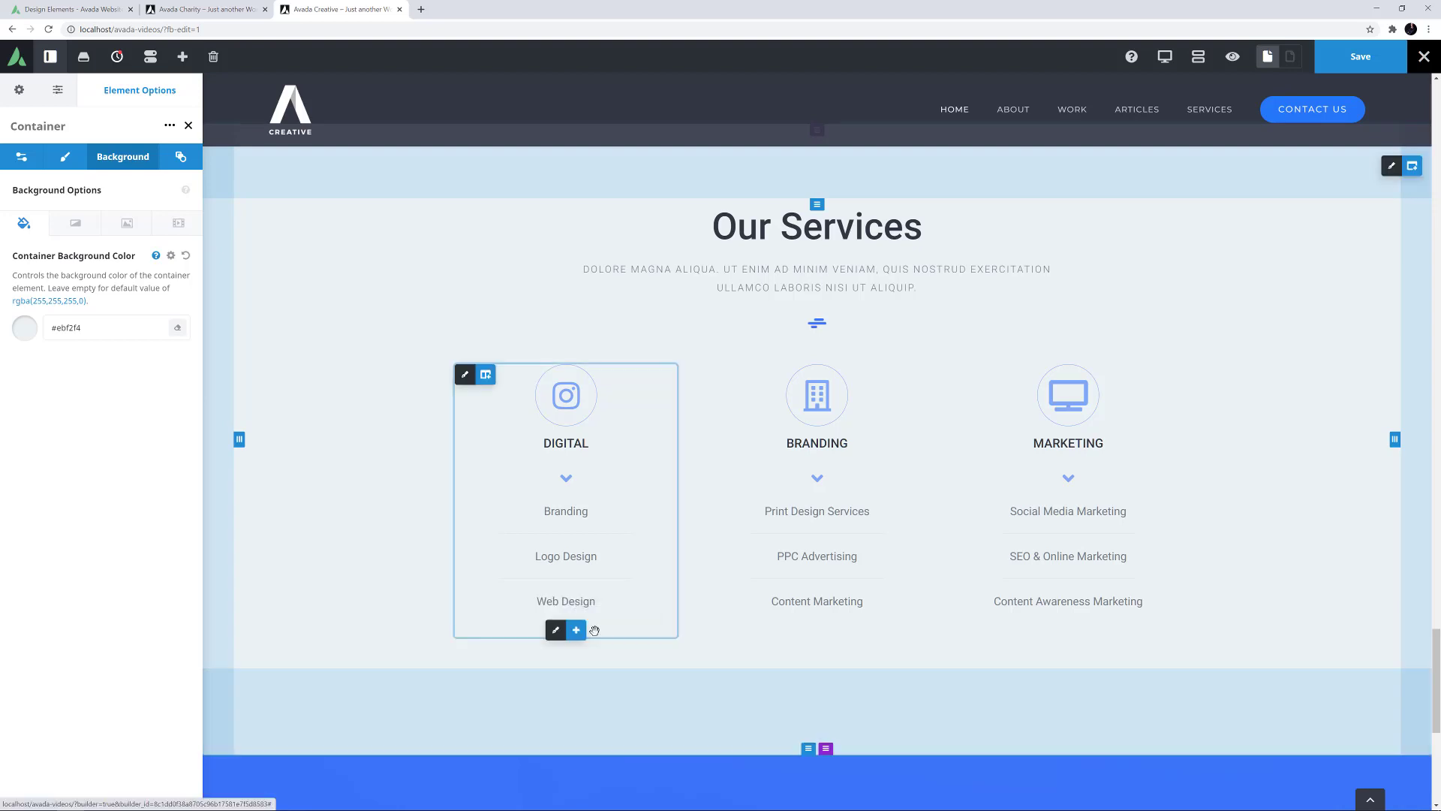
Add a centred 'View Our Digital Services' button below the columns, then a second Button element
{"action": "left_click", "coordinate": [576, 629]}
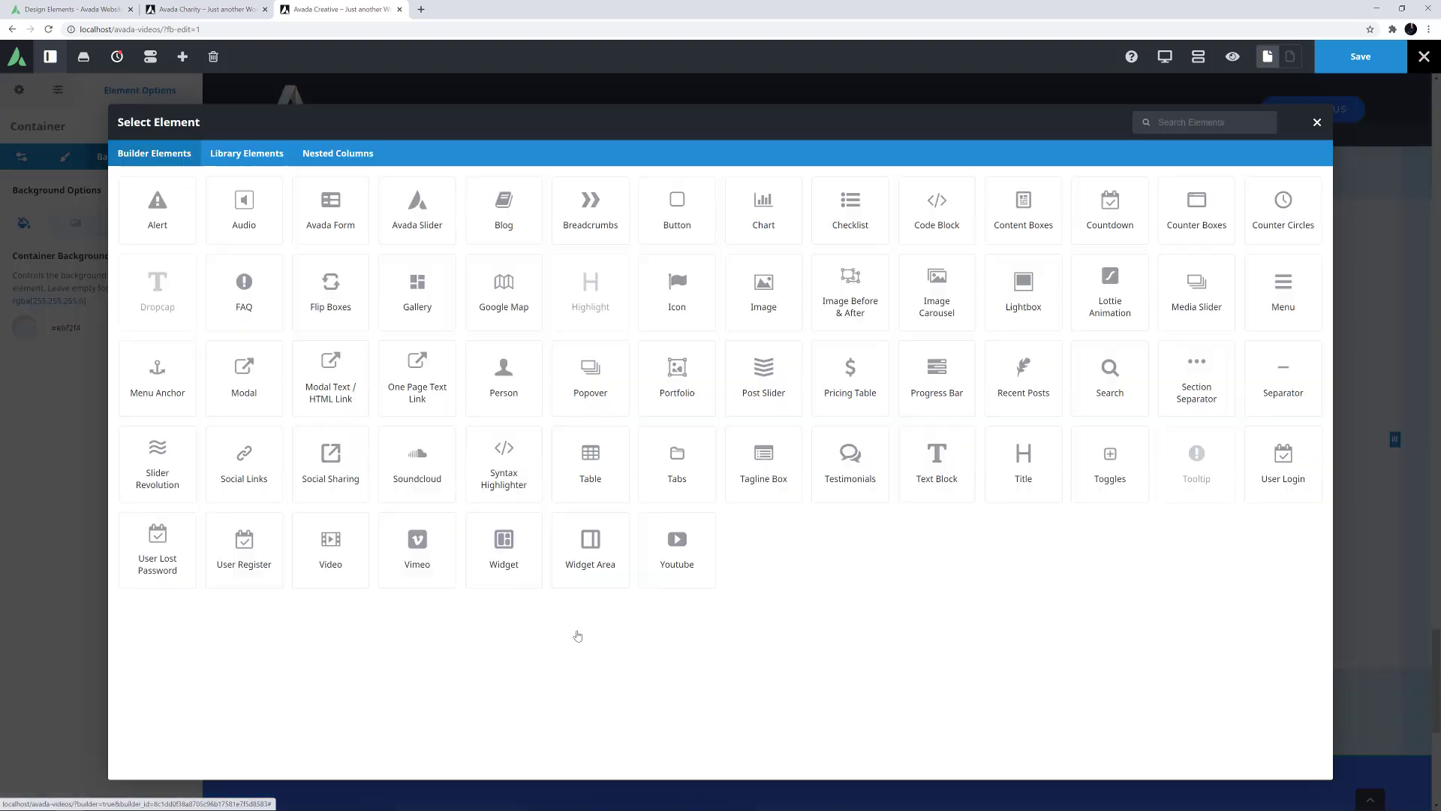
{"action": "mouse_move", "coordinate": [677, 210]}
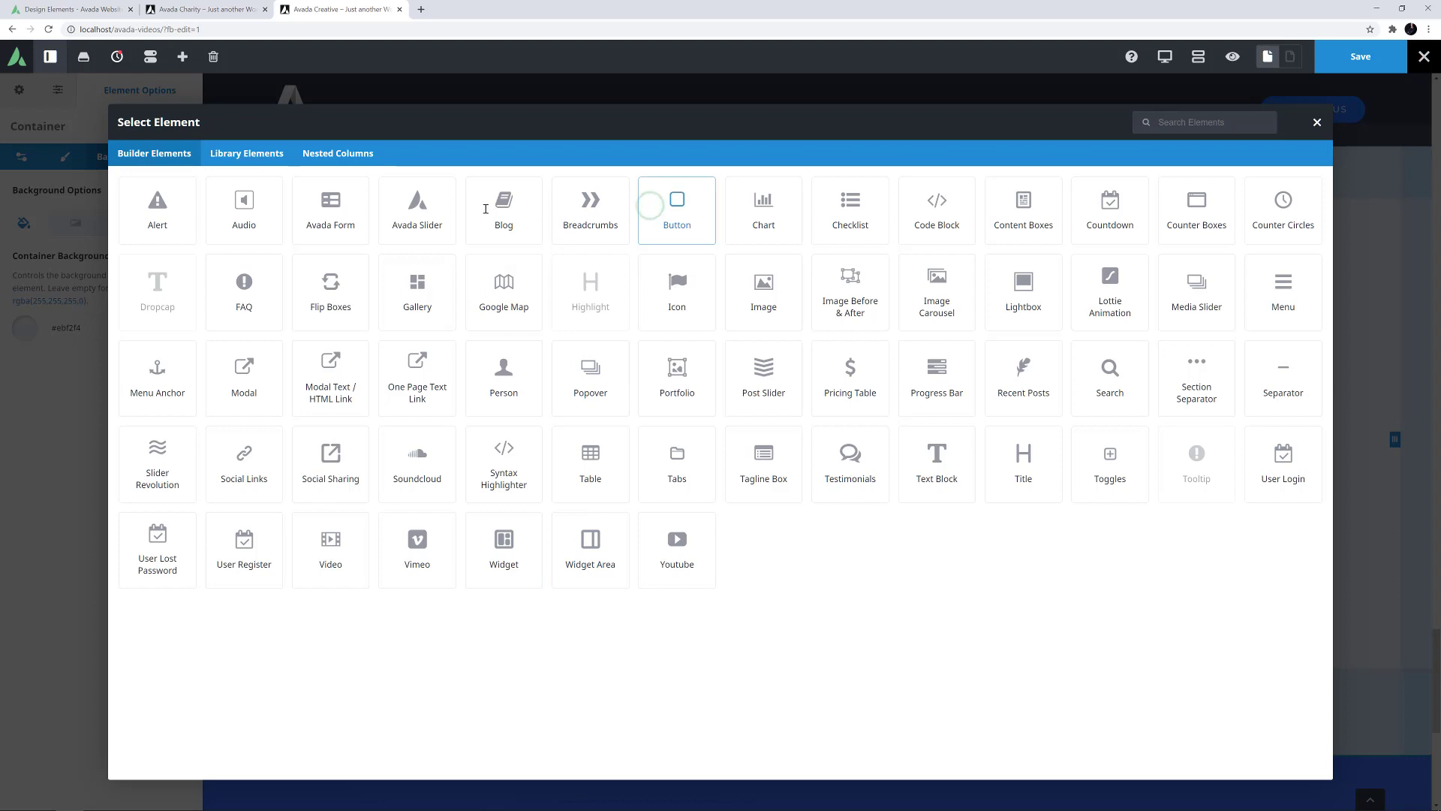
{"action": "left_click", "coordinate": [676, 210]}
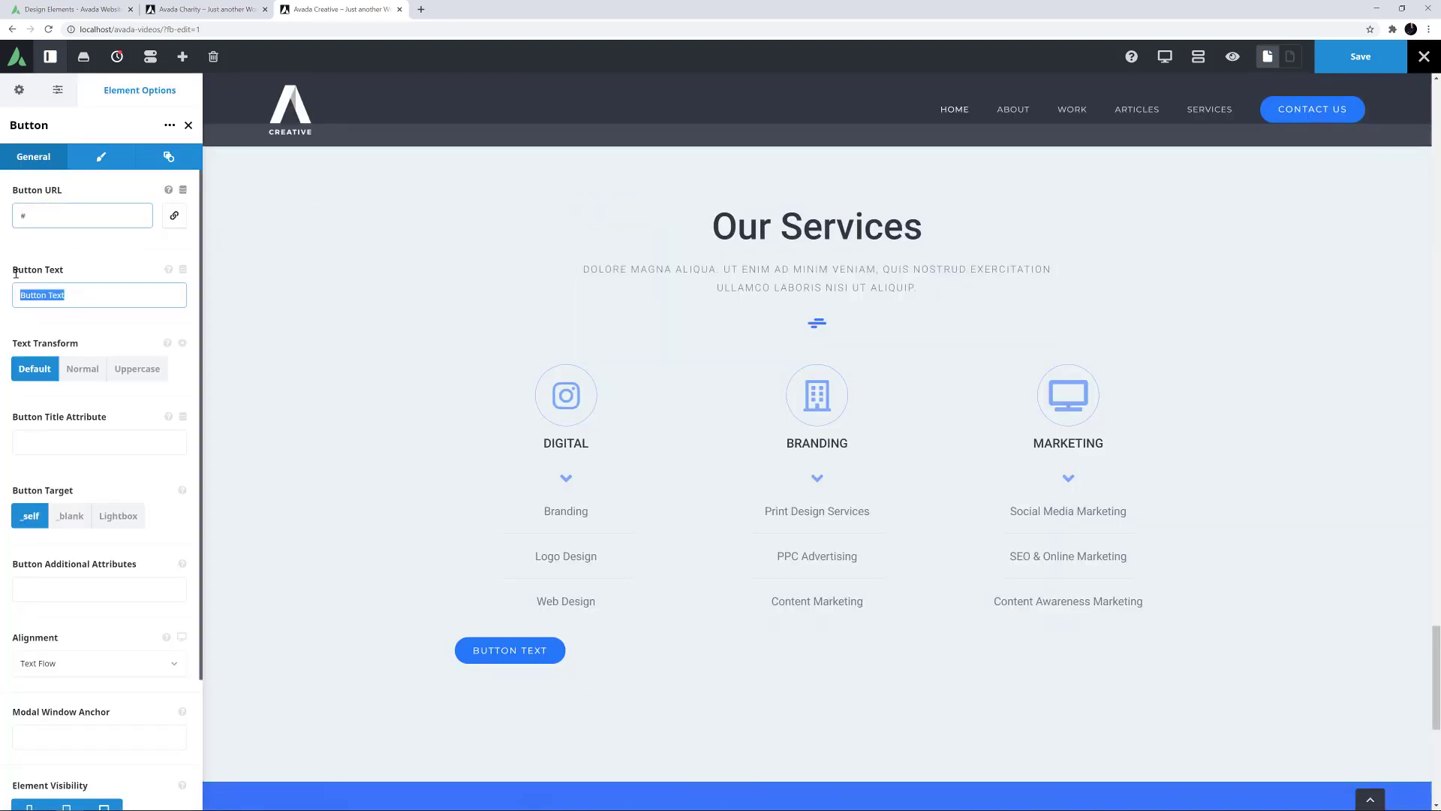
{"action": "type", "text": "View Our Digital Services"}
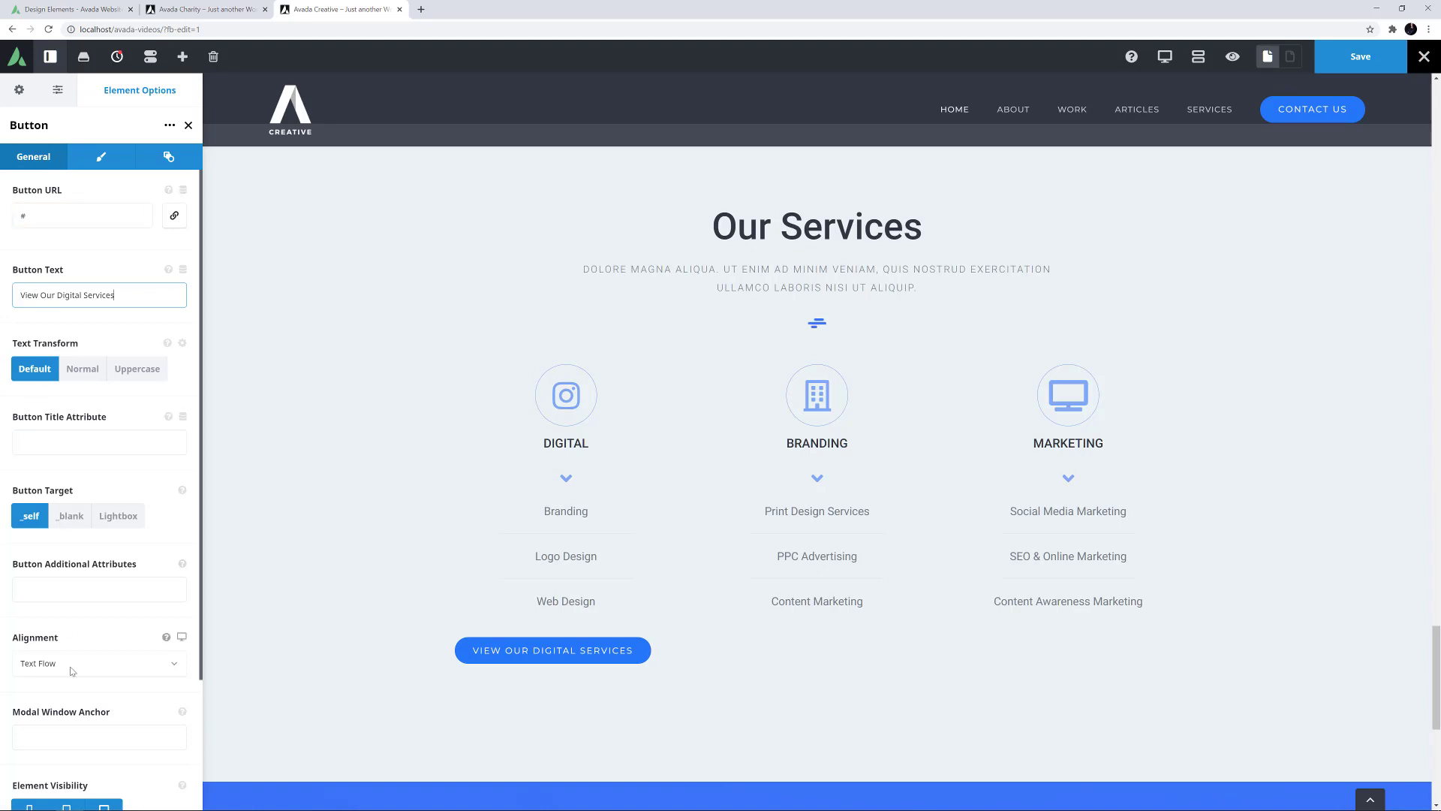
{"action": "left_click", "coordinate": [100, 662]}
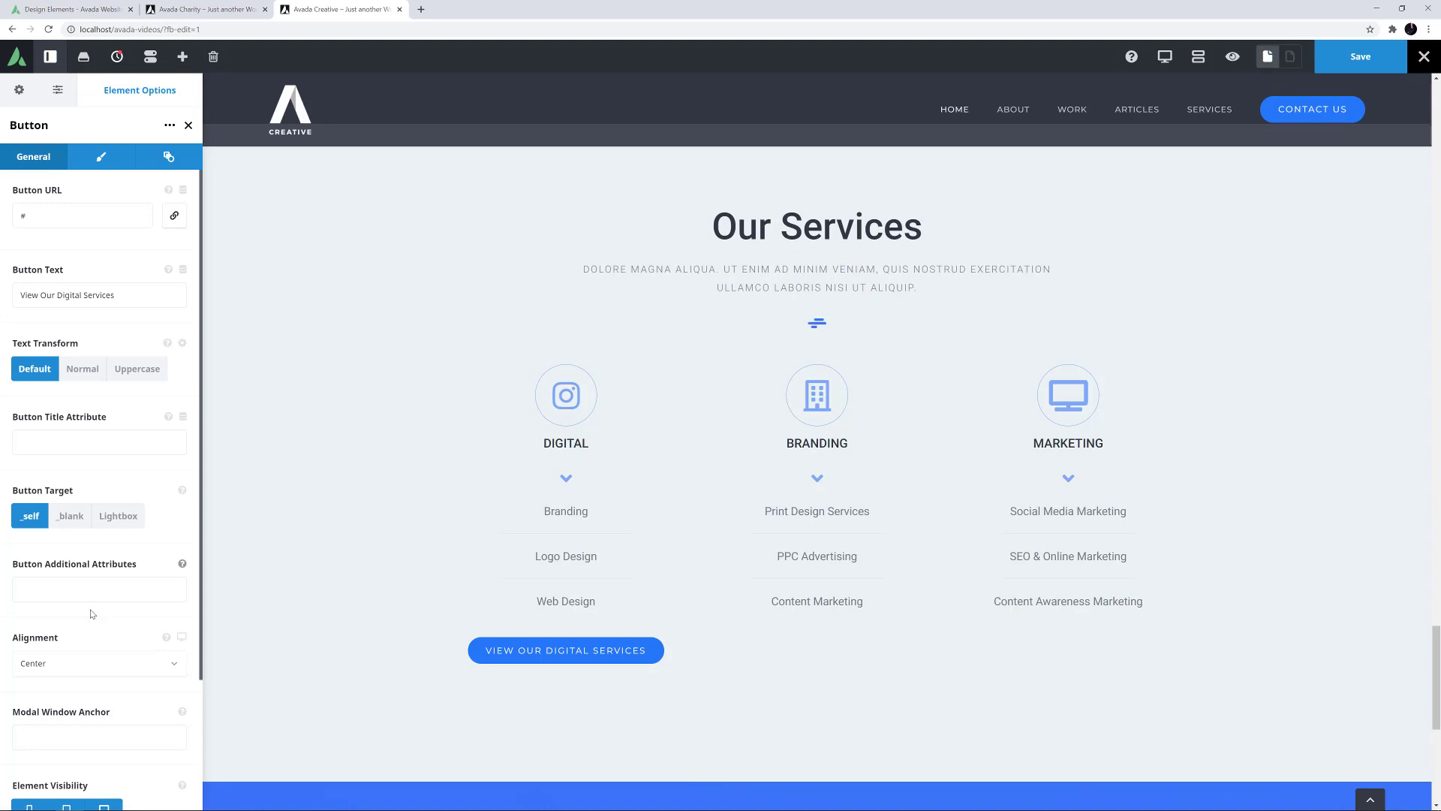
{"action": "mouse_move", "coordinate": [96, 389]}
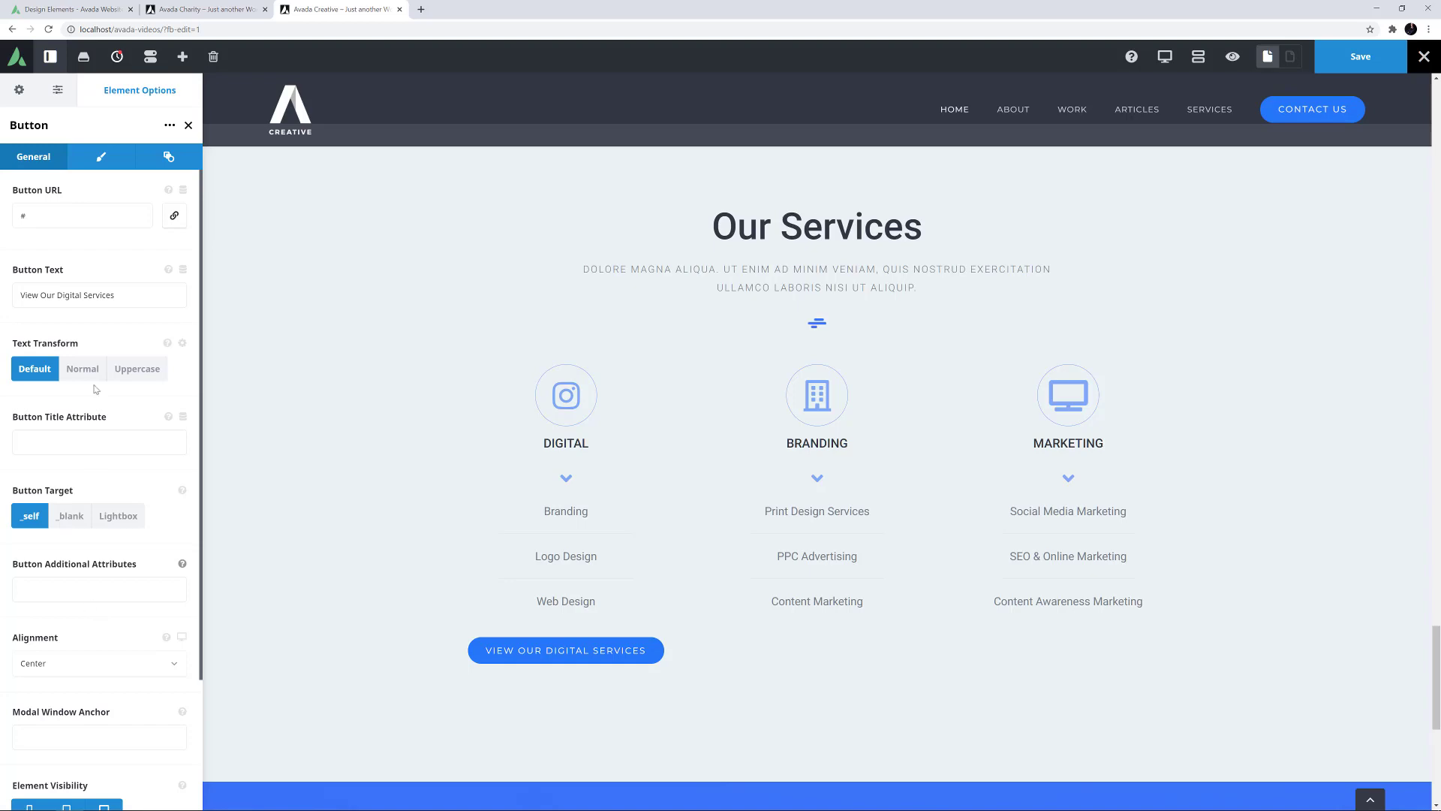
{"action": "left_click", "coordinate": [100, 156]}
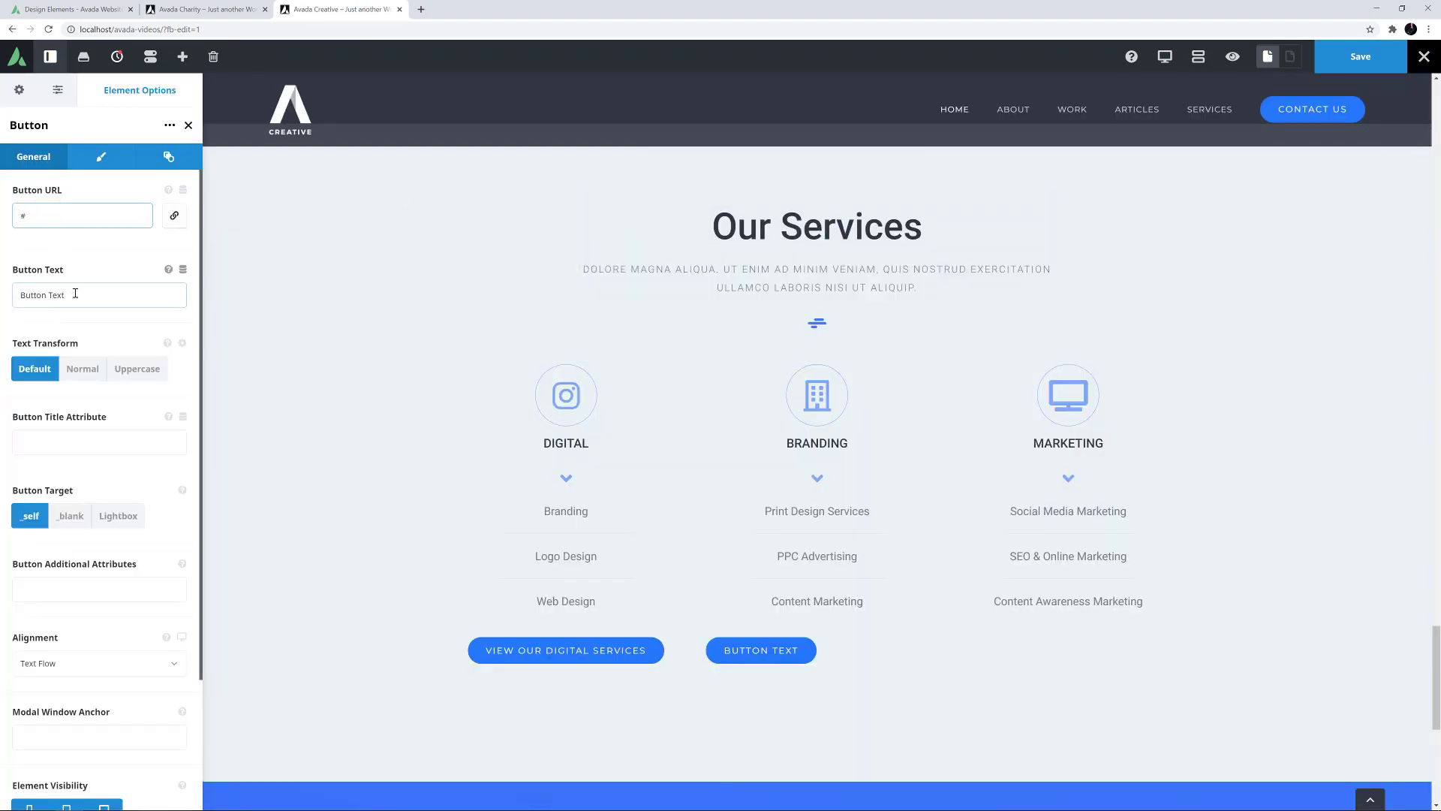
Label the second button 'View our Branding Services' and centre its alignment
{"action": "type", "text": "View our Branding Services"}
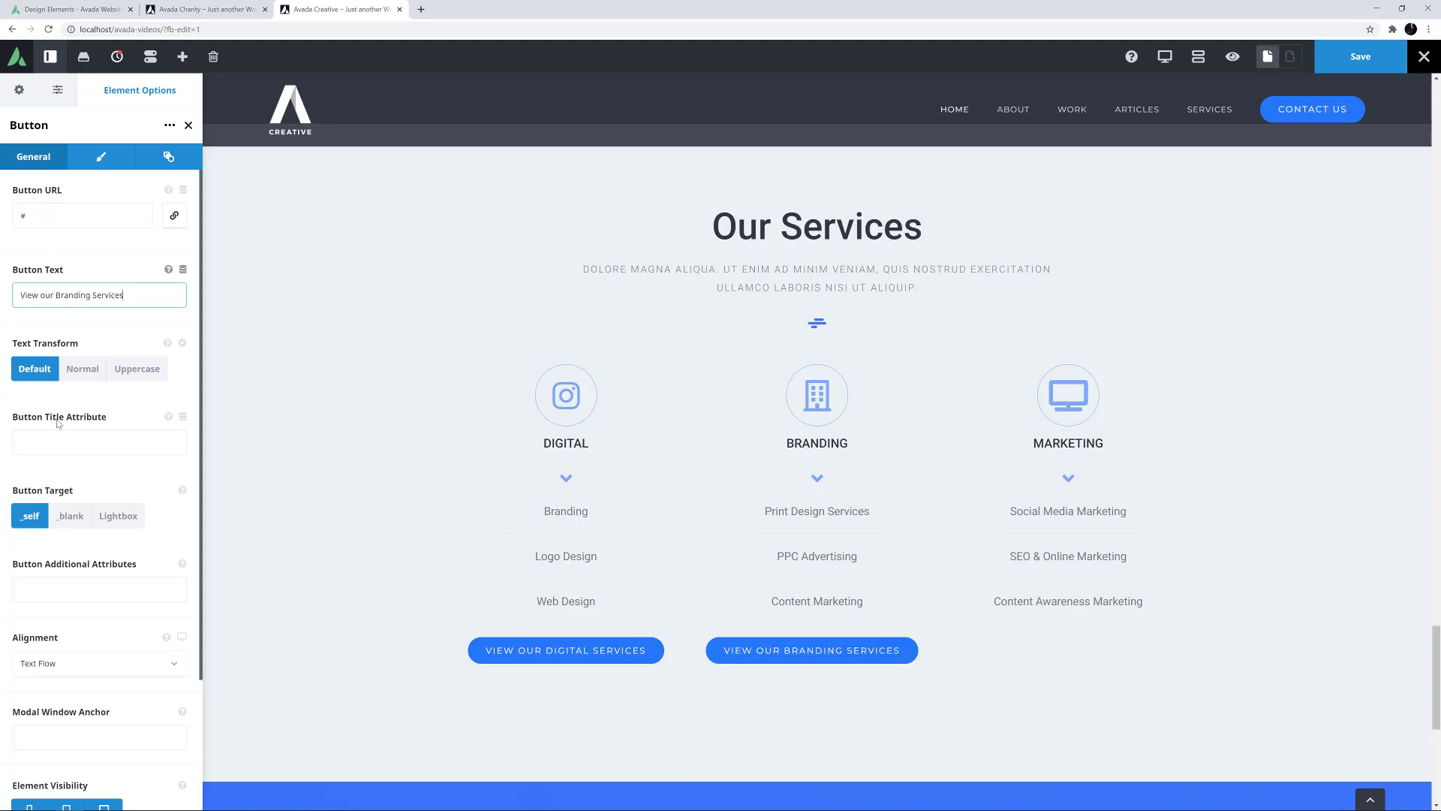
{"action": "left_click", "coordinate": [97, 662]}
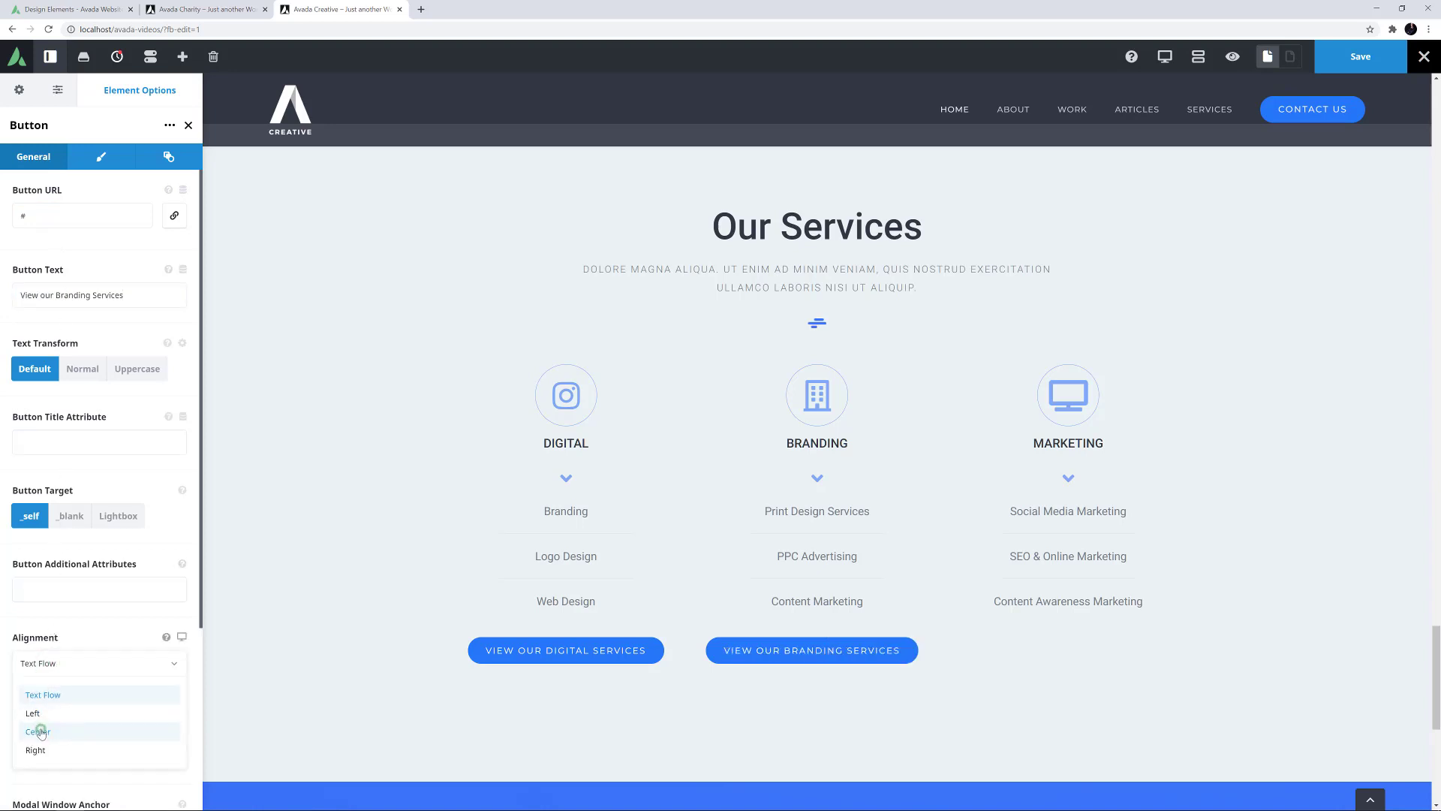
{"action": "left_click", "coordinate": [37, 731]}
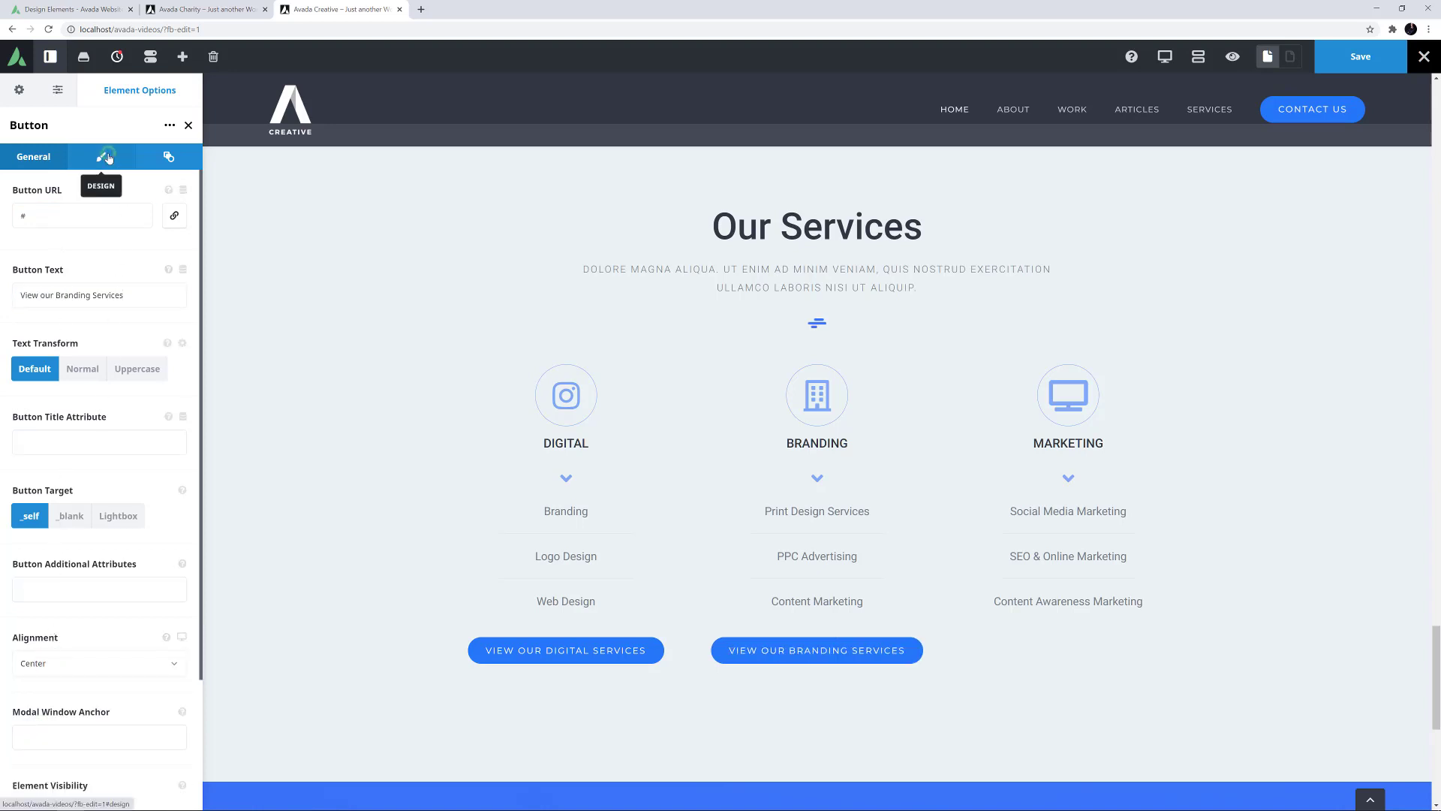
{"action": "left_click", "coordinate": [100, 156]}
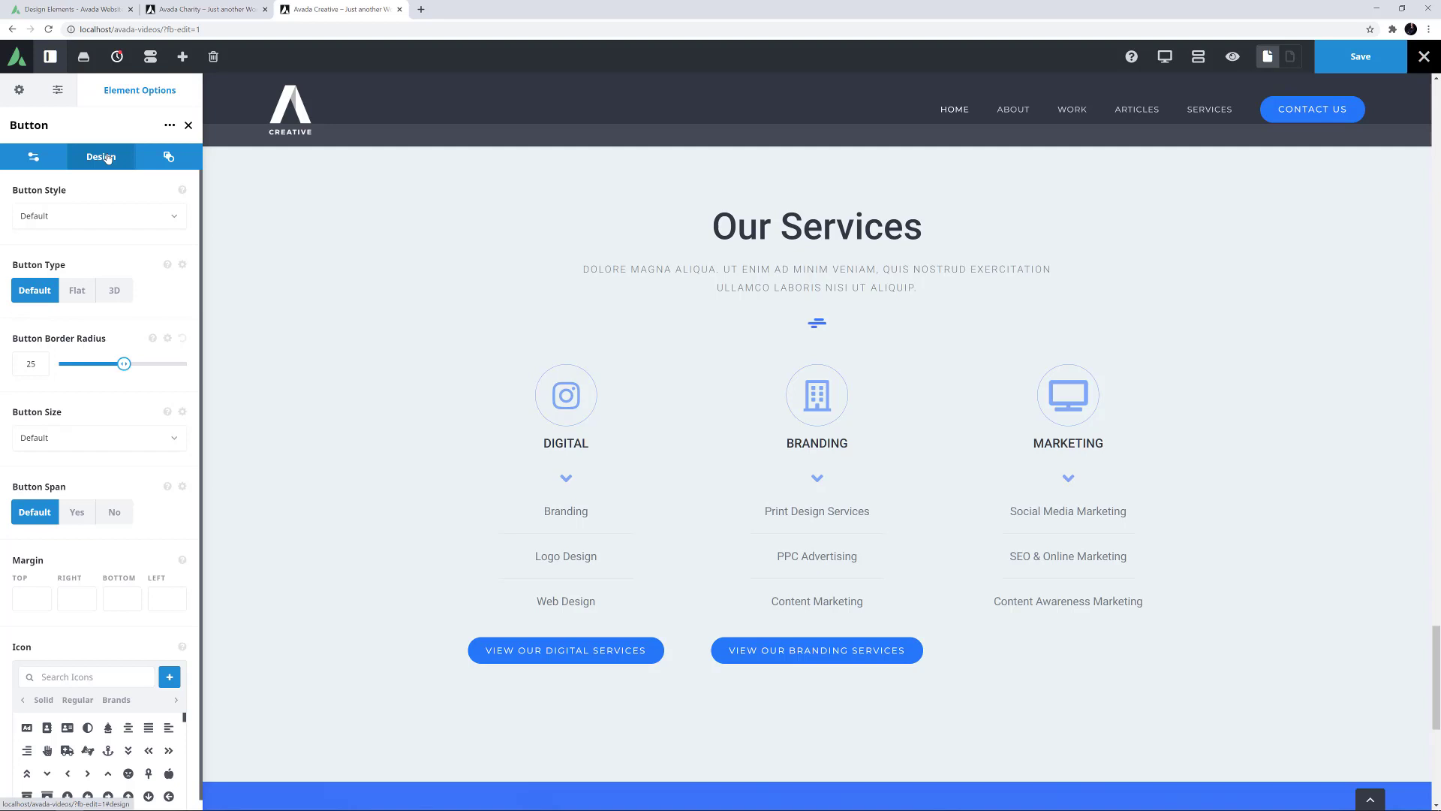
{"action": "mouse_move", "coordinate": [87, 218]}
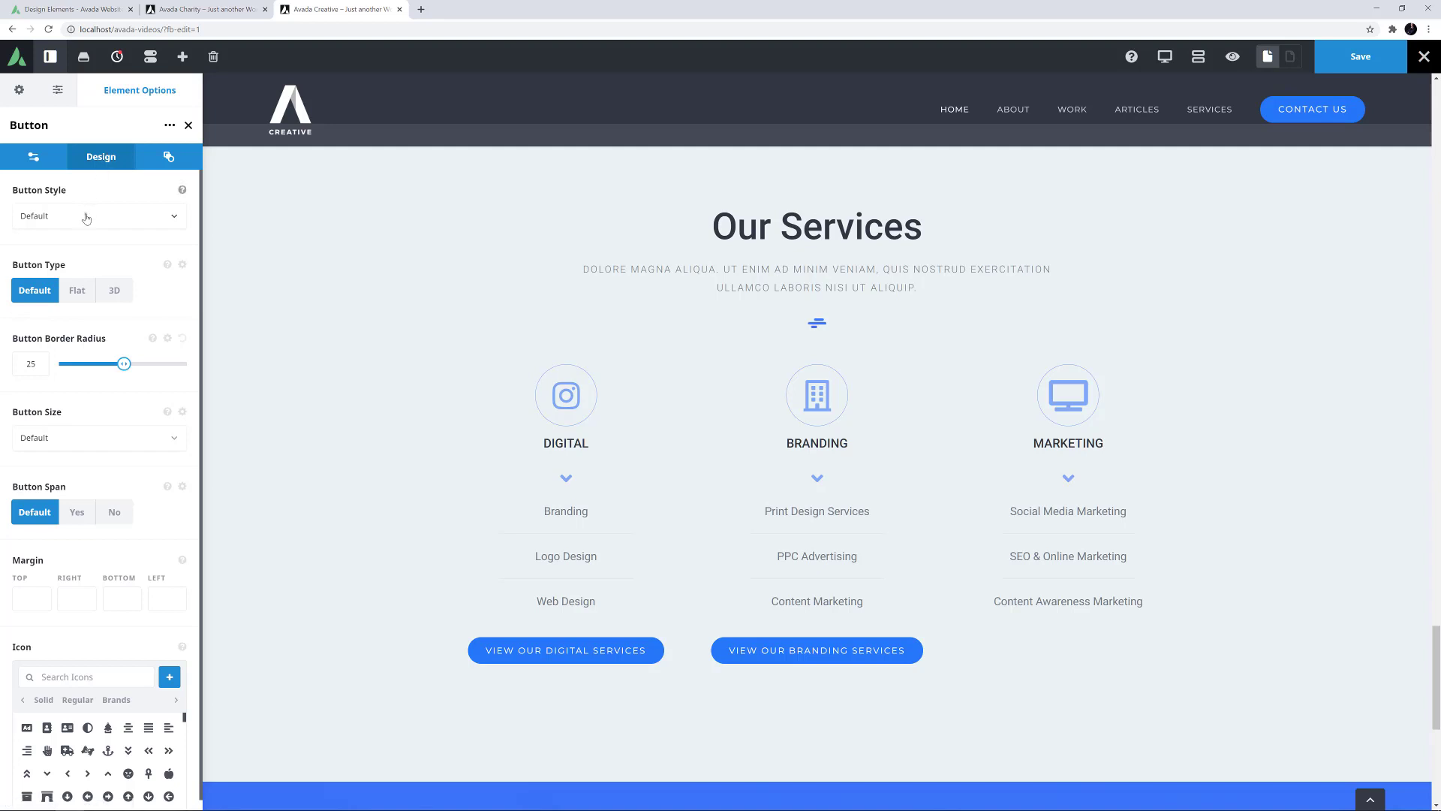
Give the Branding button a Custom style with #656d89 gradient and #333a46 hover colours, then clone the Digital button
{"action": "left_click", "coordinate": [96, 214]}
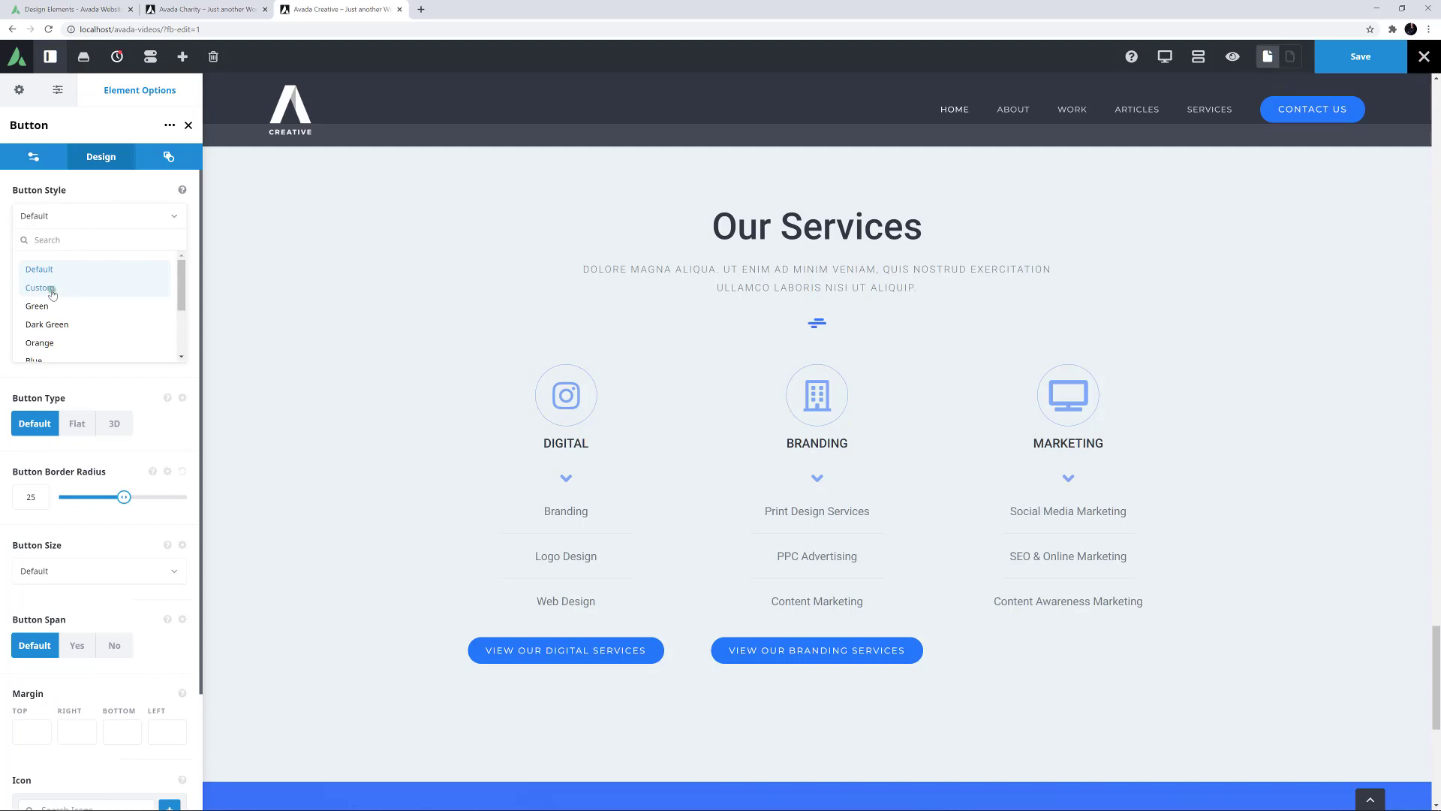
{"action": "left_click", "coordinate": [40, 288]}
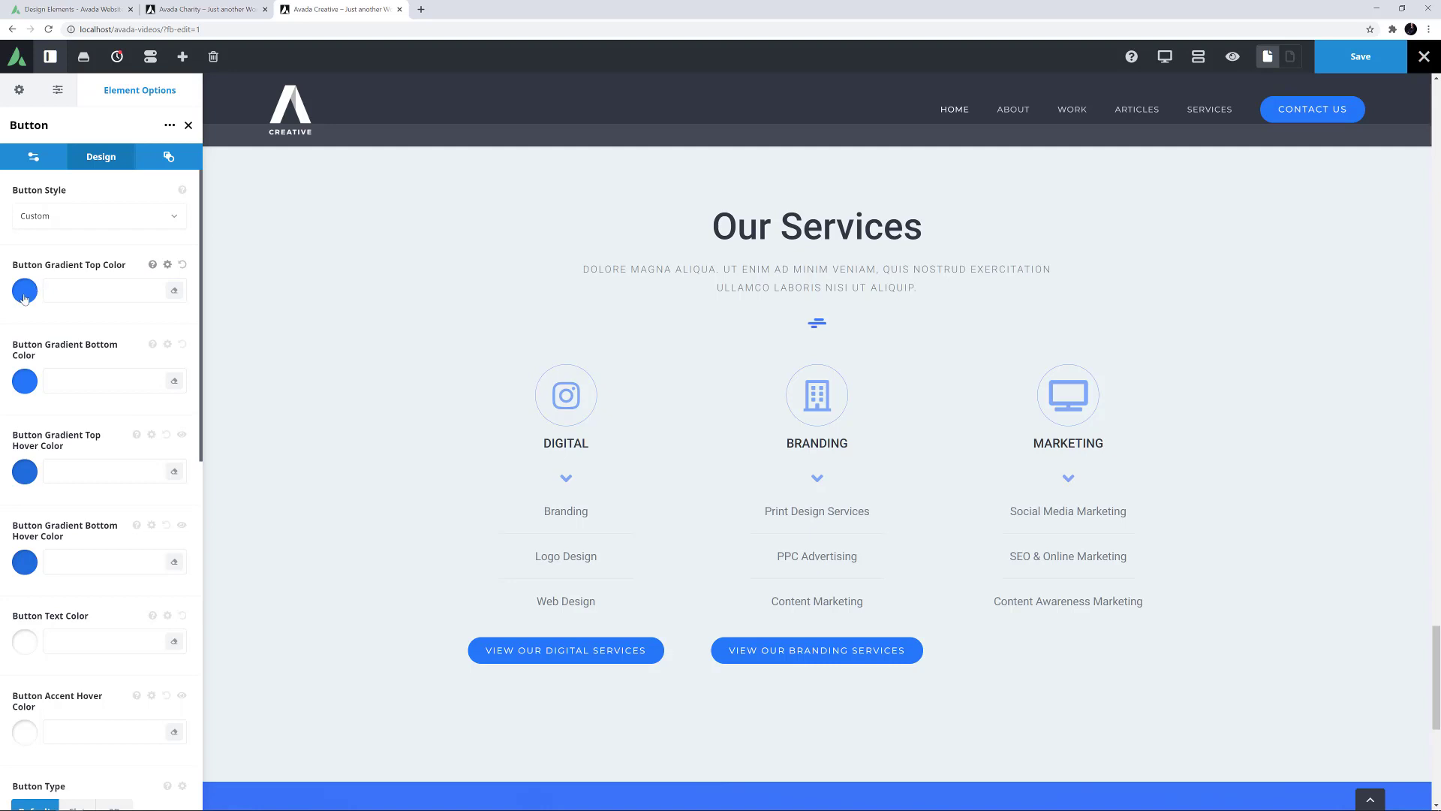
{"action": "left_click", "coordinate": [26, 290]}
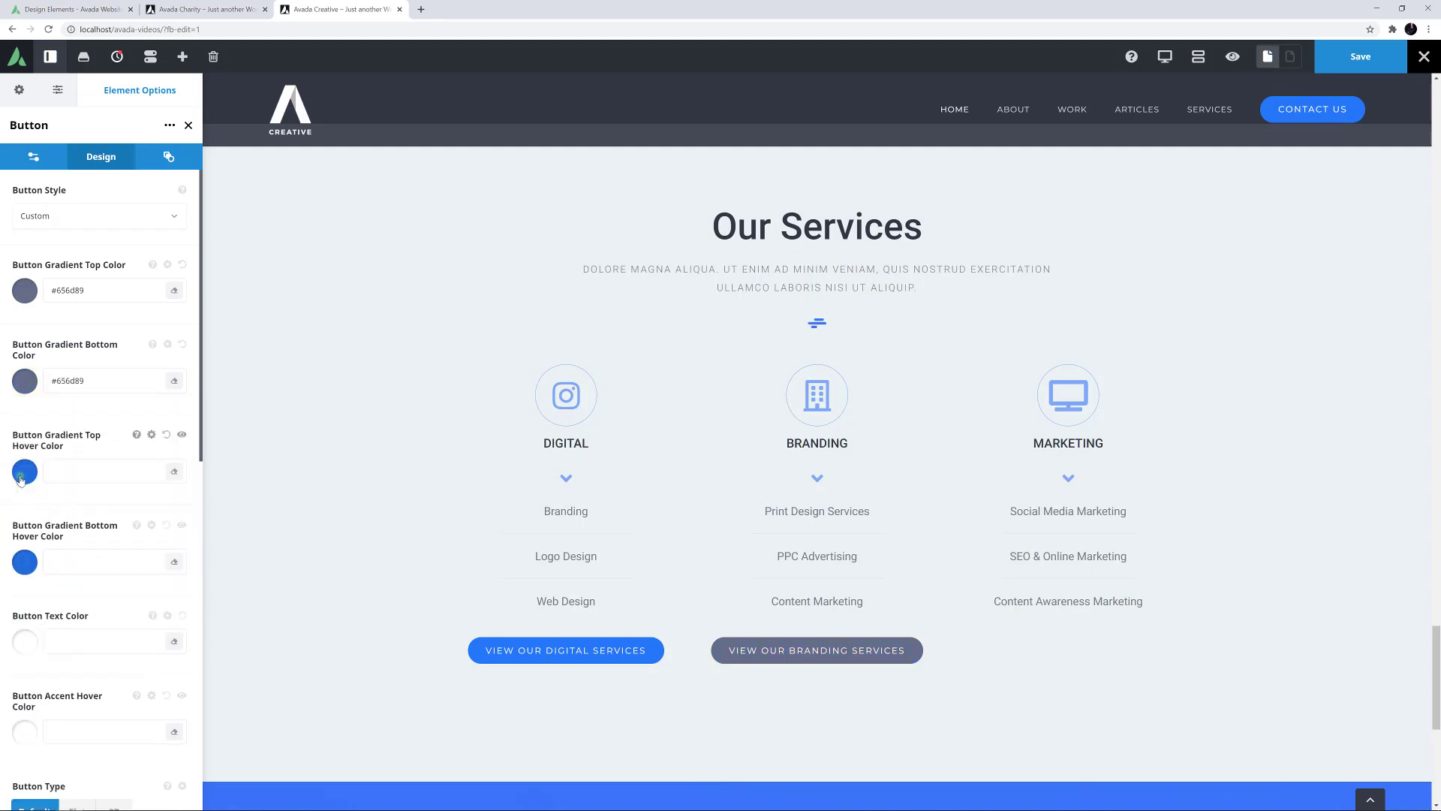
{"action": "left_click", "coordinate": [24, 471]}
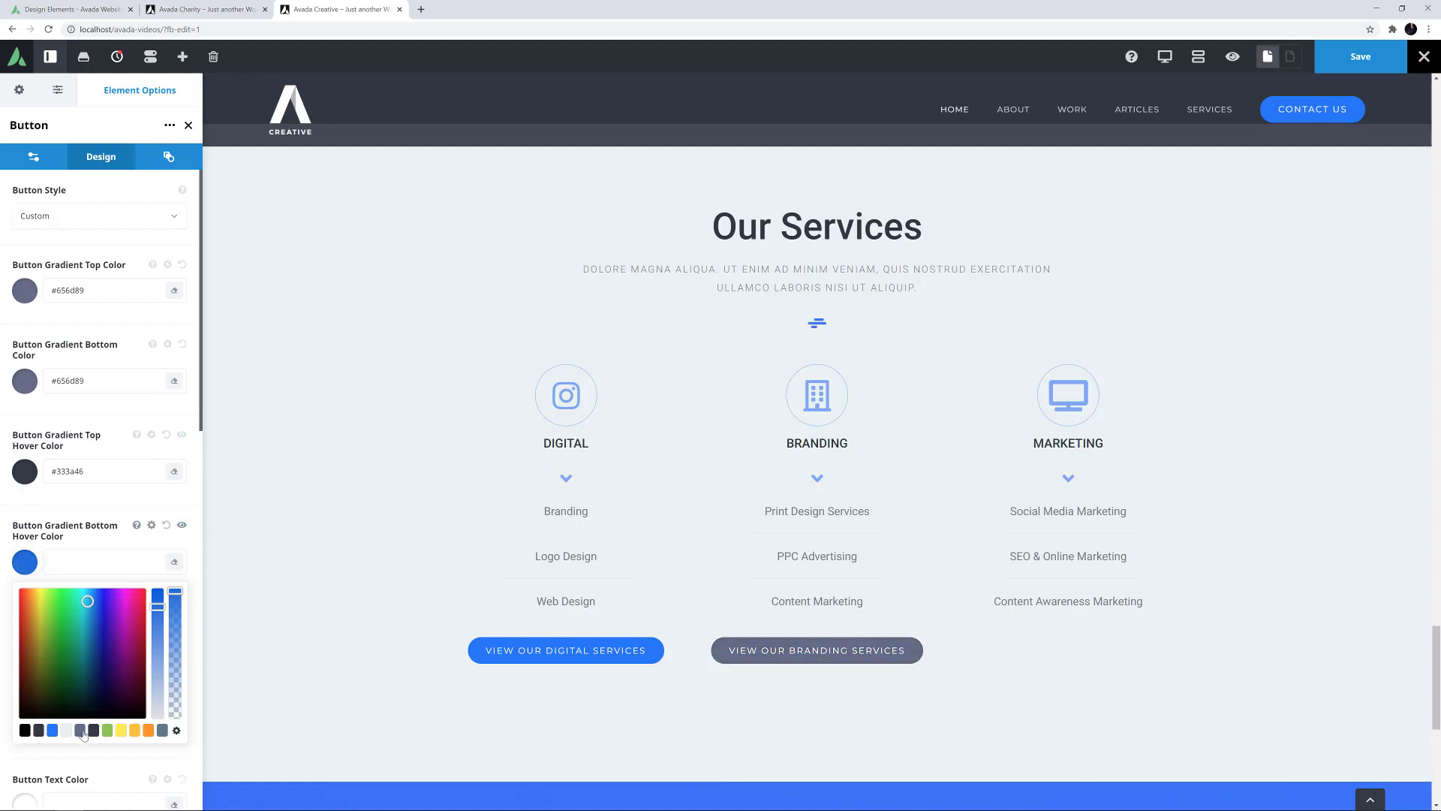
{"action": "left_click", "coordinate": [79, 730]}
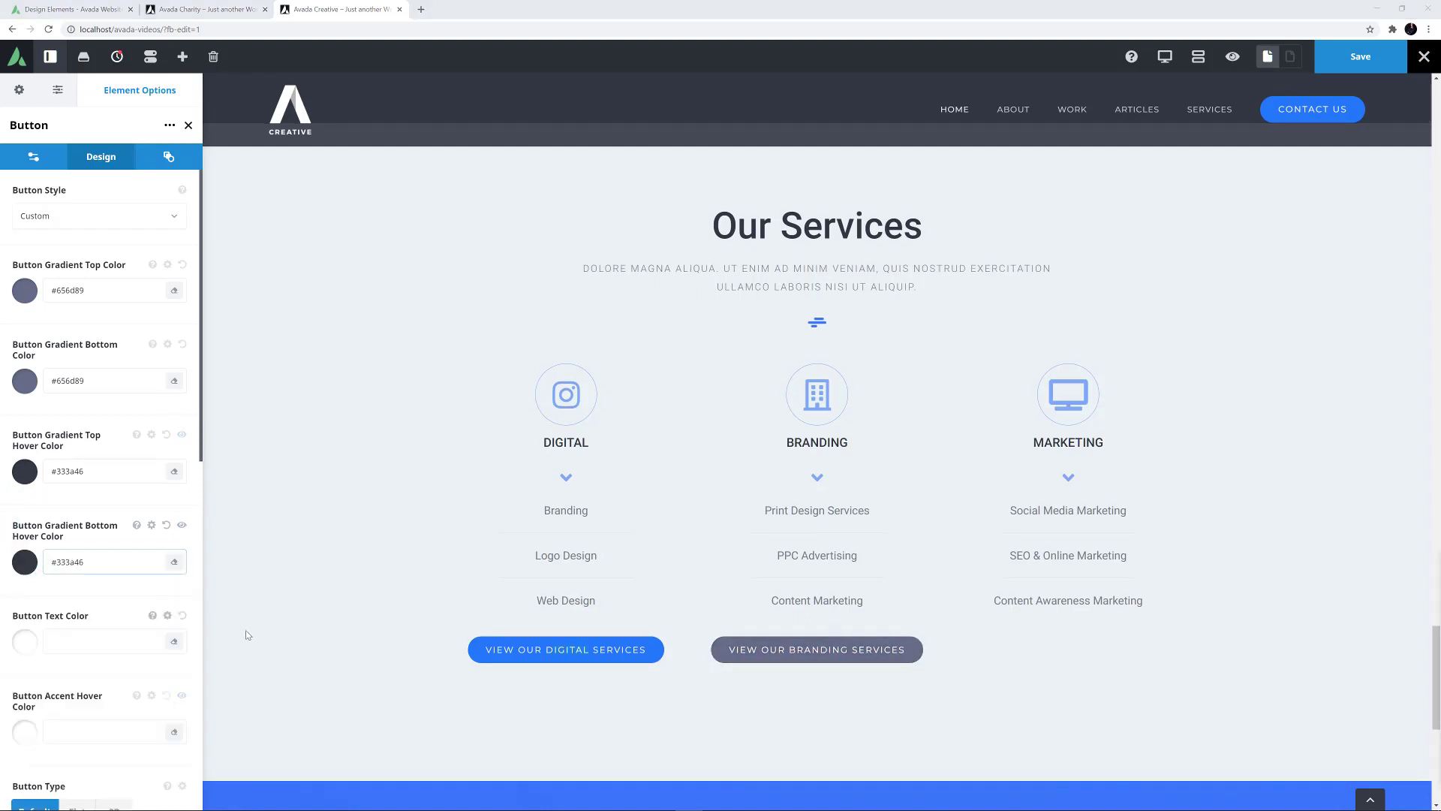
{"action": "left_click", "coordinate": [535, 650]}
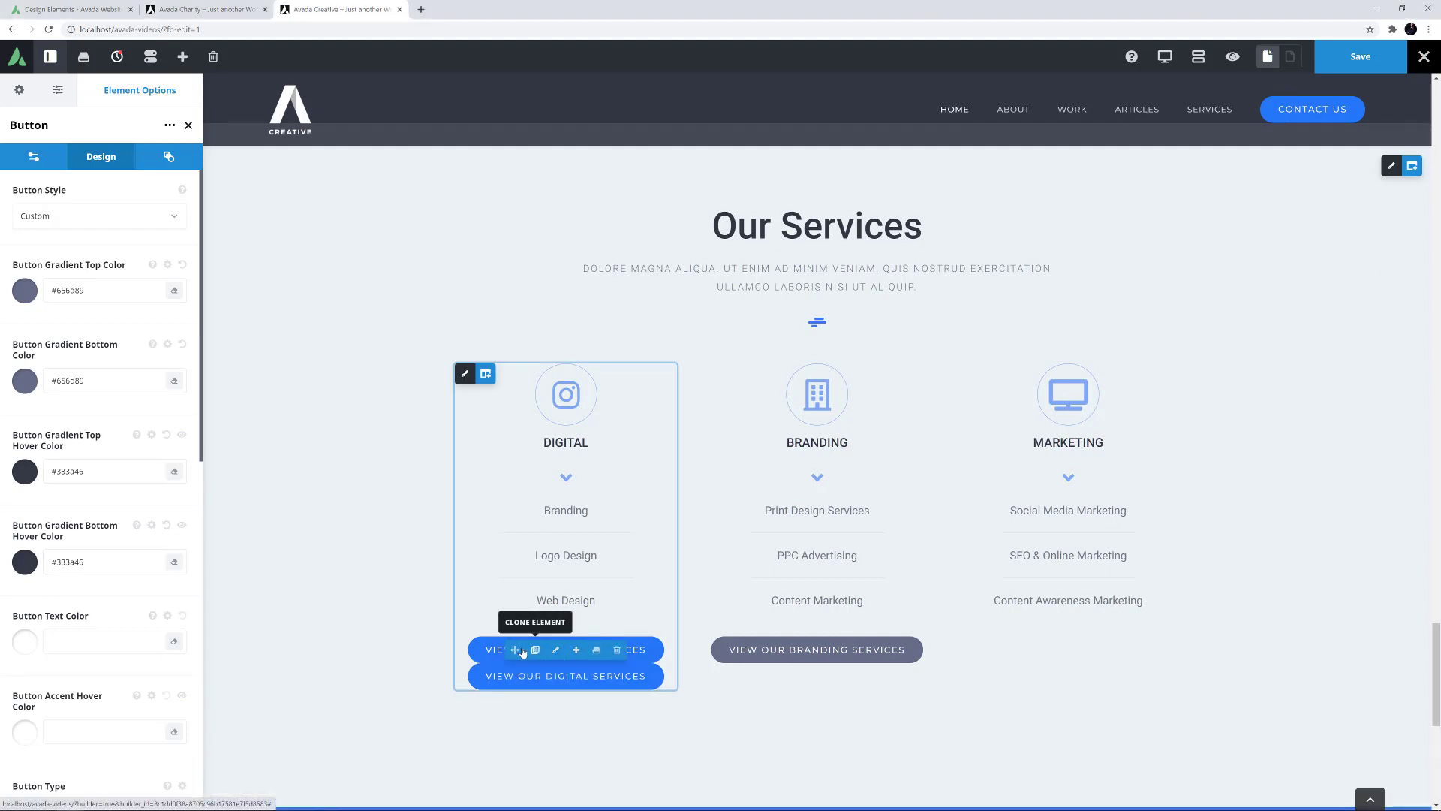
Place the cloned button in the Marketing column and relabel it 'View Our Marketing Services'
{"action": "left_click", "coordinate": [535, 650]}
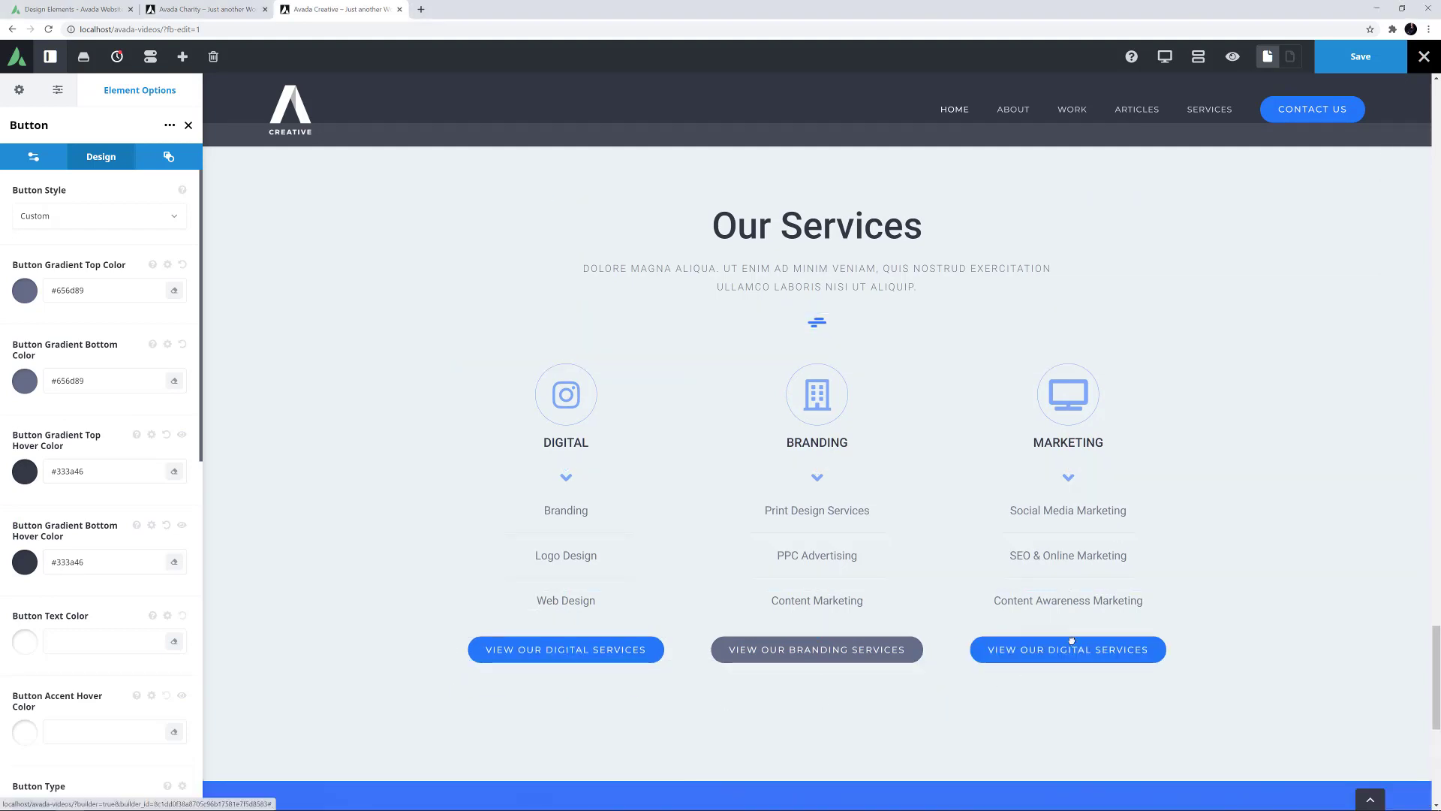
{"action": "left_click", "coordinate": [1068, 648]}
{"action": "type", "text": "MARKETIN"}
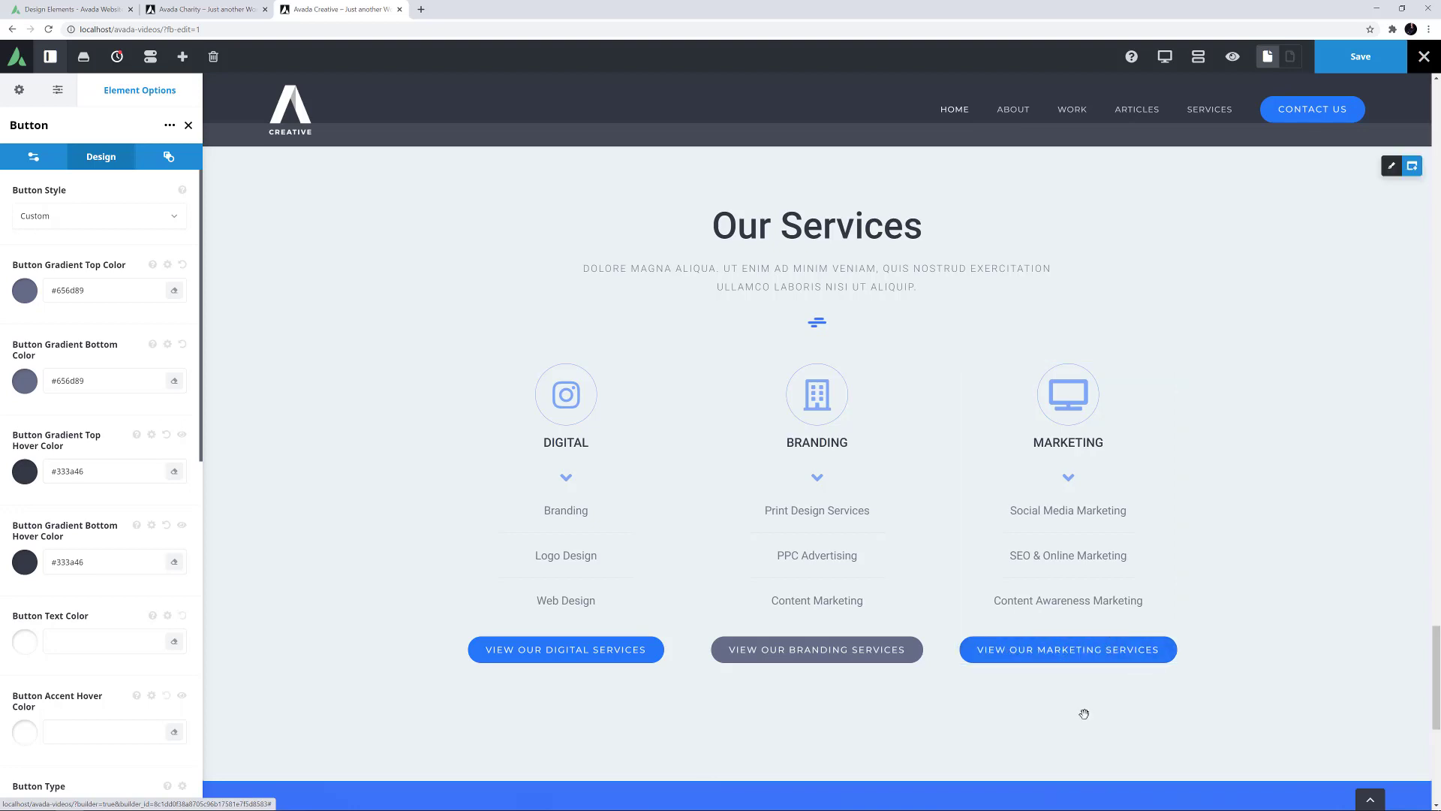
{"action": "mouse_move", "coordinate": [1232, 57]}
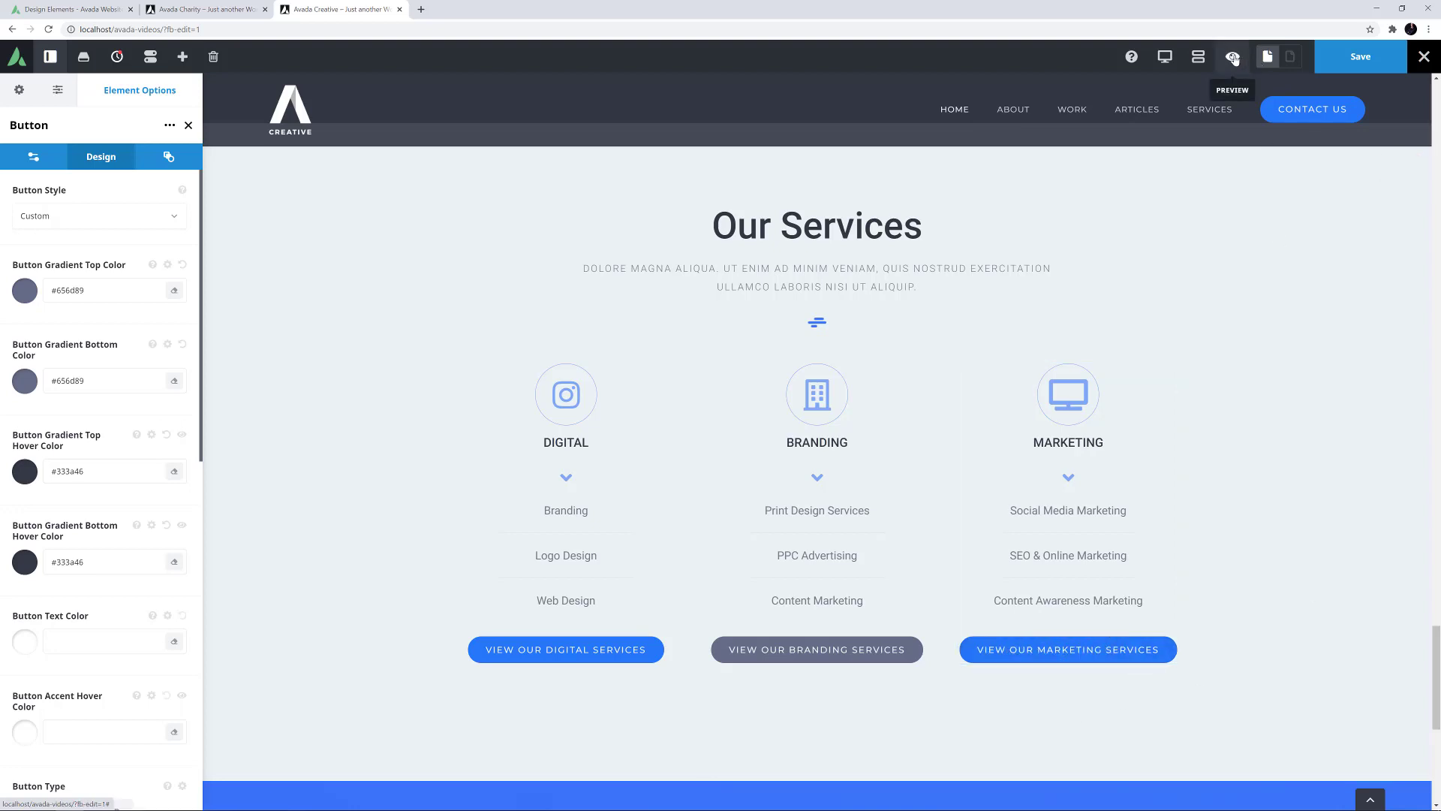